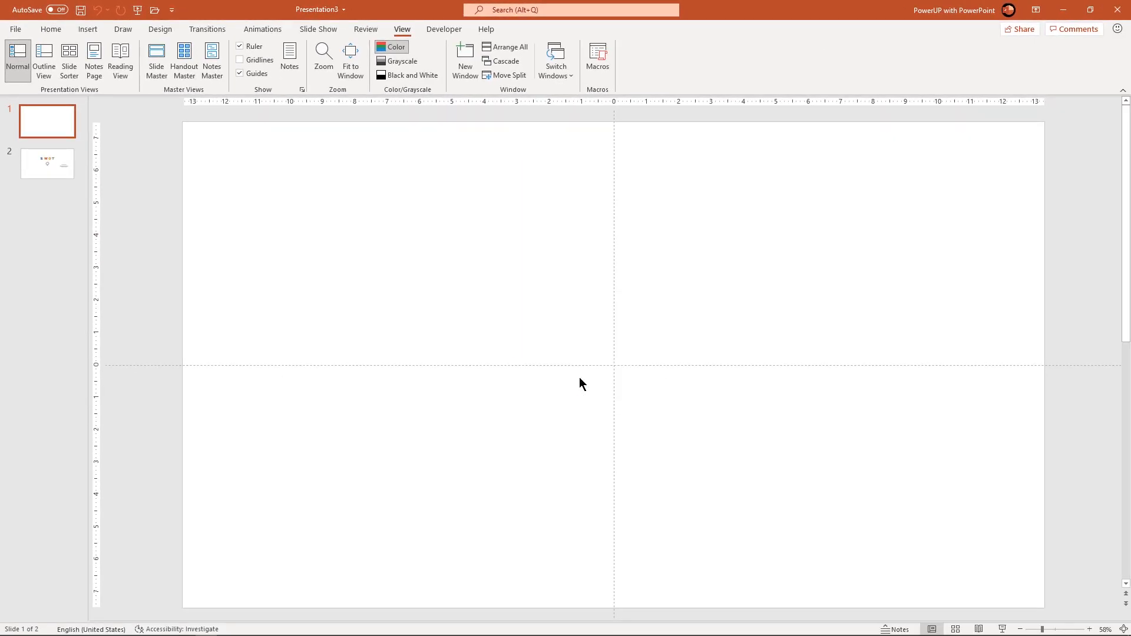
Set a custom solid dark navy (#393A4D) fill as the slide background.
click(1117, 187)
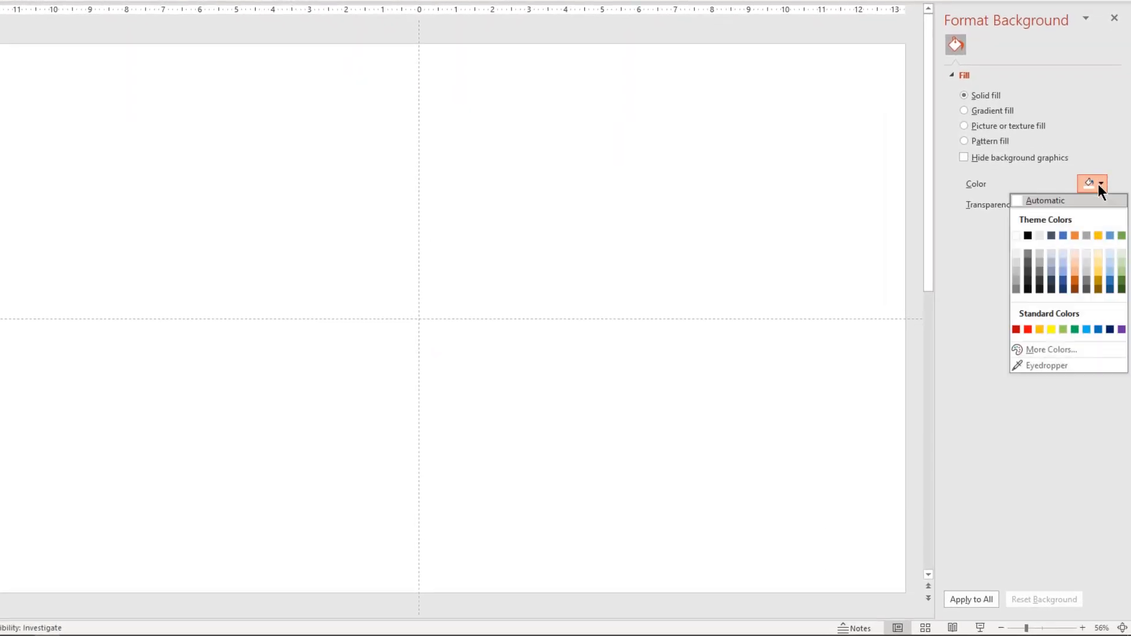
click(1044, 349)
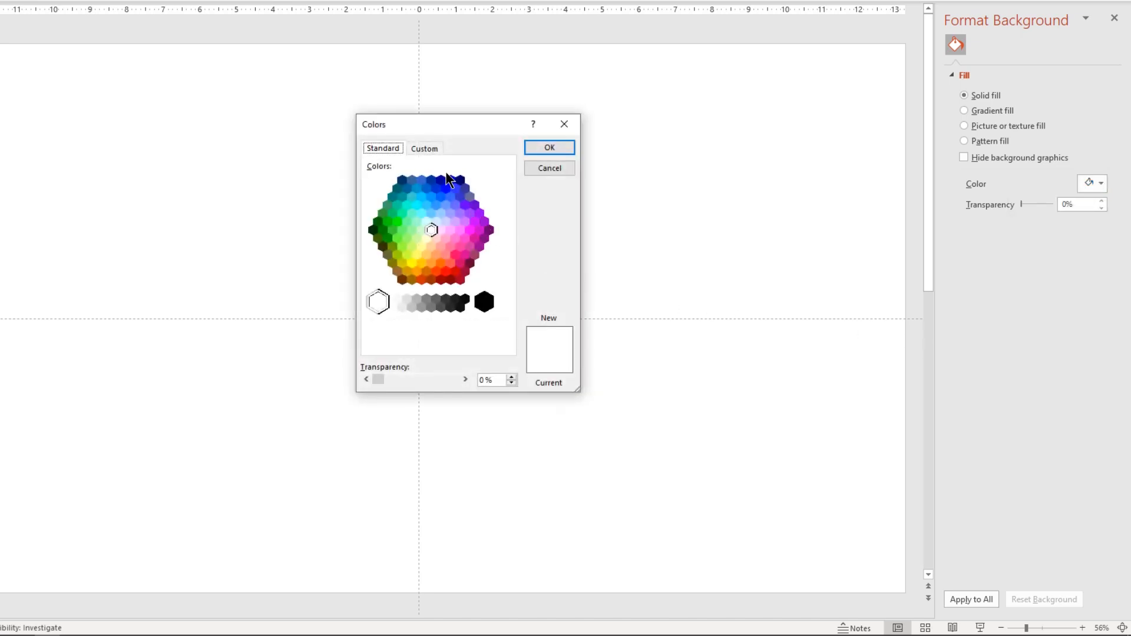
click(425, 149)
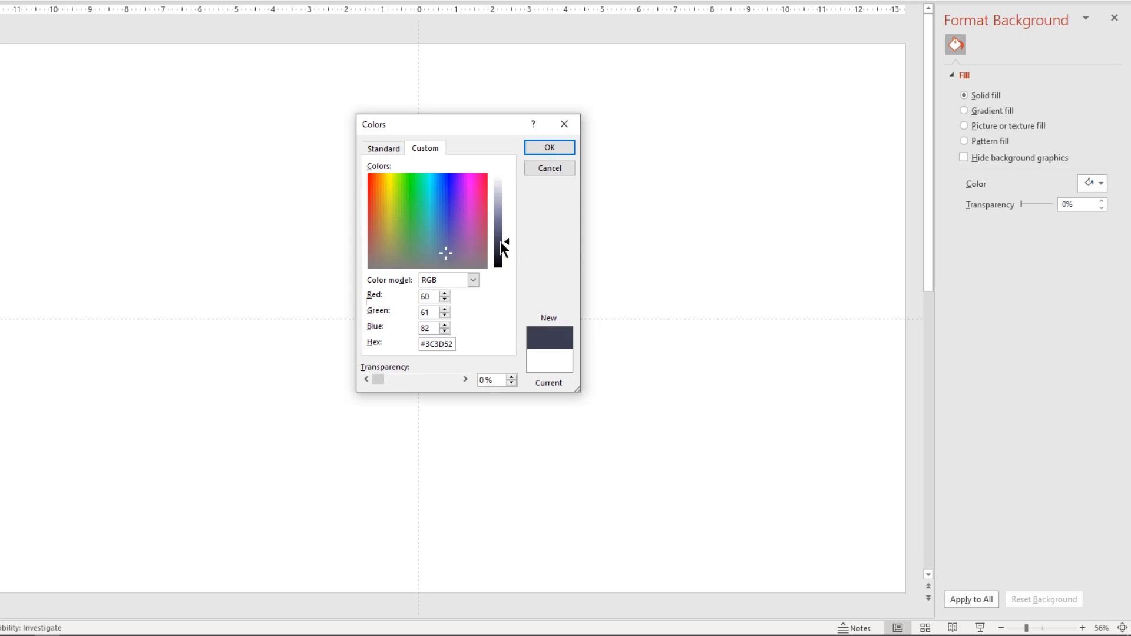
drag(503, 239, 504, 245)
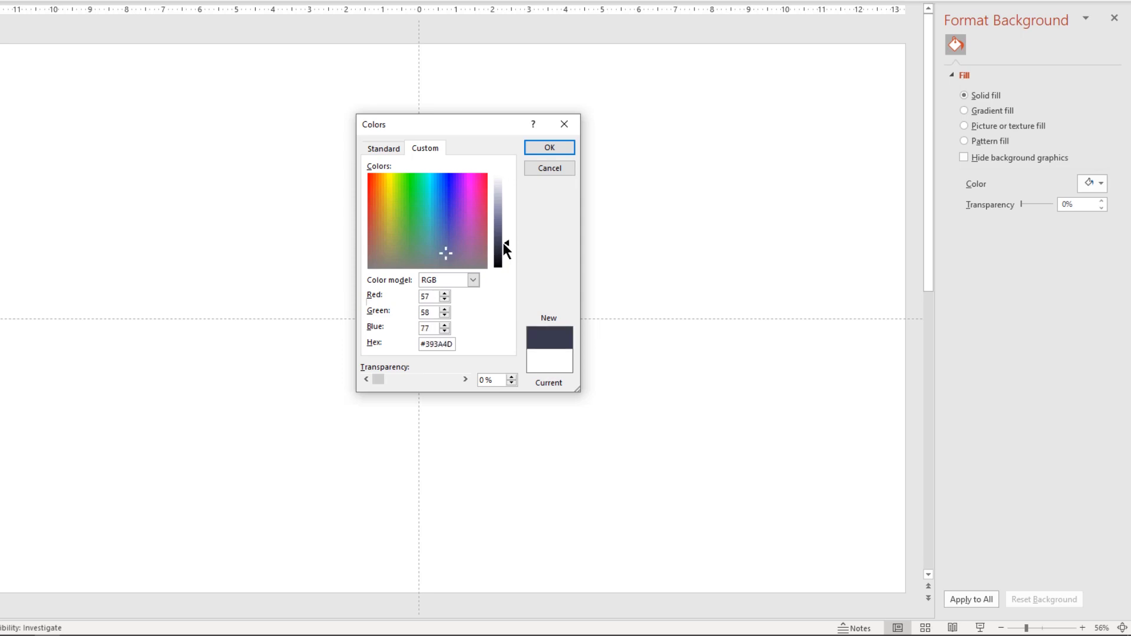
click(549, 146)
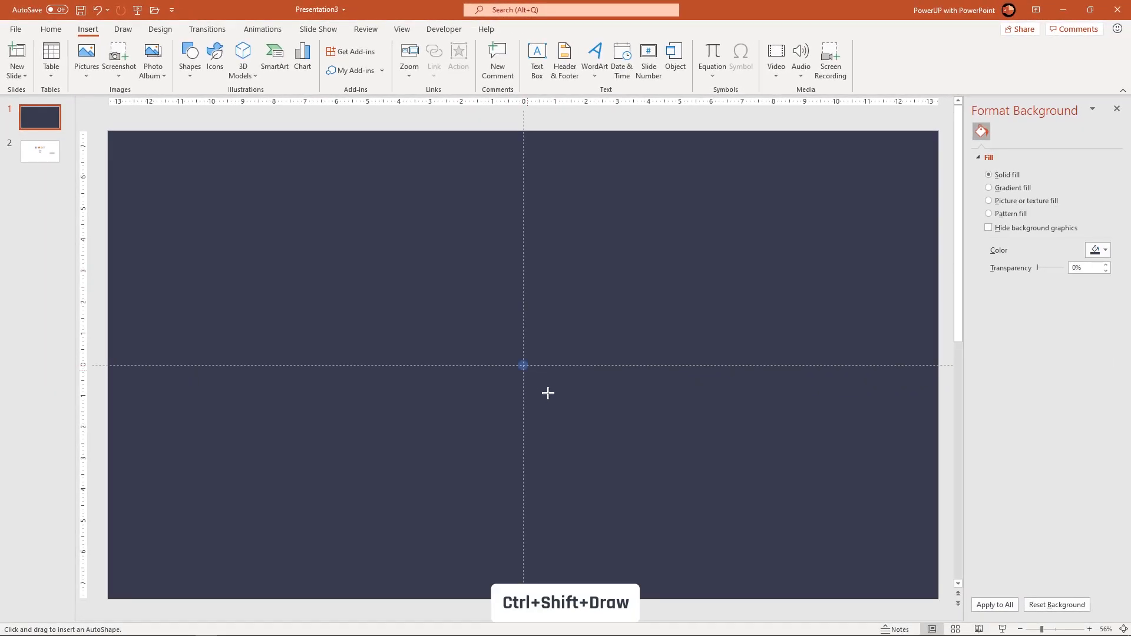
Draw a large centred circle and give it a white fill with no outline.
drag(522, 364, 614, 438)
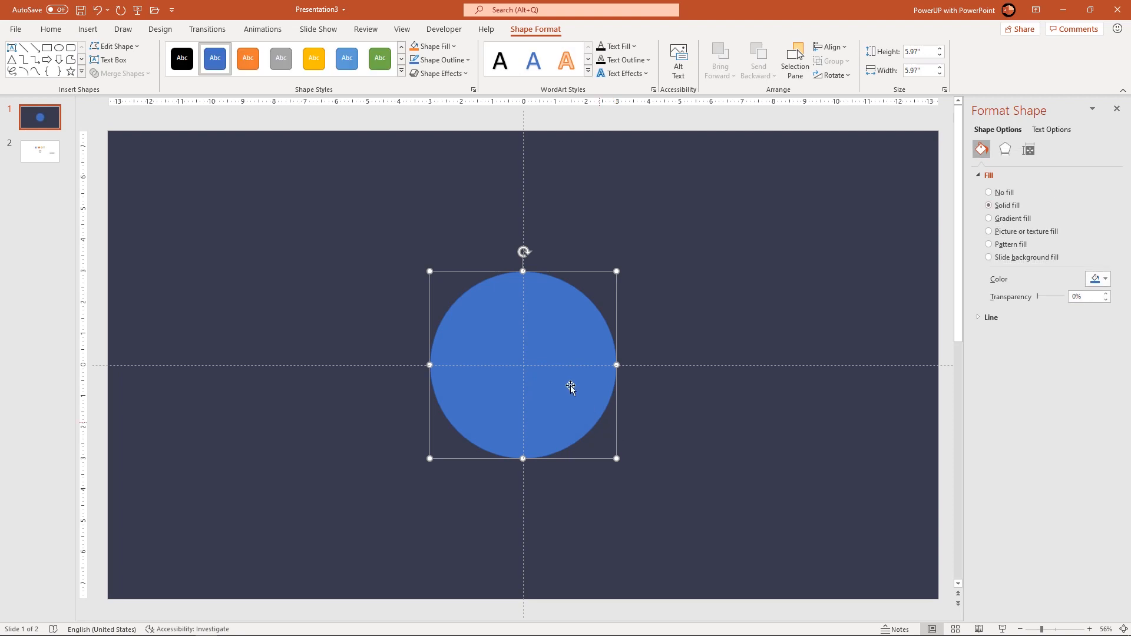
click(441, 59)
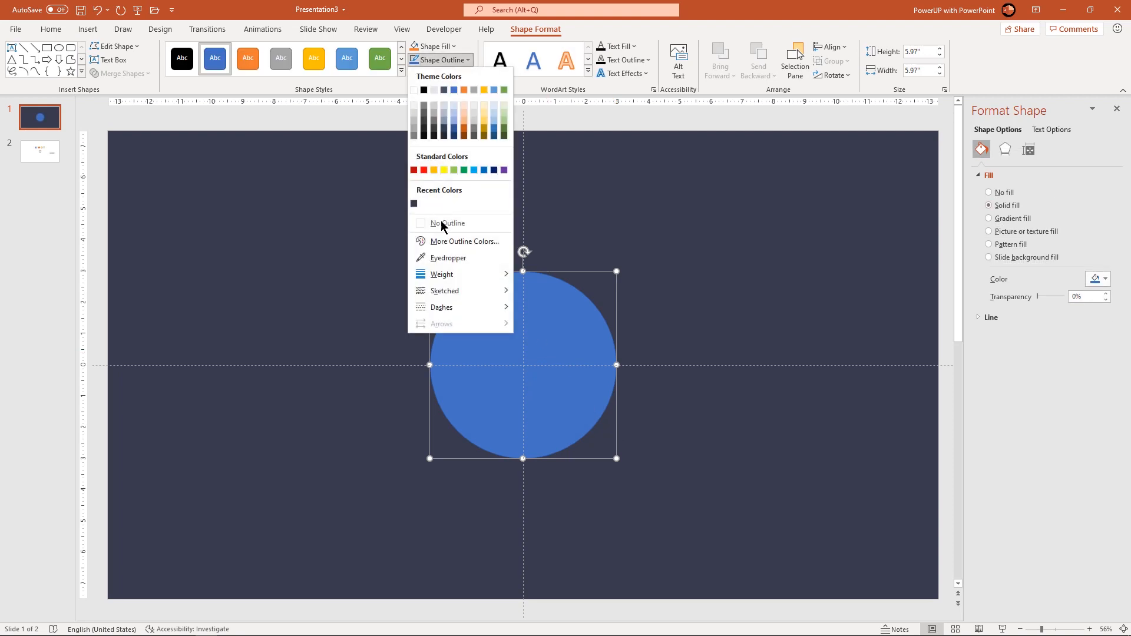
click(433, 46)
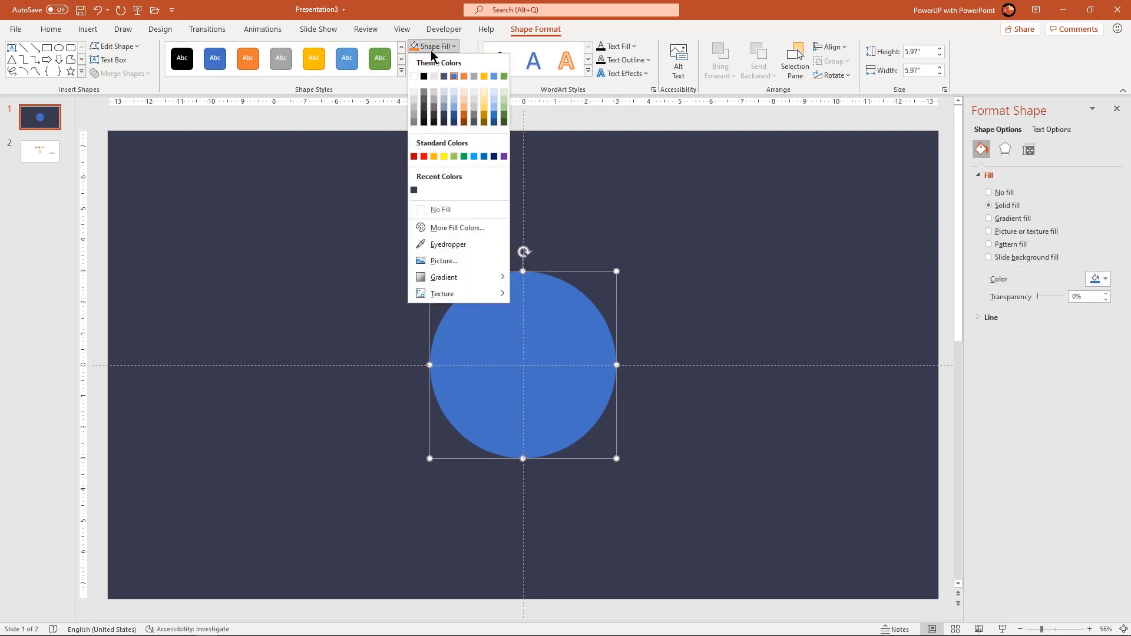
click(434, 75)
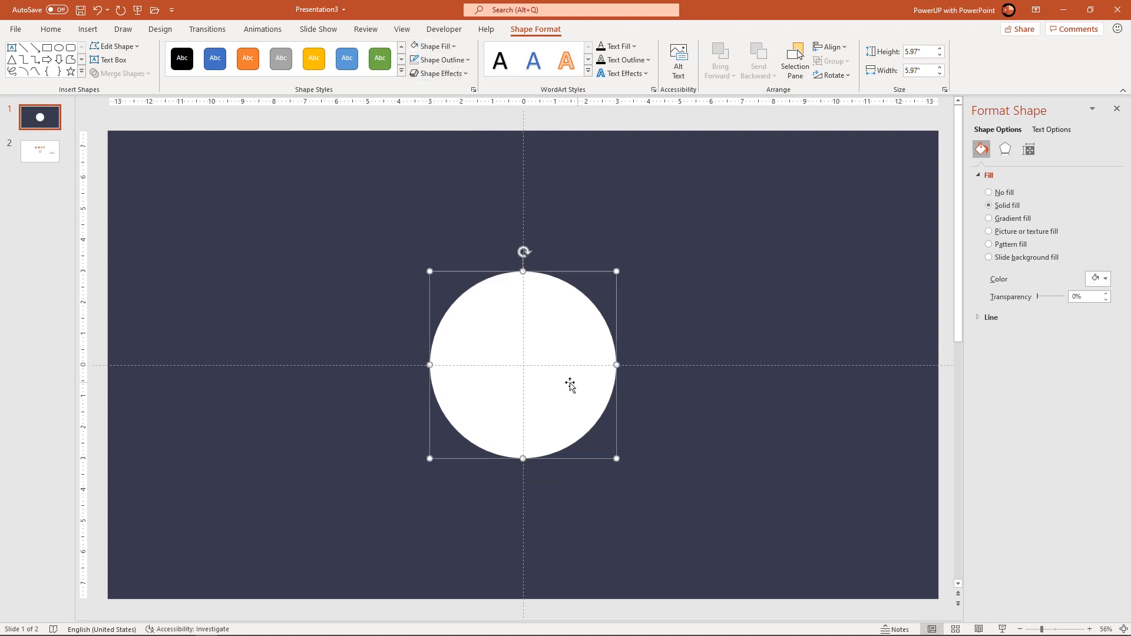
Duplicate the circle and give the copy a Top Spotlight radial gradient with a pink outer stop.
key(Ctrl+D)
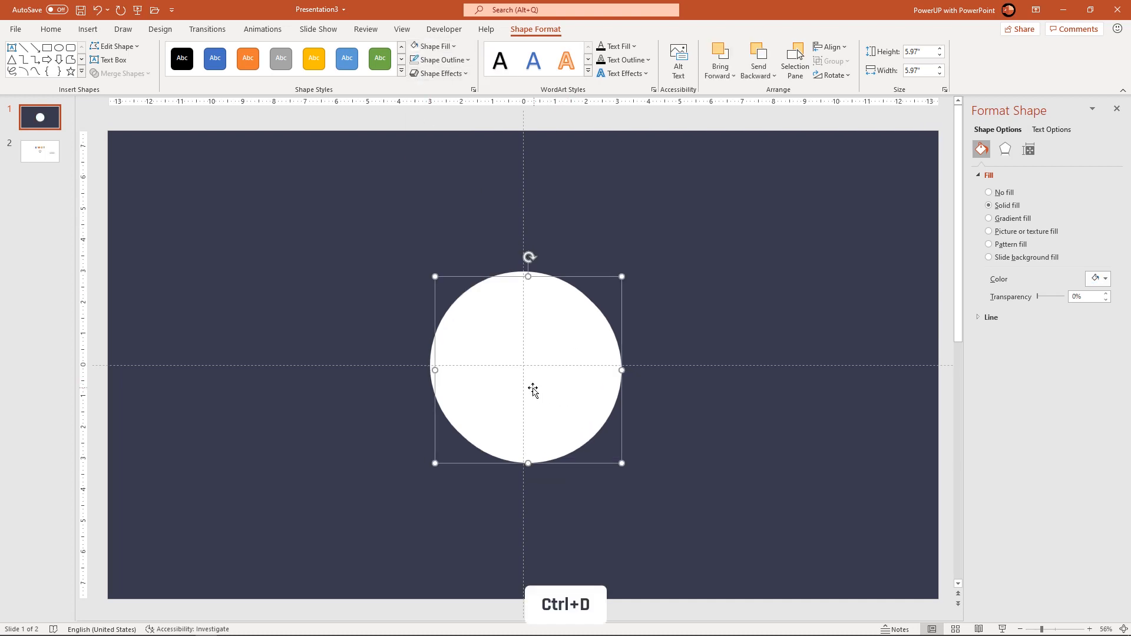
key(Ctrl+D)
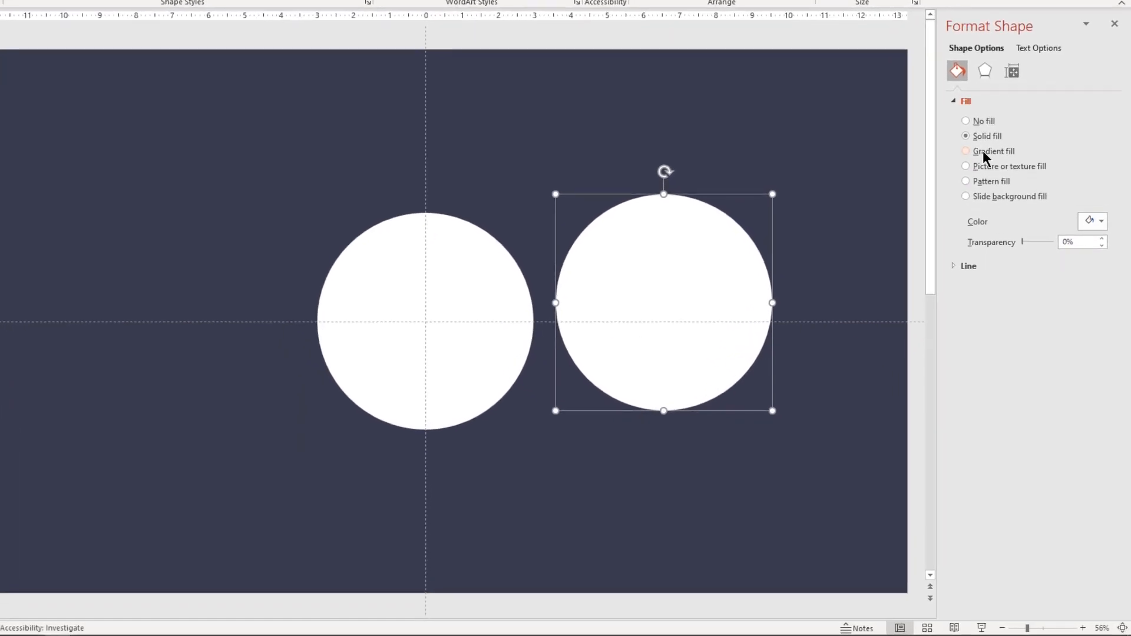
click(965, 151)
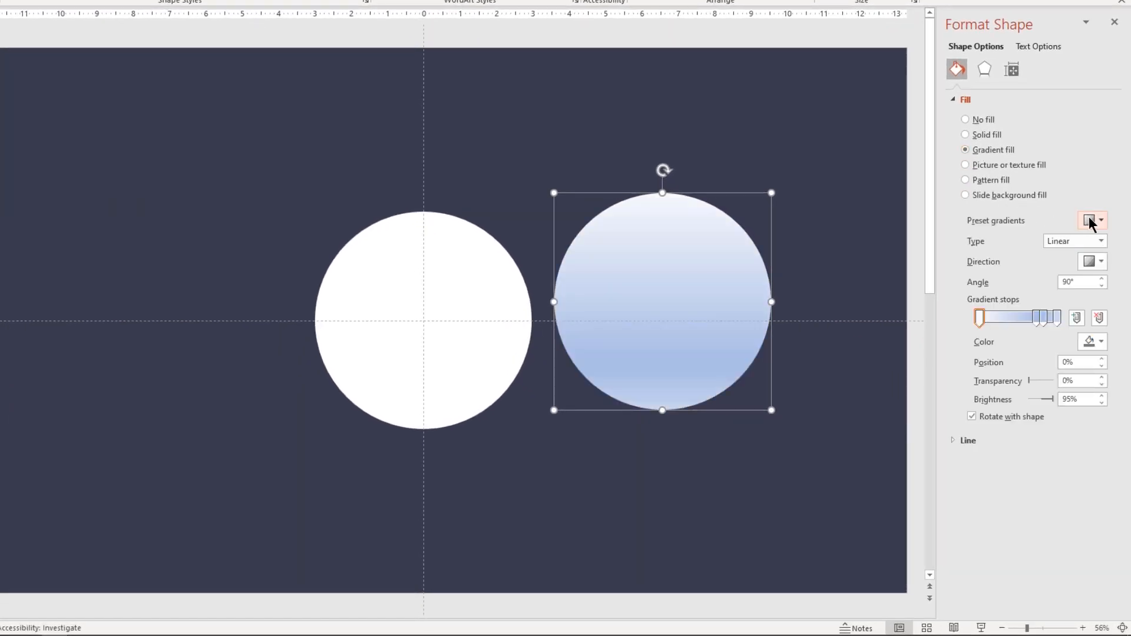
click(1092, 221)
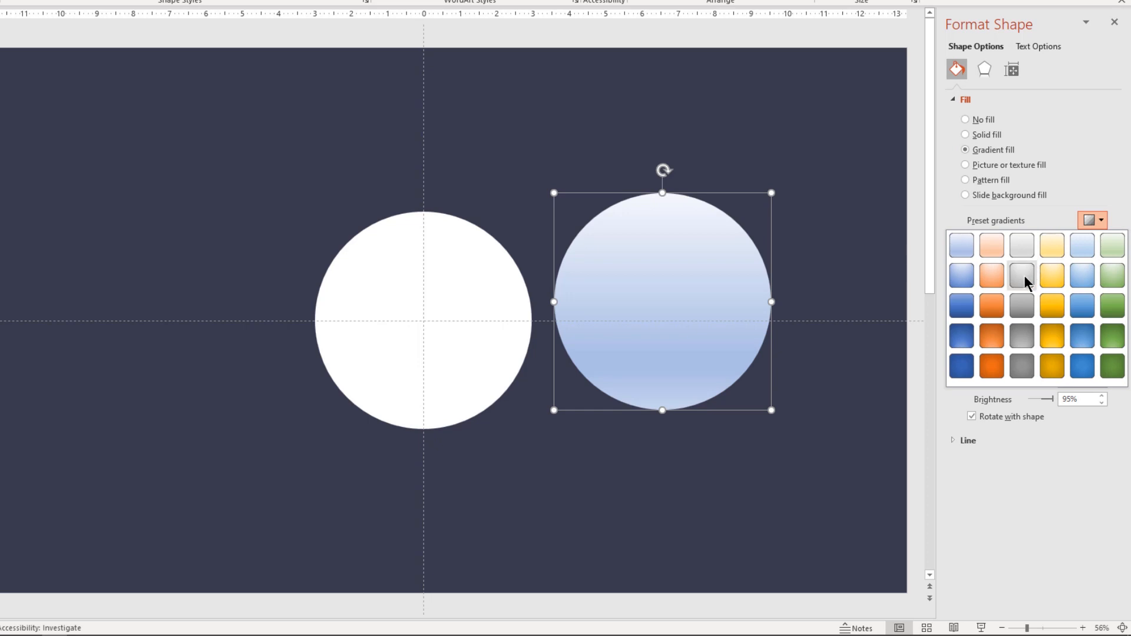
mouse_move(1021, 276)
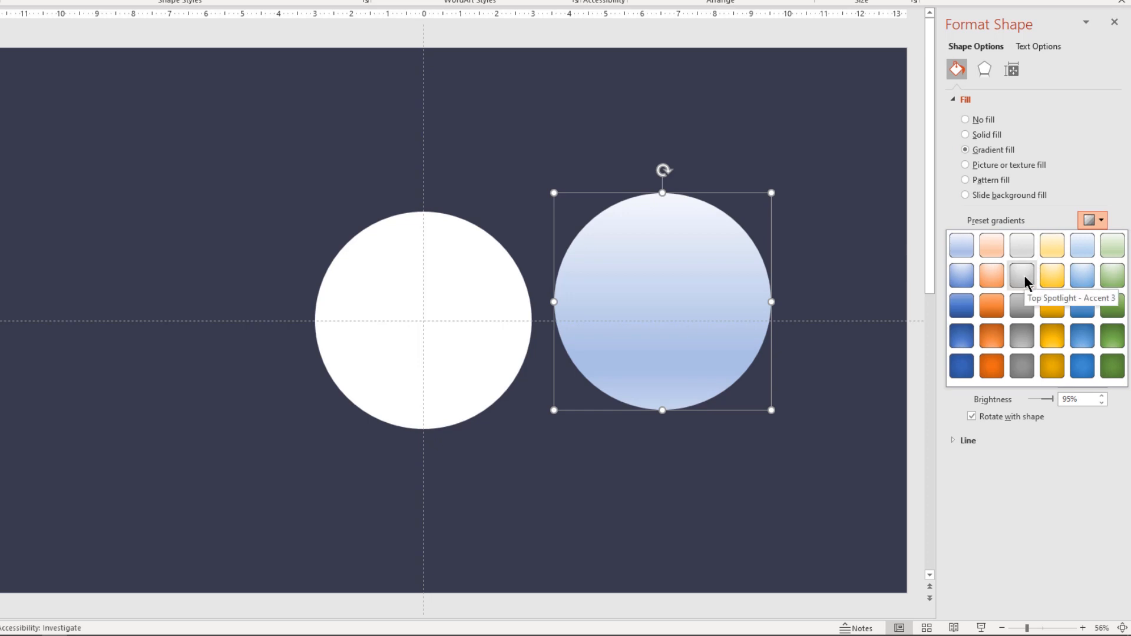
click(1021, 276)
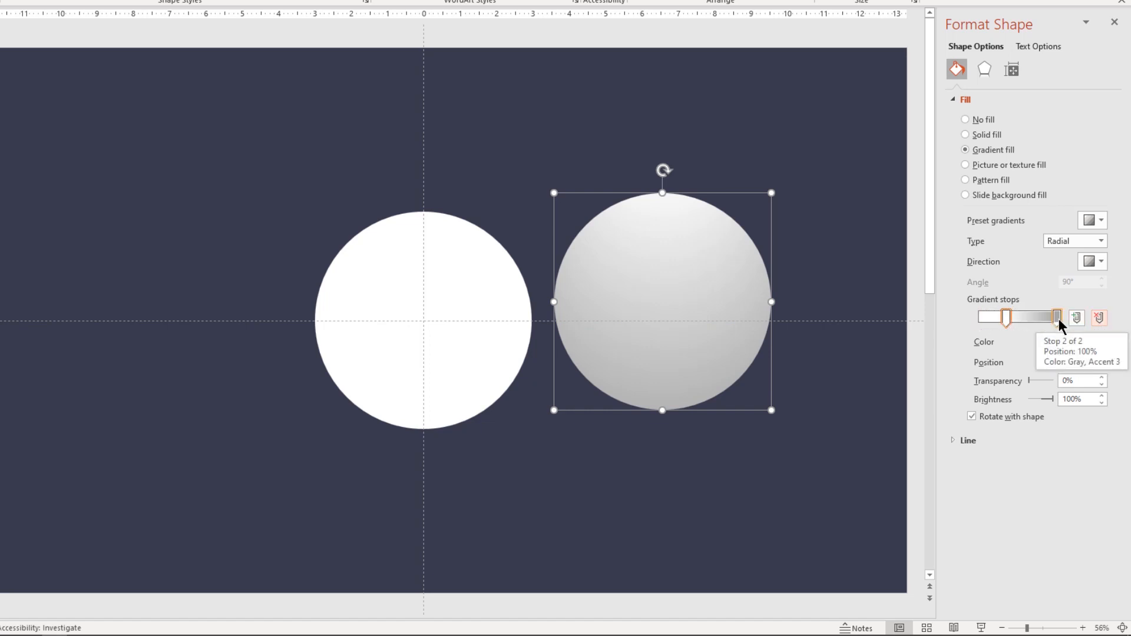
click(1098, 342)
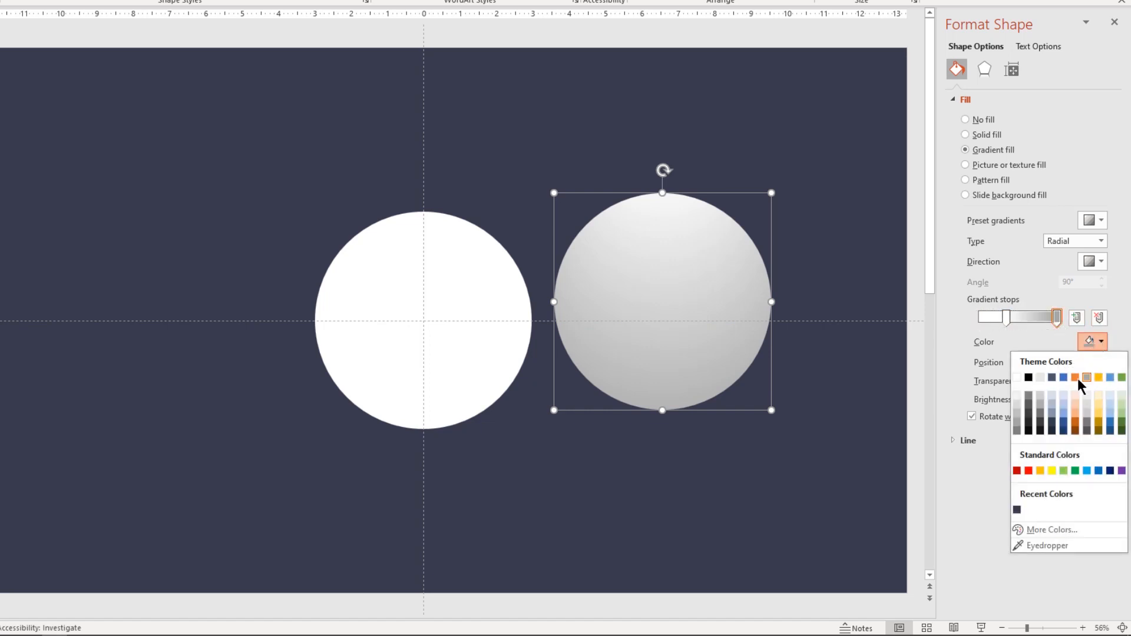
click(1051, 531)
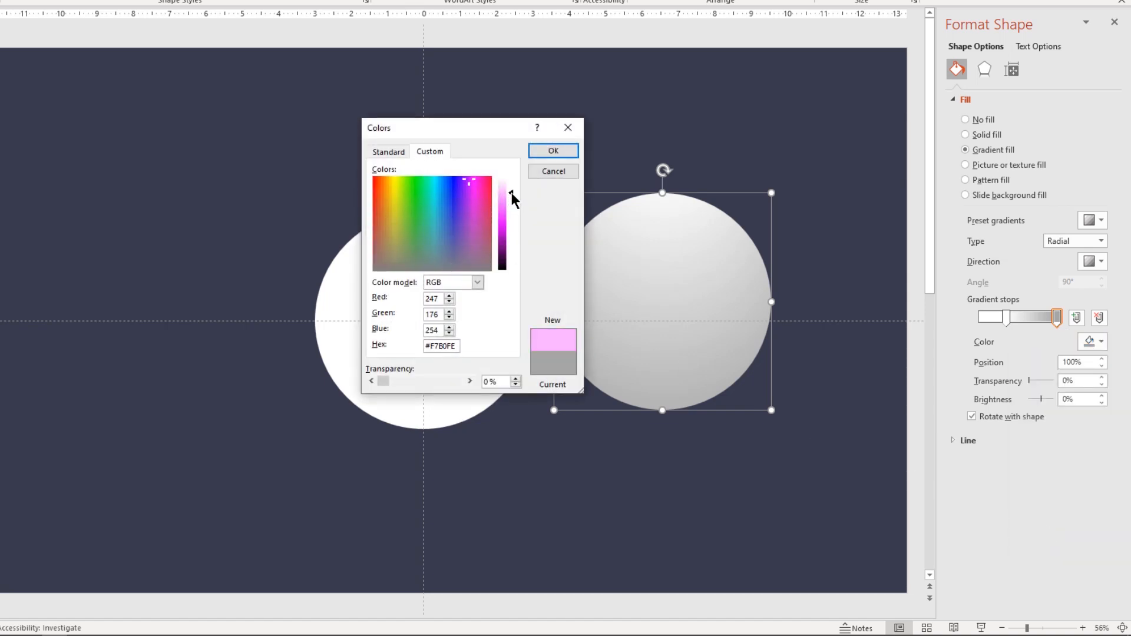
click(554, 151)
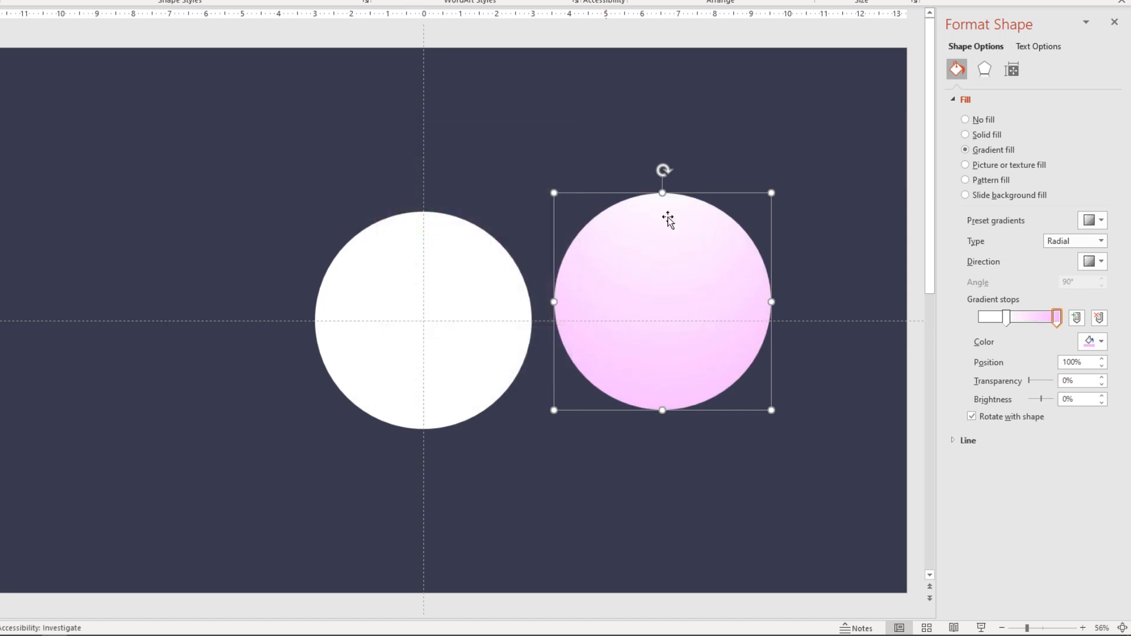
Push the white centre stop out to 70% and soften the copy's edges to about 19 pt.
drag(1053, 317, 1027, 317)
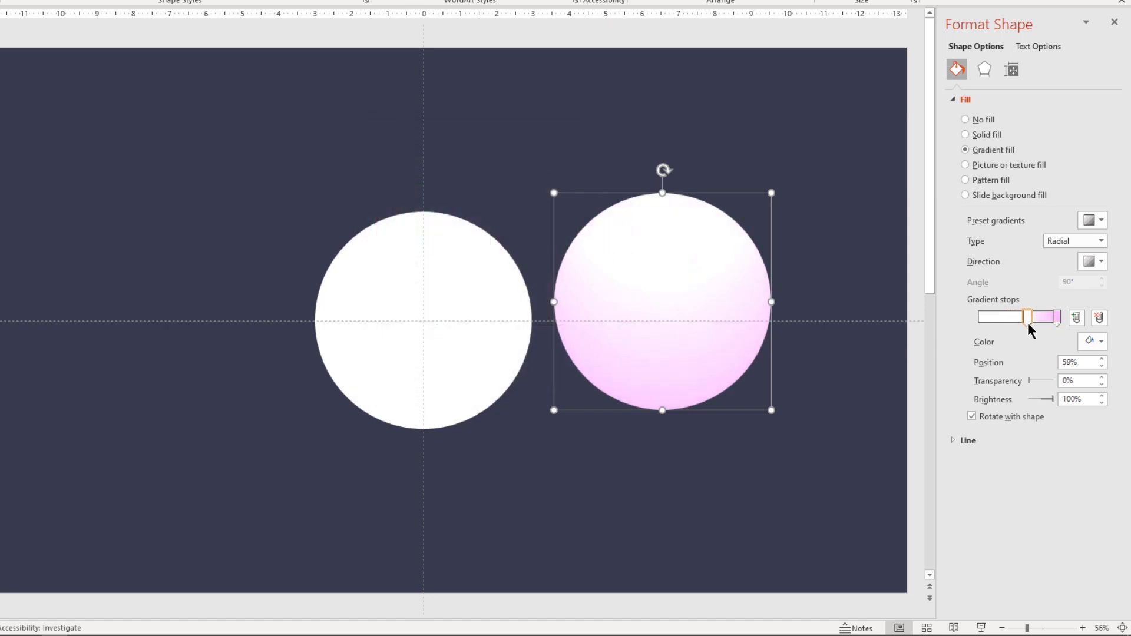
drag(1028, 317, 1038, 317)
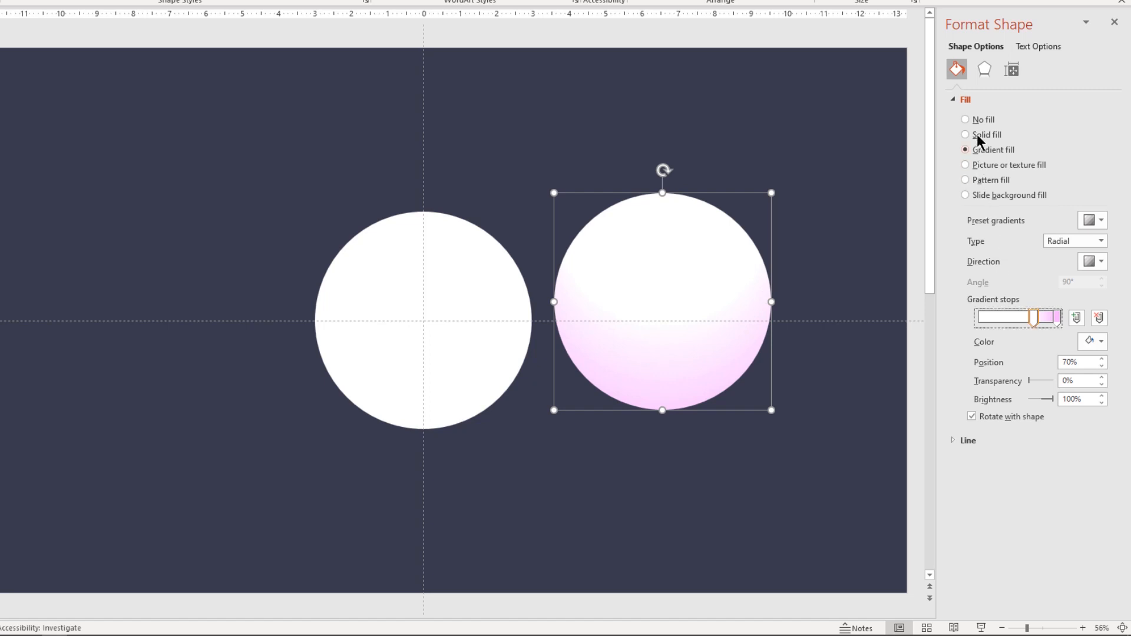
click(984, 70)
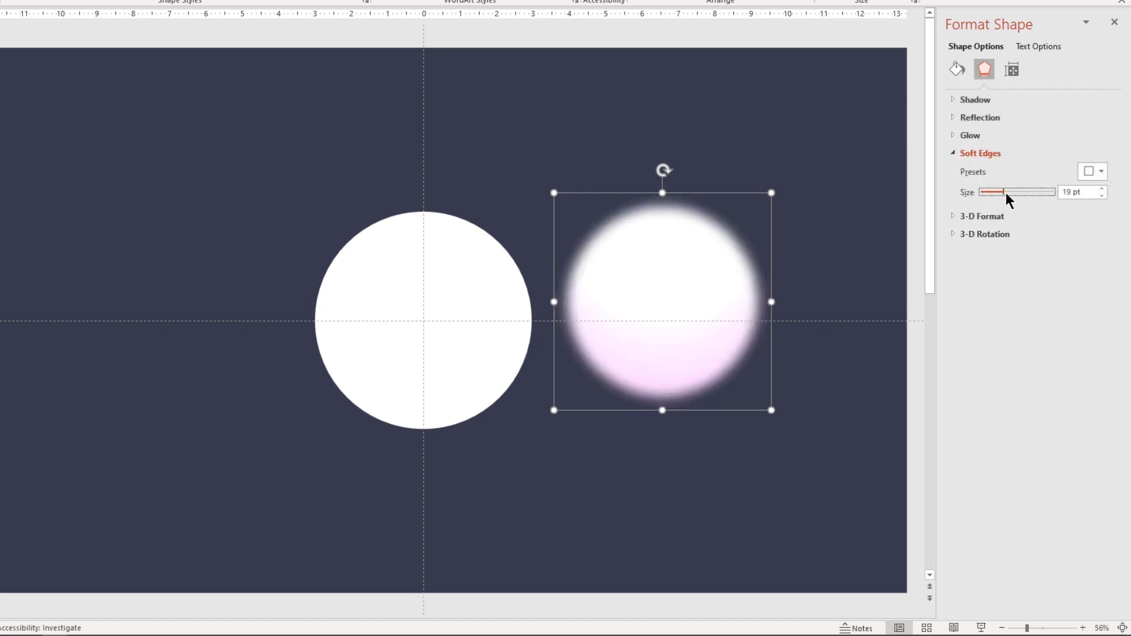
drag(991, 192, 1023, 192)
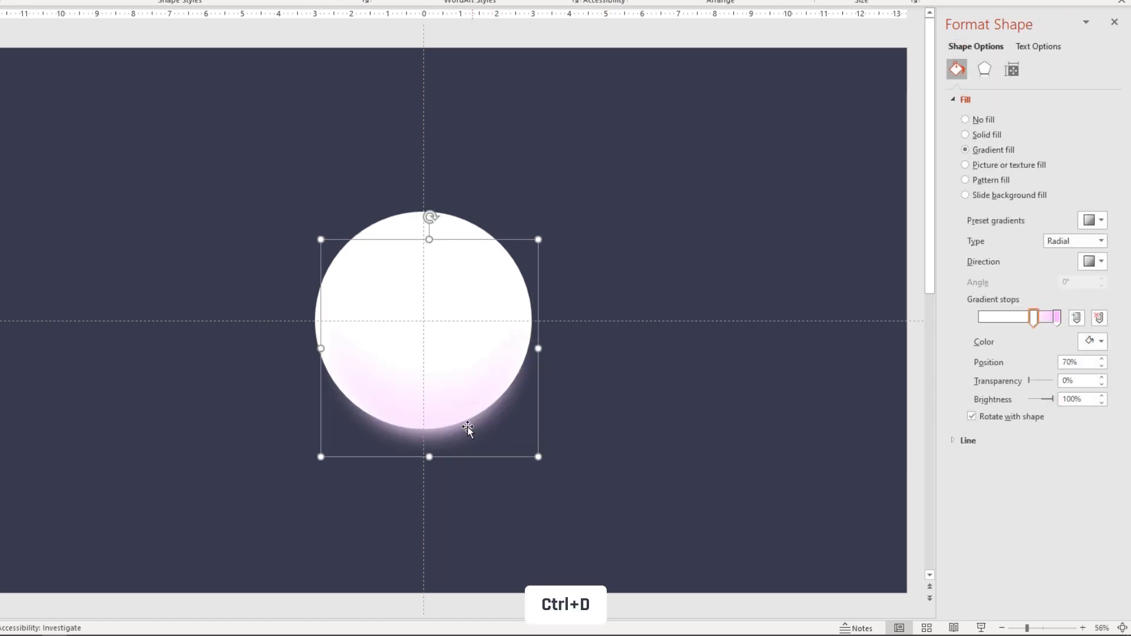
Duplicate the glow with a bluish-grey outer stop at 49% and fit it over the white circle.
key(ctrl+d)
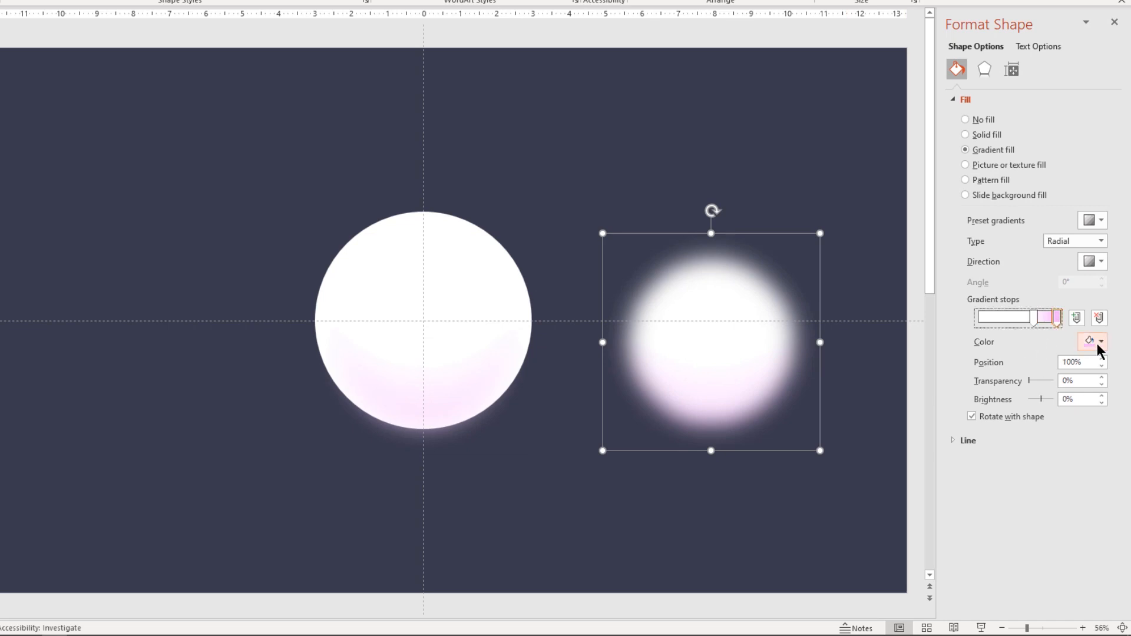
click(1101, 341)
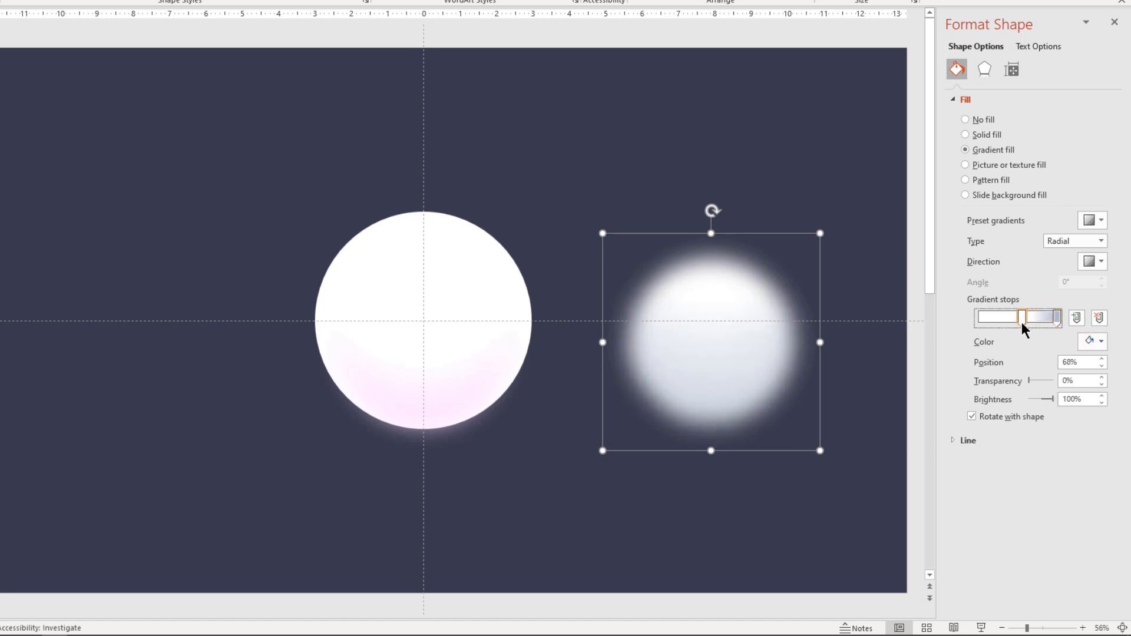
drag(1022, 317, 997, 317)
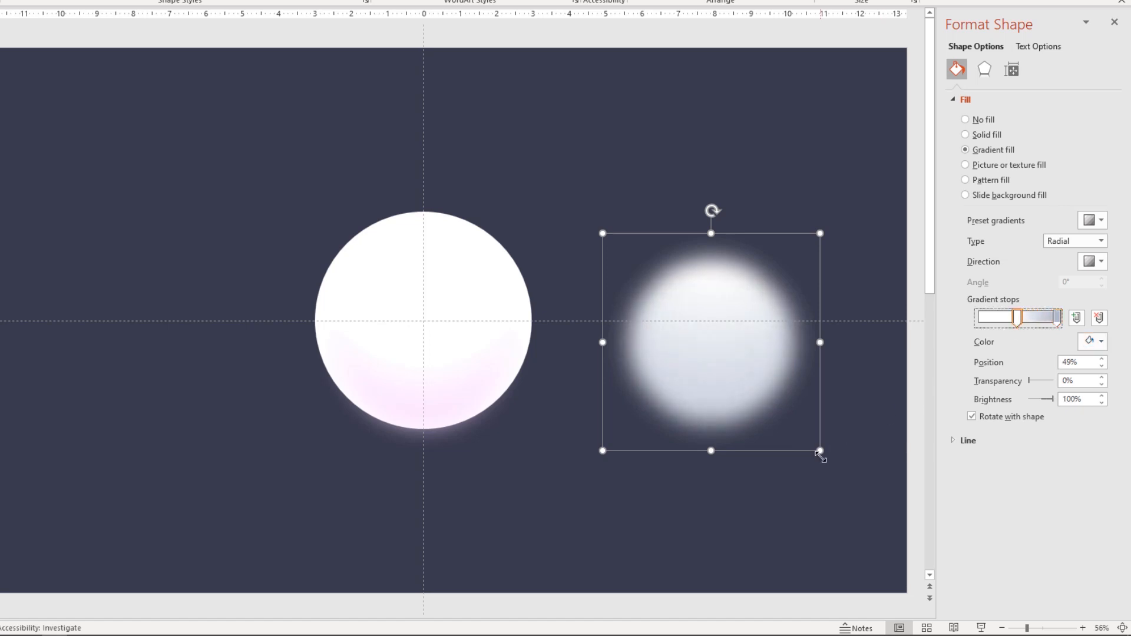
drag(710, 342, 452, 390)
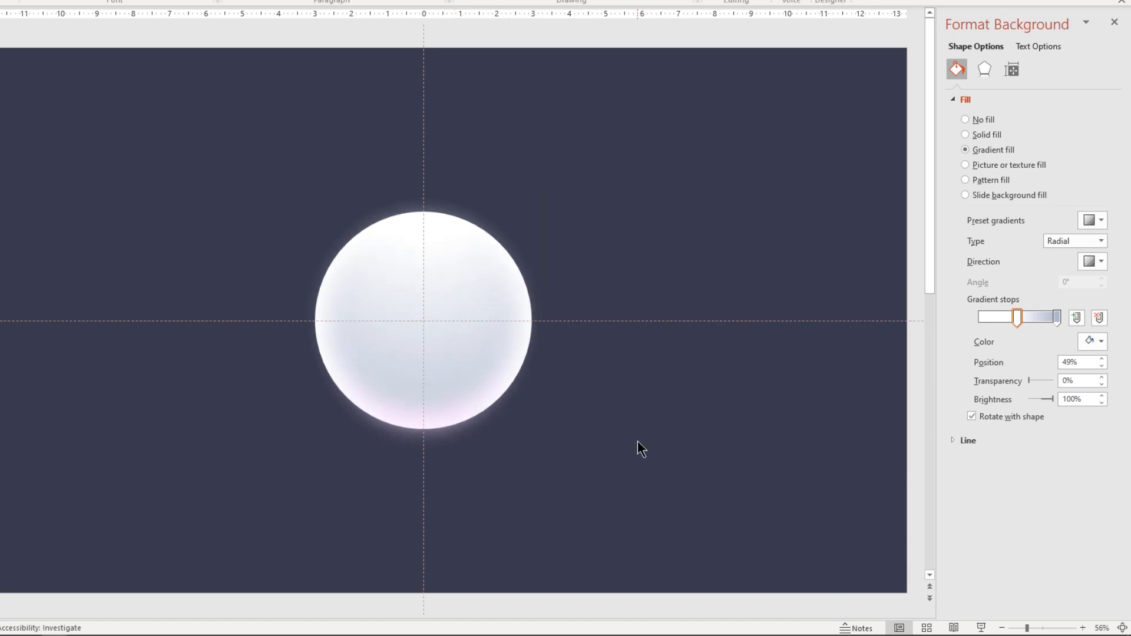
Duplicate the sphere layer as a solid light grey circle with 100 pt soft edges.
click(425, 320)
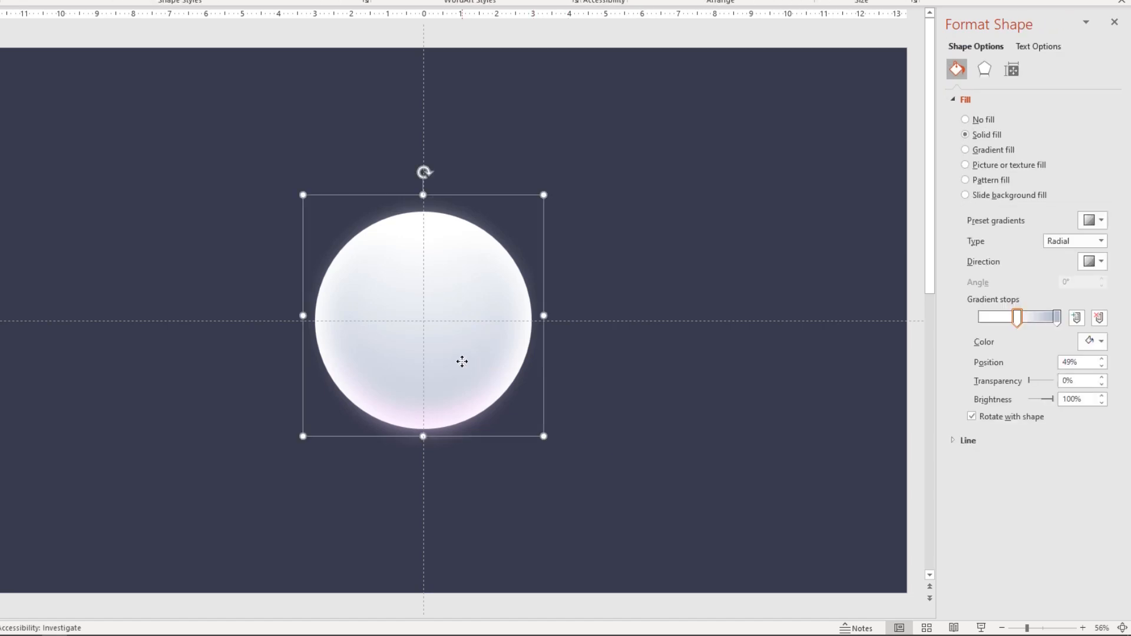
key(Ctrl+D)
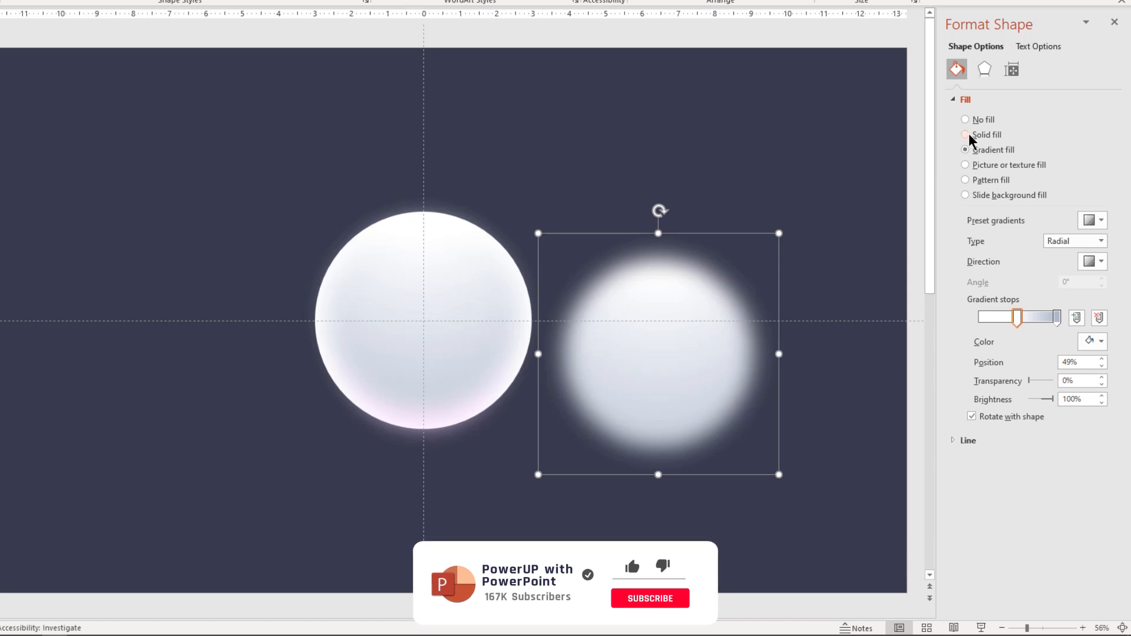
click(965, 134)
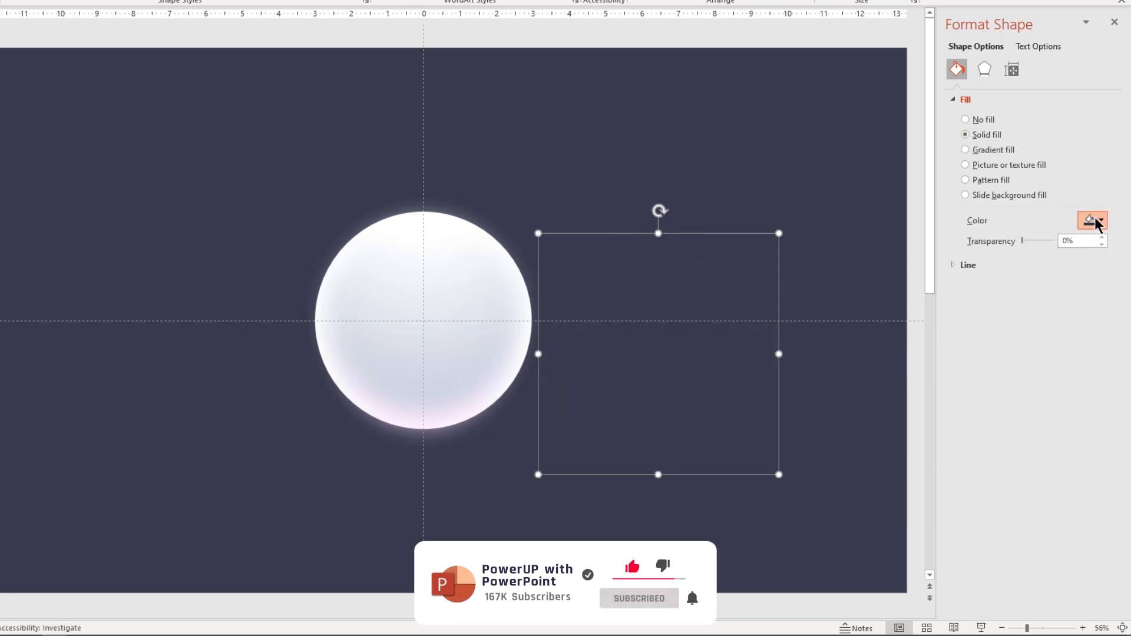
click(1101, 220)
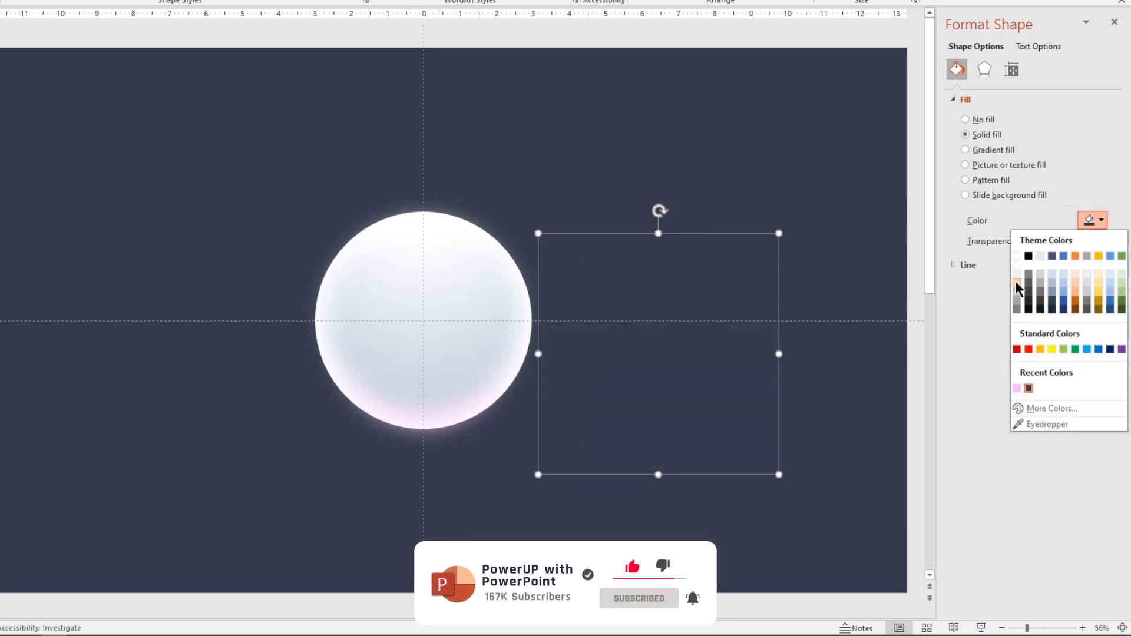
click(1018, 287)
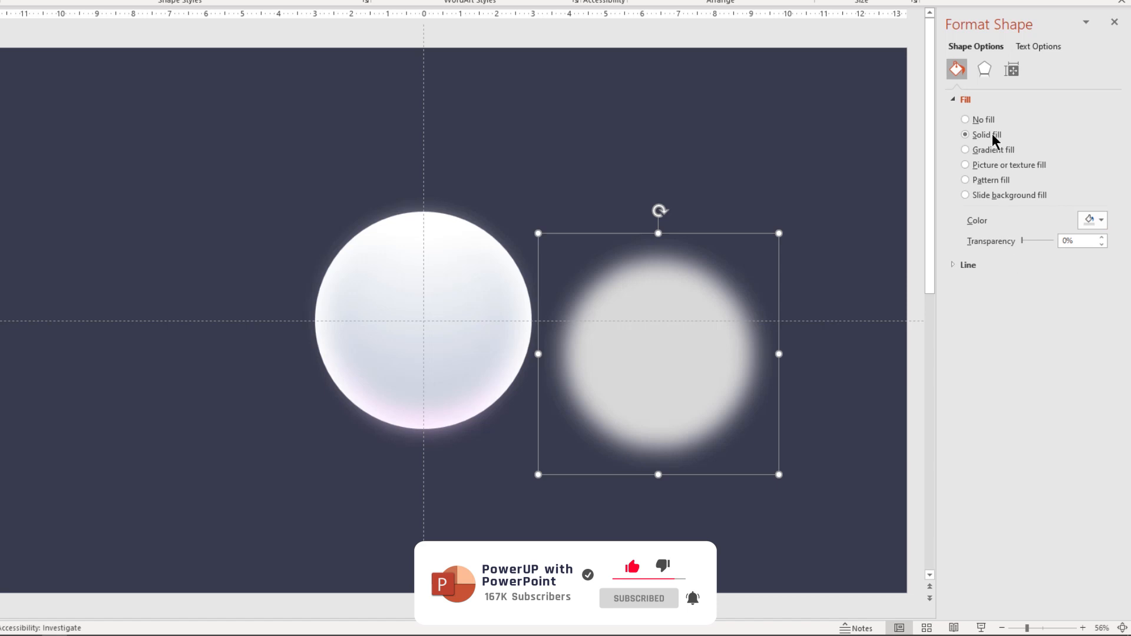
click(981, 71)
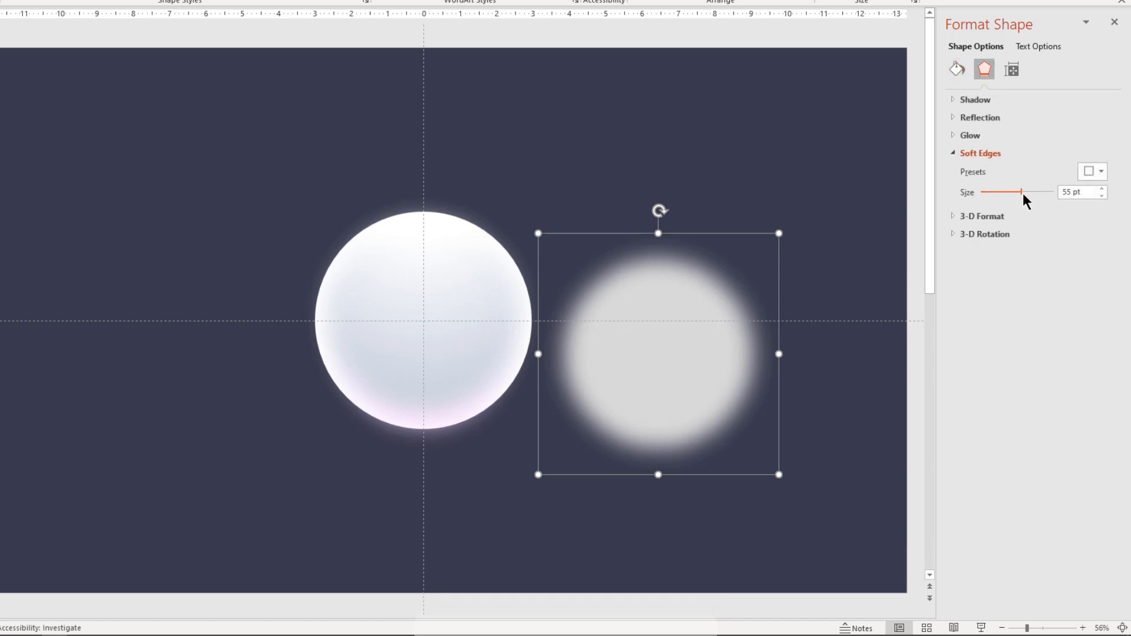
drag(1020, 192, 1054, 192)
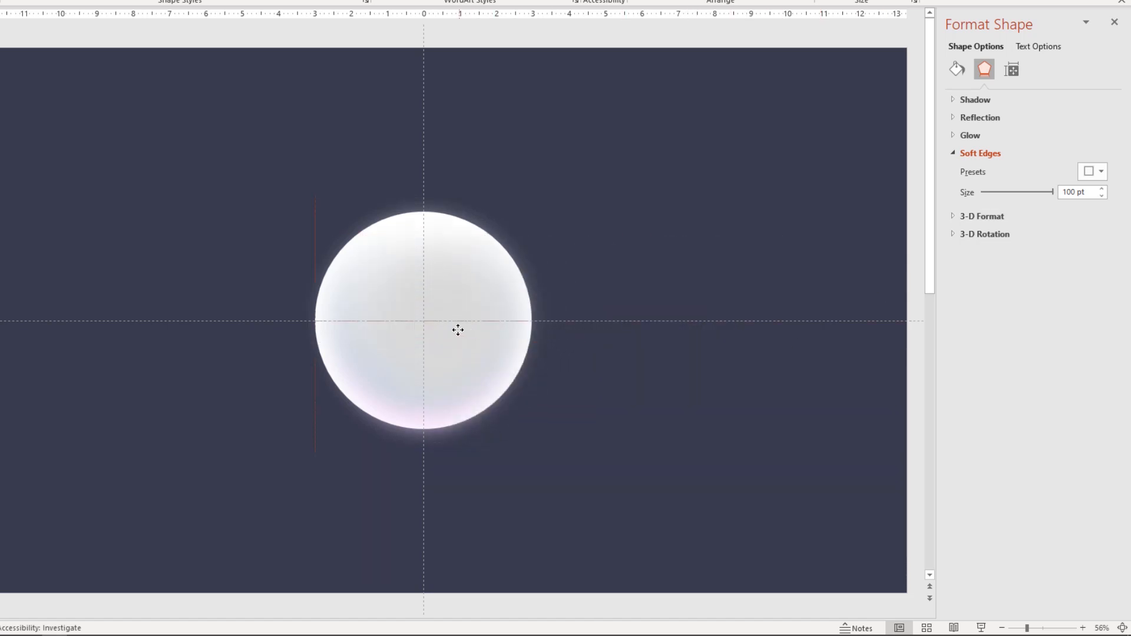
Select the blurred glow circle sitting behind the sphere.
click(448, 331)
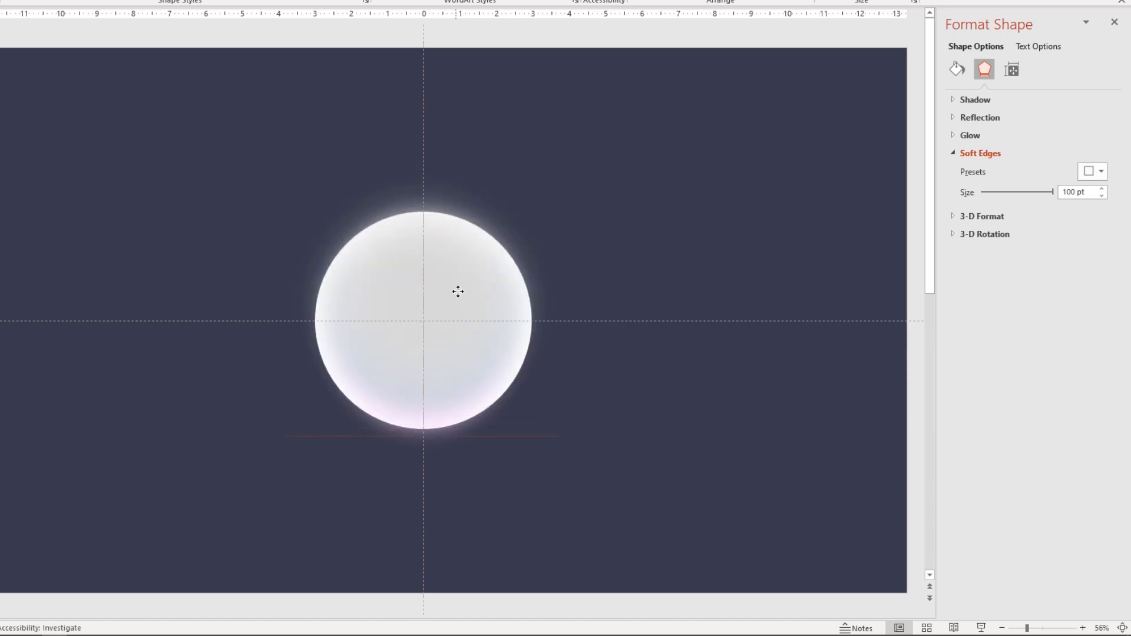
click(636, 276)
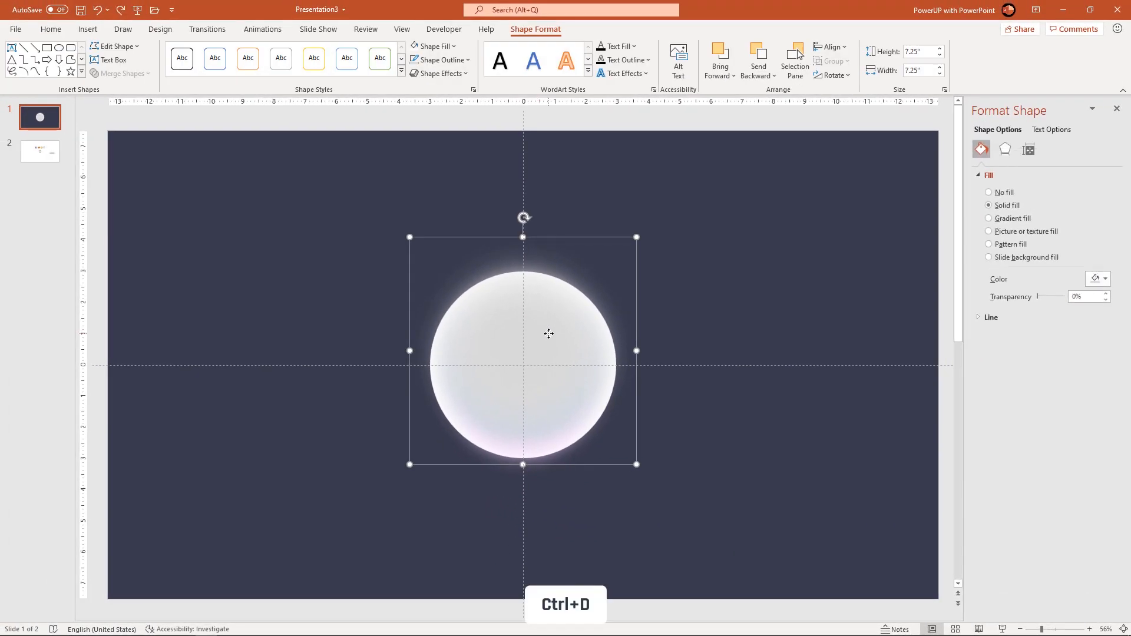
Move the glow copy aside and give it a Bottom Spotlight gradient with white stops.
drag(548, 333, 719, 312)
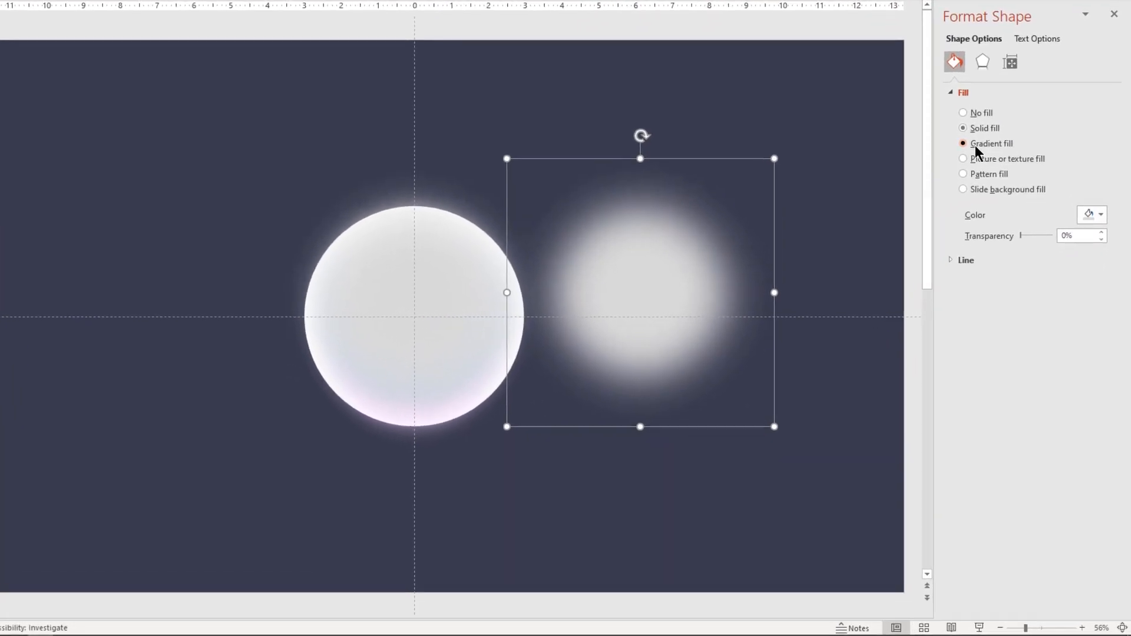
click(963, 143)
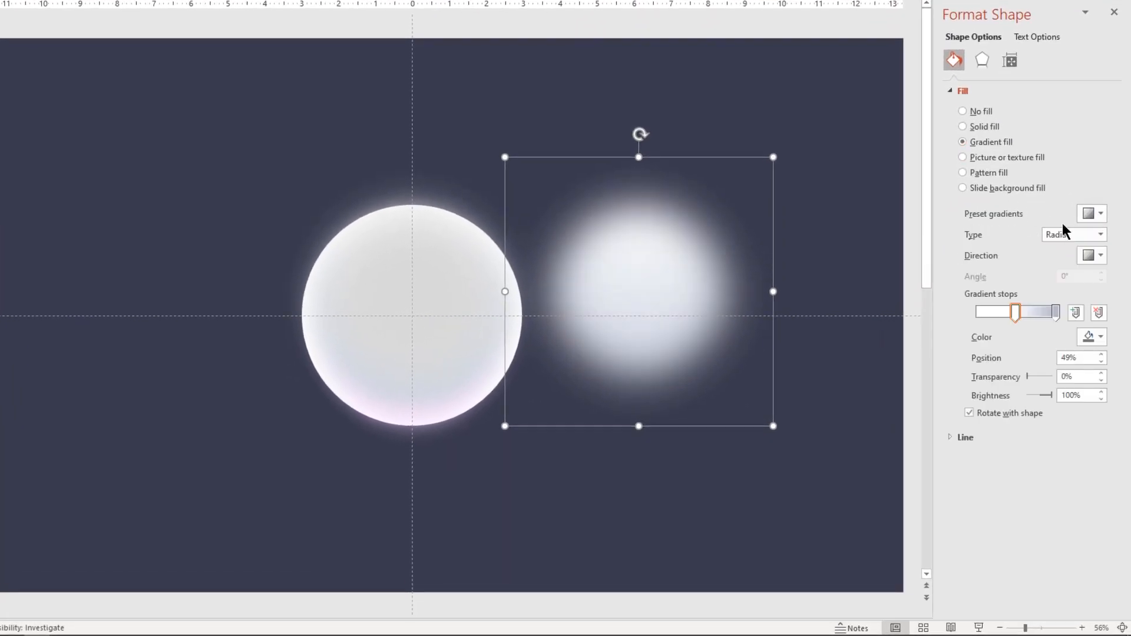
click(1100, 214)
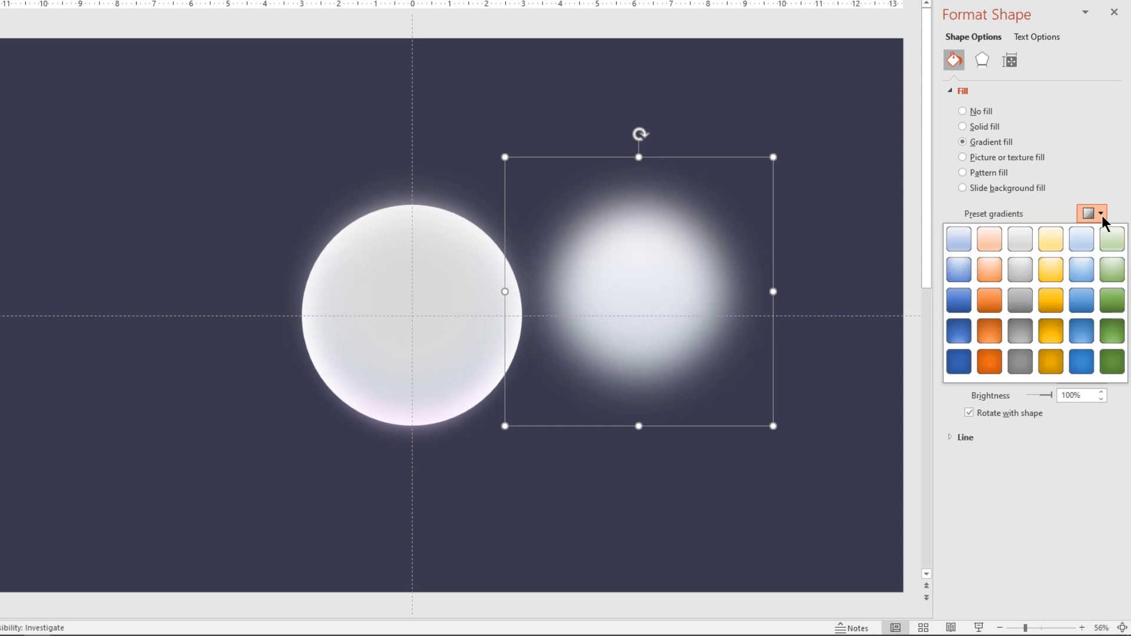
mouse_move(1019, 330)
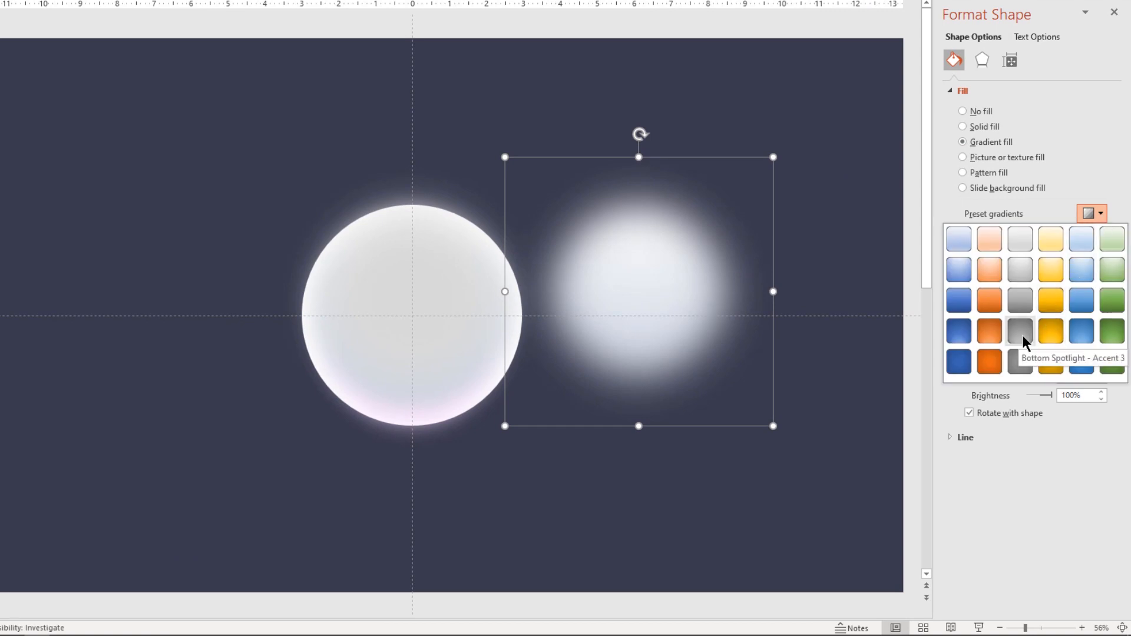
click(1019, 330)
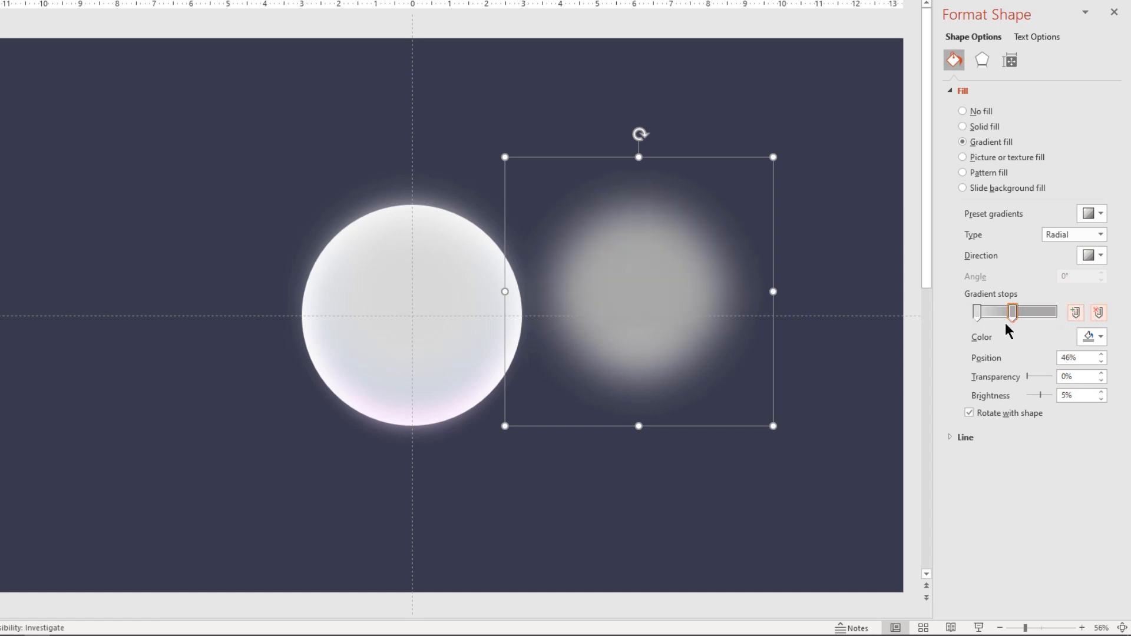
click(1100, 337)
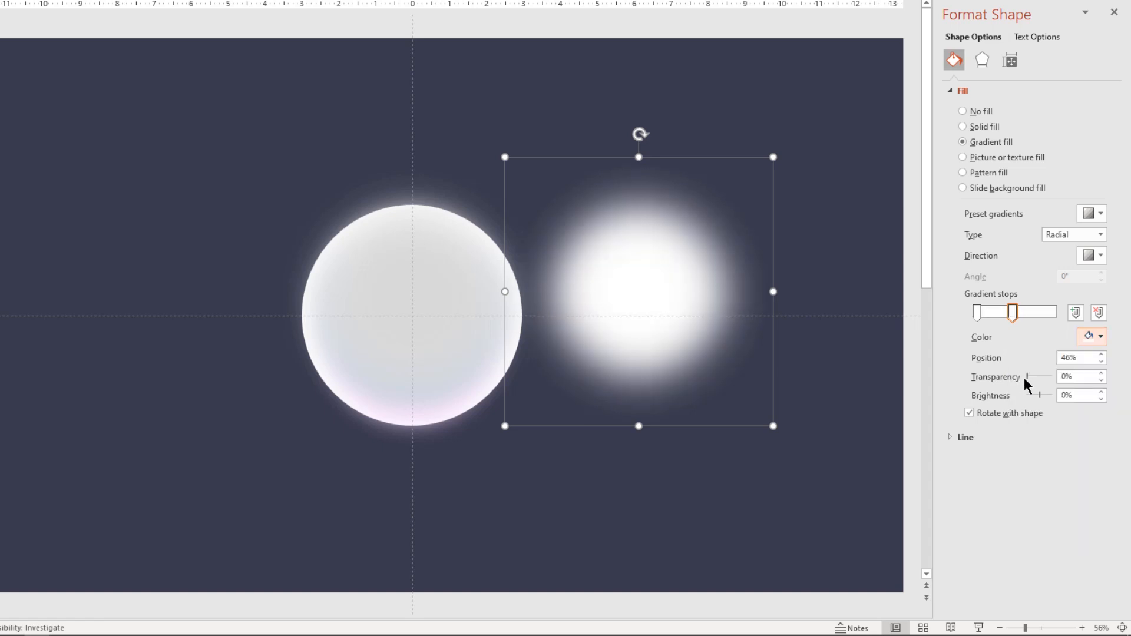
Adjust transparent stops to thin it into a crescent highlight and place it on the sphere's top.
click(979, 312)
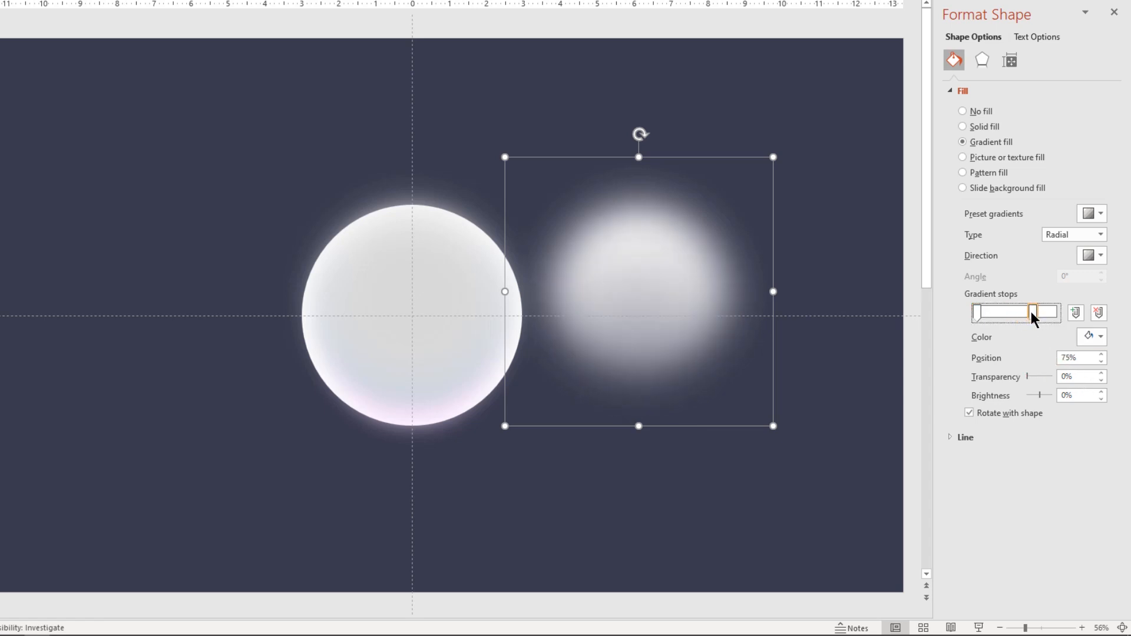
drag(1036, 312, 1011, 312)
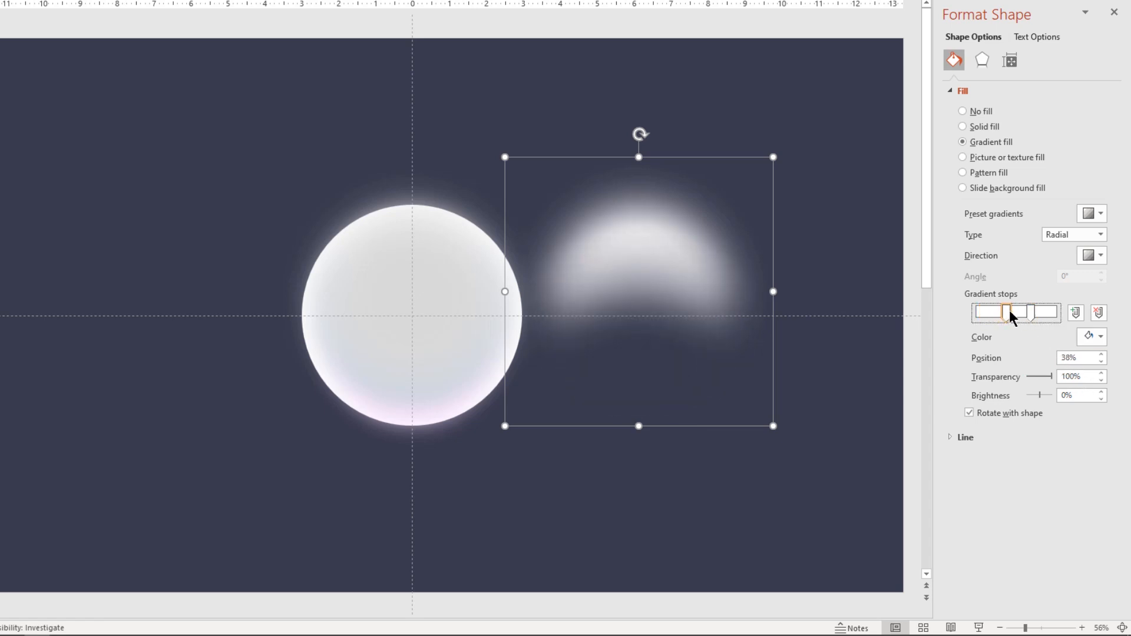
drag(1011, 312, 1018, 312)
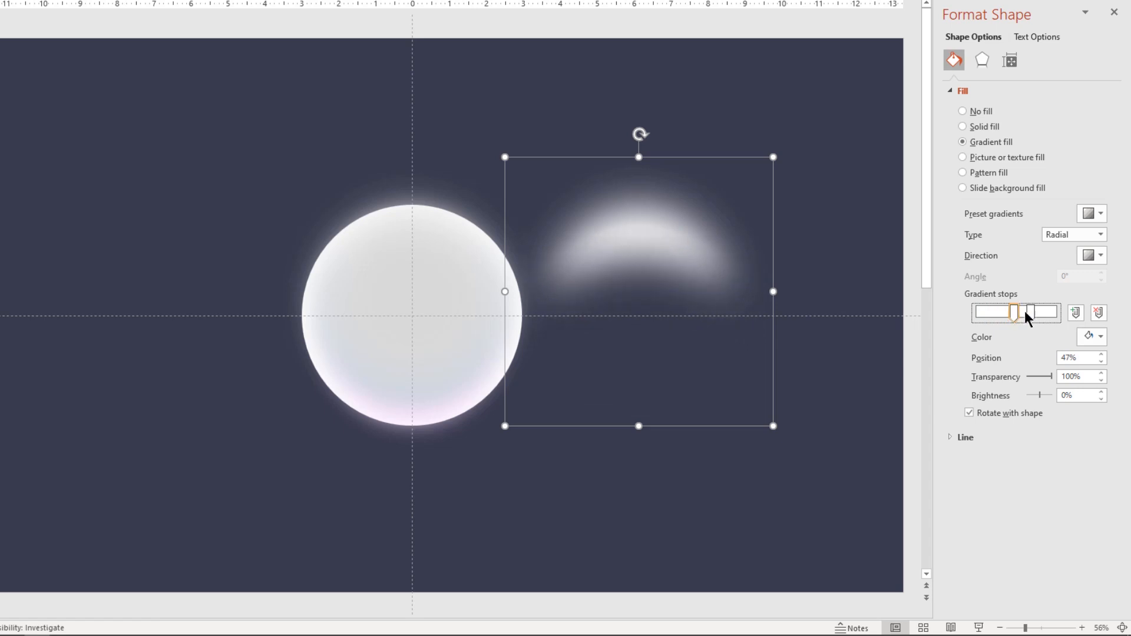
drag(1014, 312, 1030, 312)
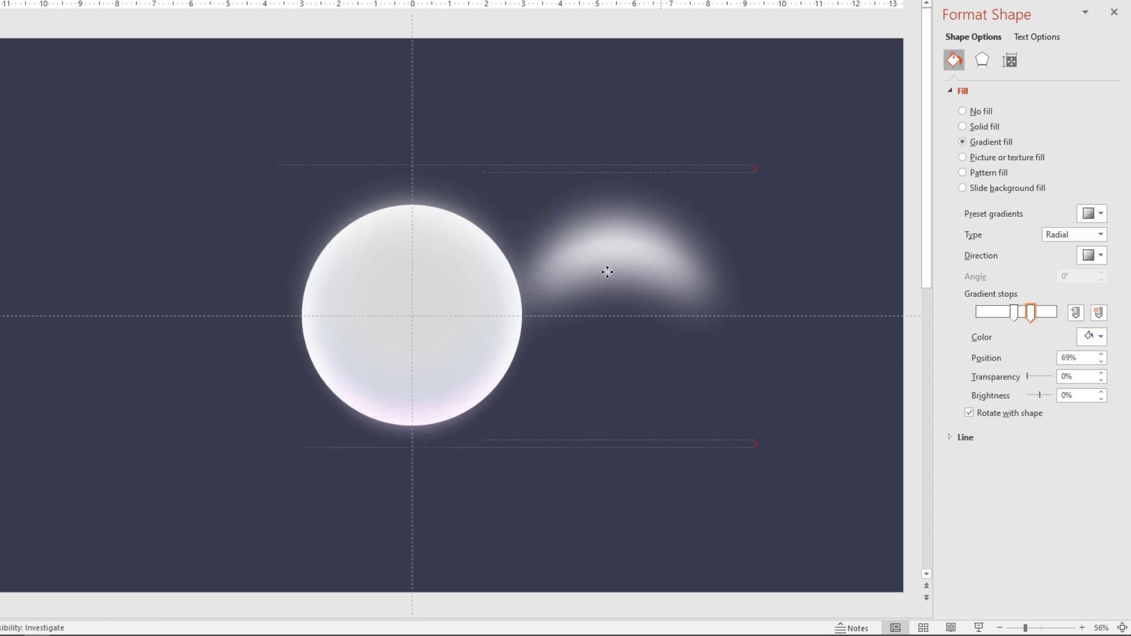
drag(608, 272, 460, 267)
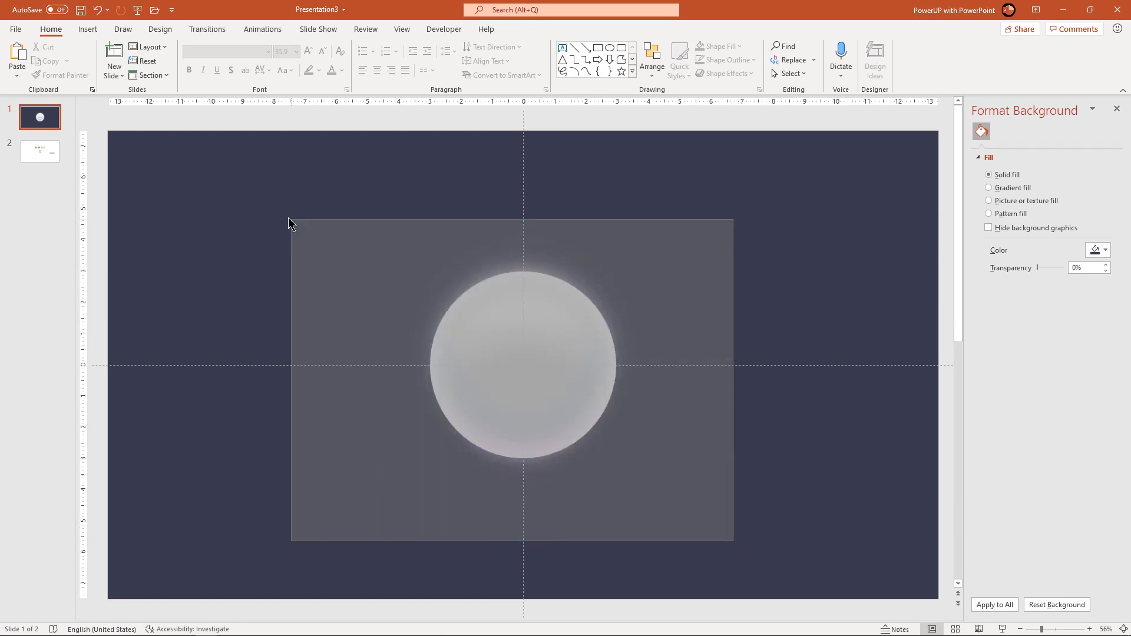
Group the sphere's layers and place a shrunken copy overlapping its upper right.
right_click(523, 367)
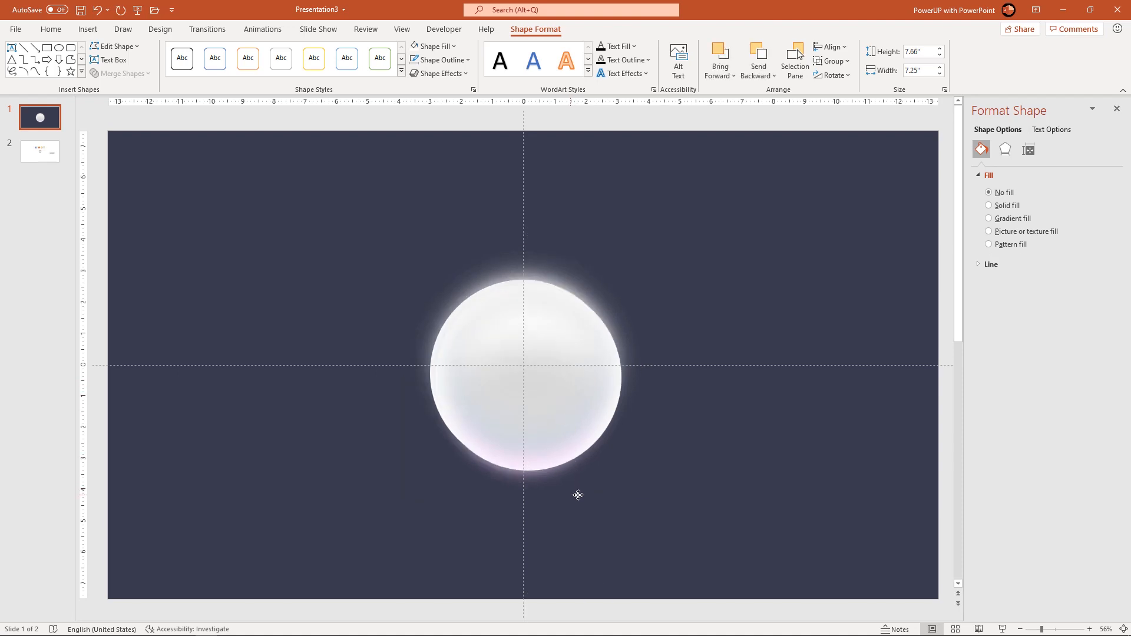
drag(523, 374, 711, 375)
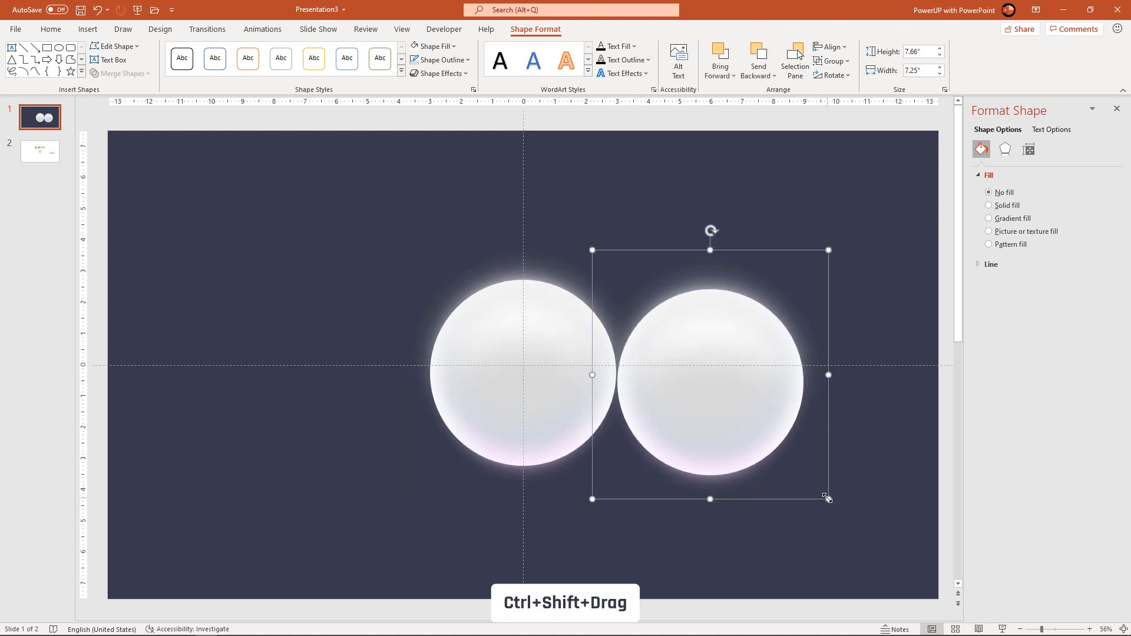
drag(827, 497, 796, 466)
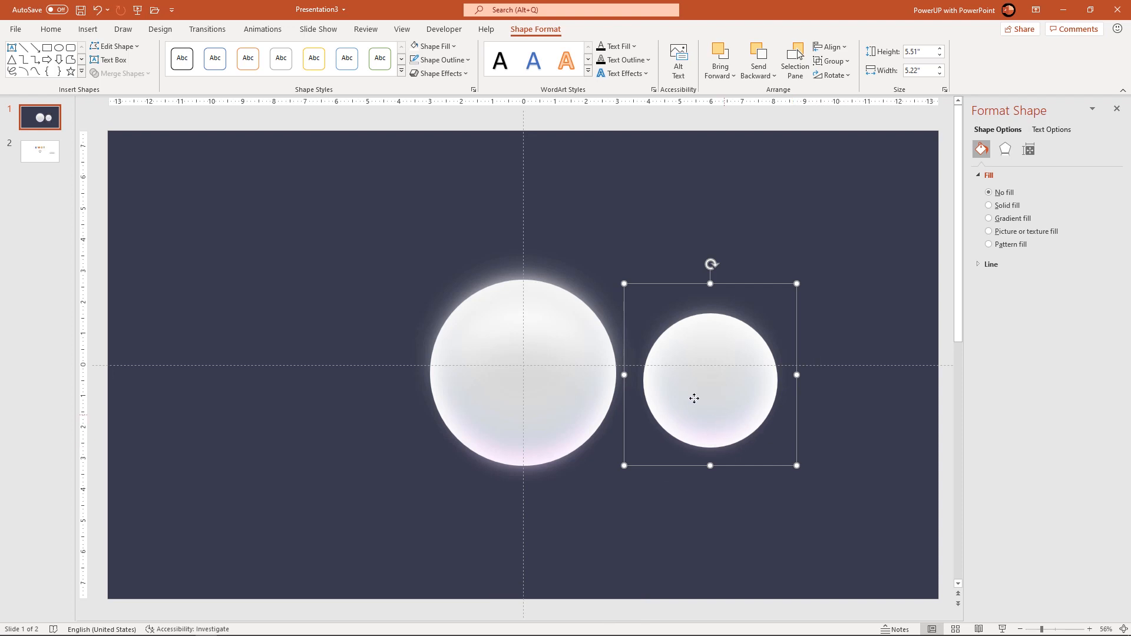
drag(694, 399, 617, 281)
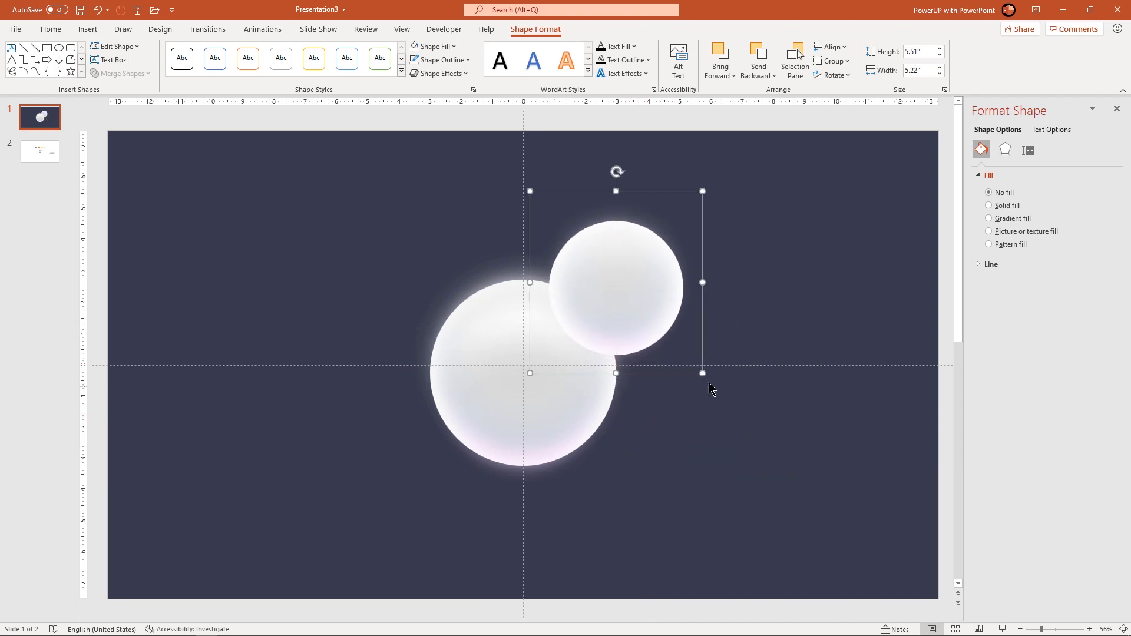
drag(702, 374, 682, 353)
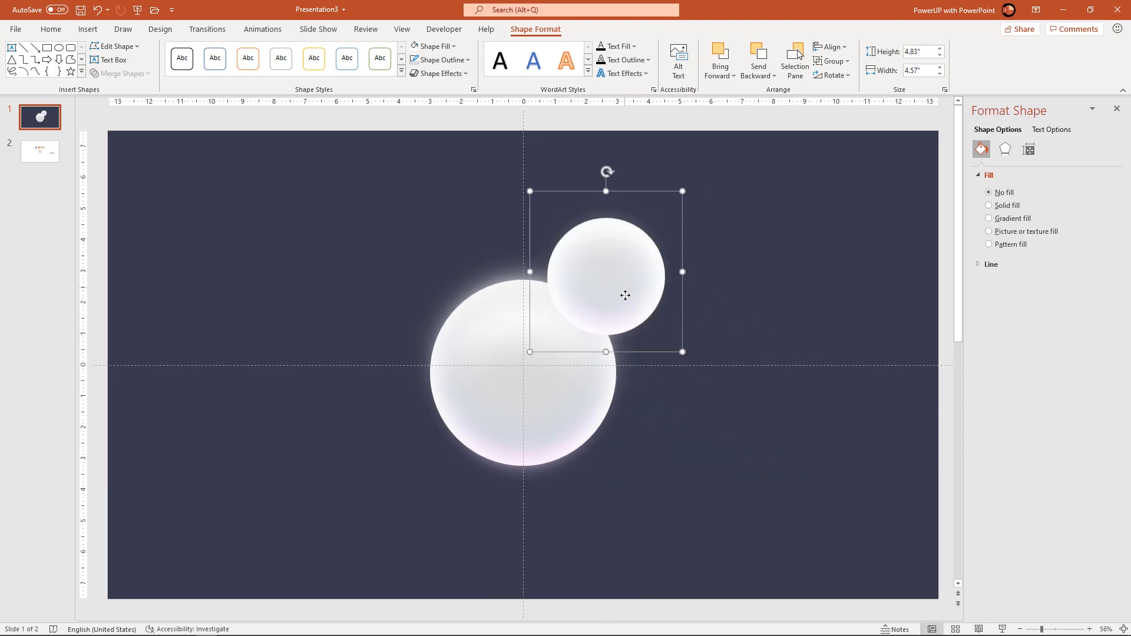
drag(624, 295, 637, 308)
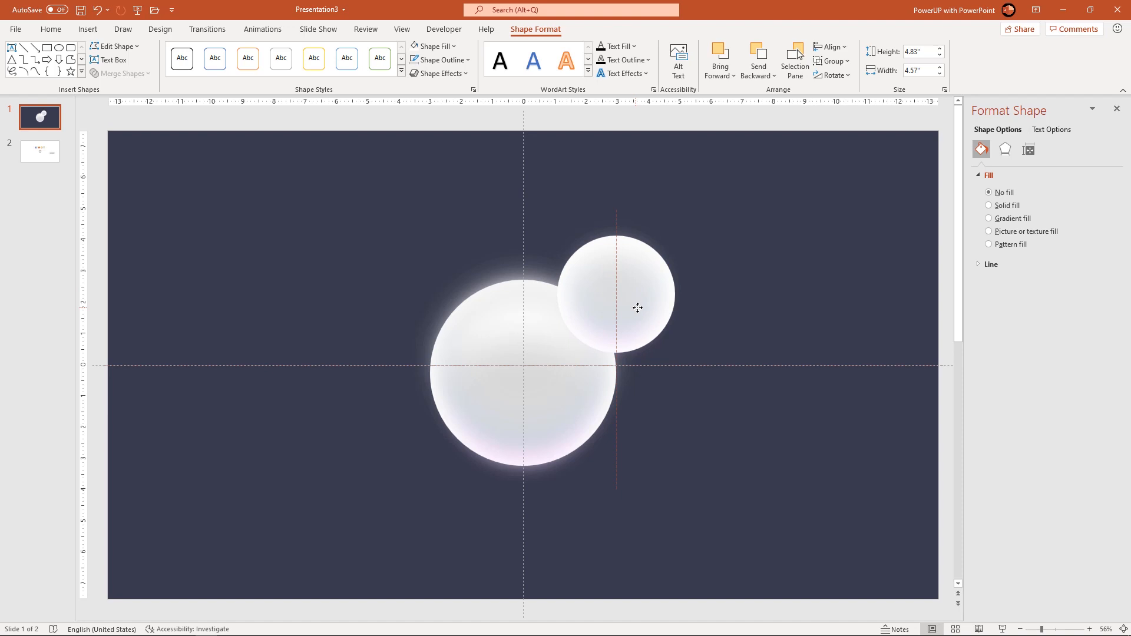
Duplicate the small sphere and place a copy at the large sphere's lower right.
key(Ctrl+D)
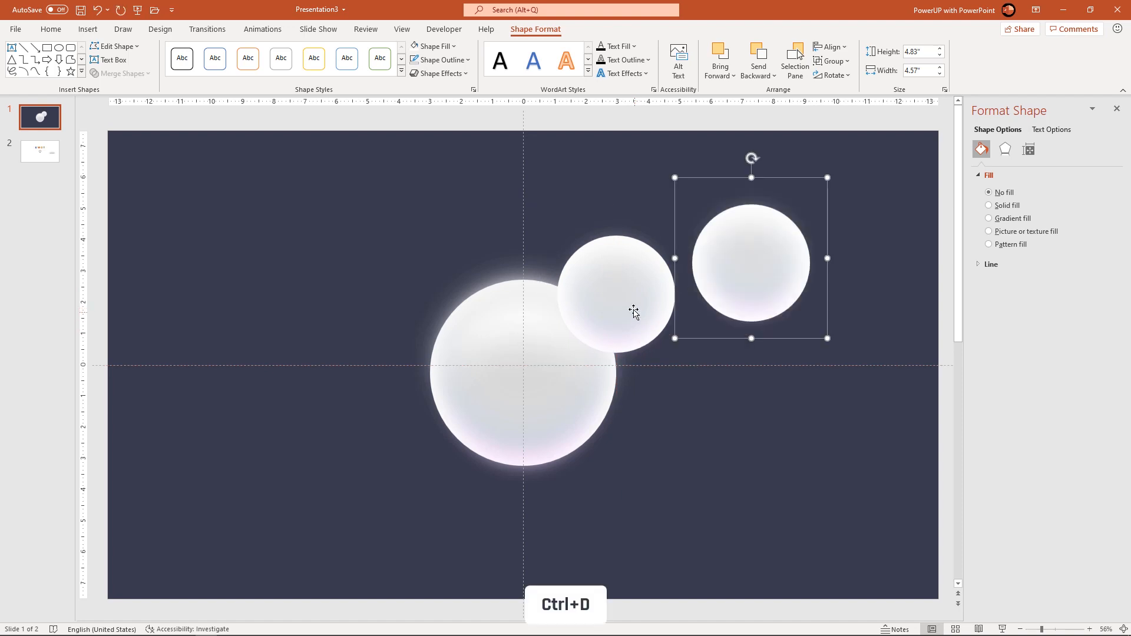
drag(753, 260, 614, 449)
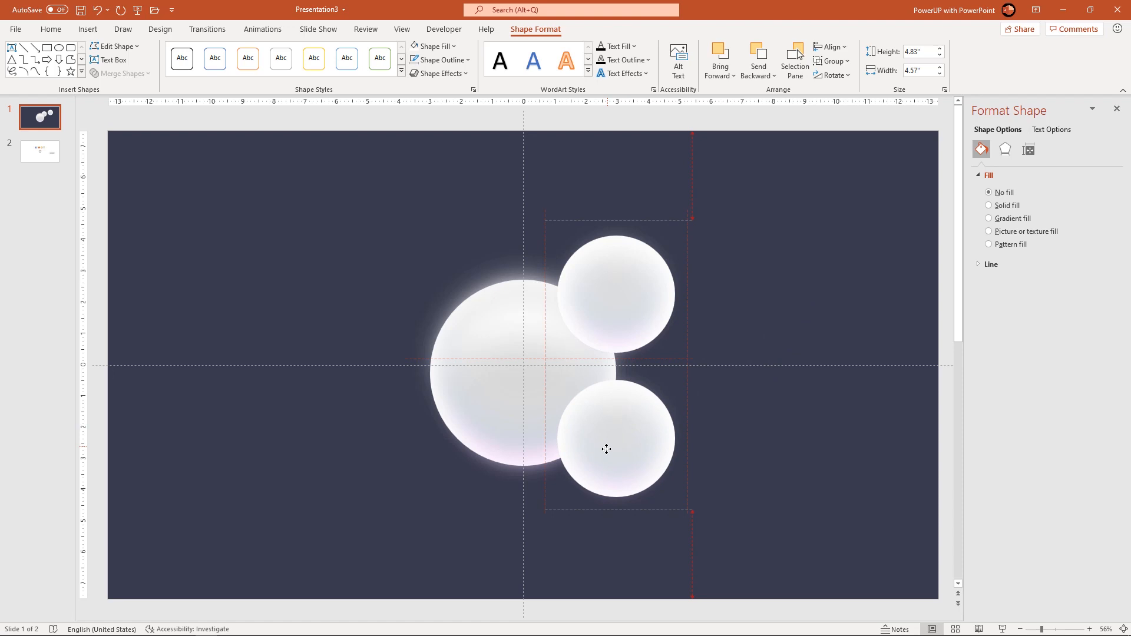
click(613, 439)
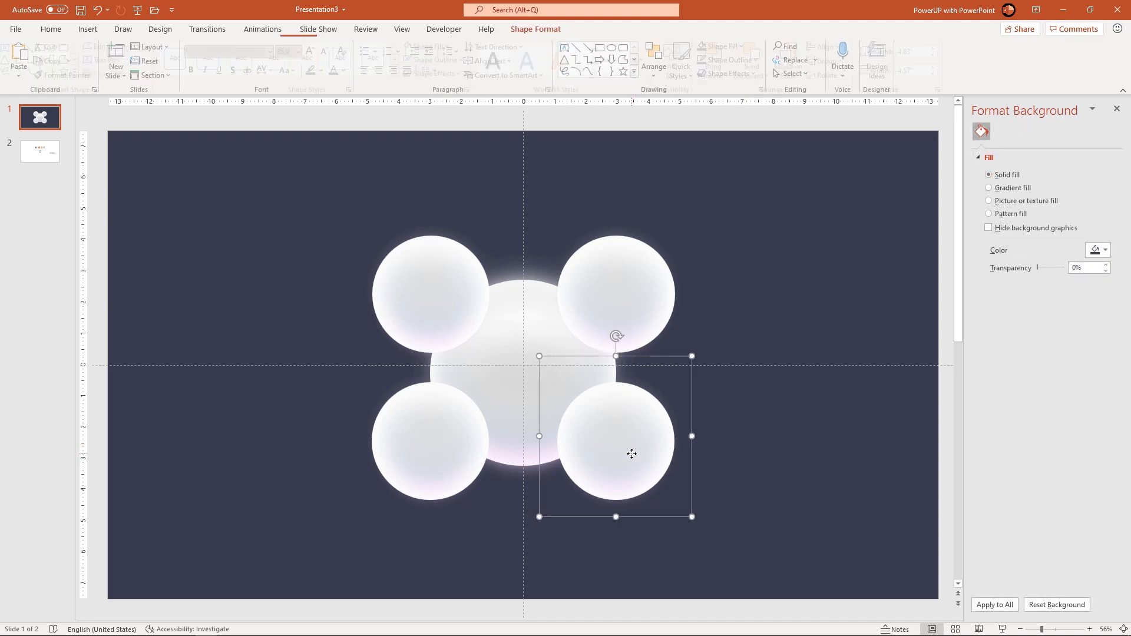
Ctrl-drag small sphere copies to the right, bottom, left and top of the centre sphere.
drag(616, 446, 731, 463)
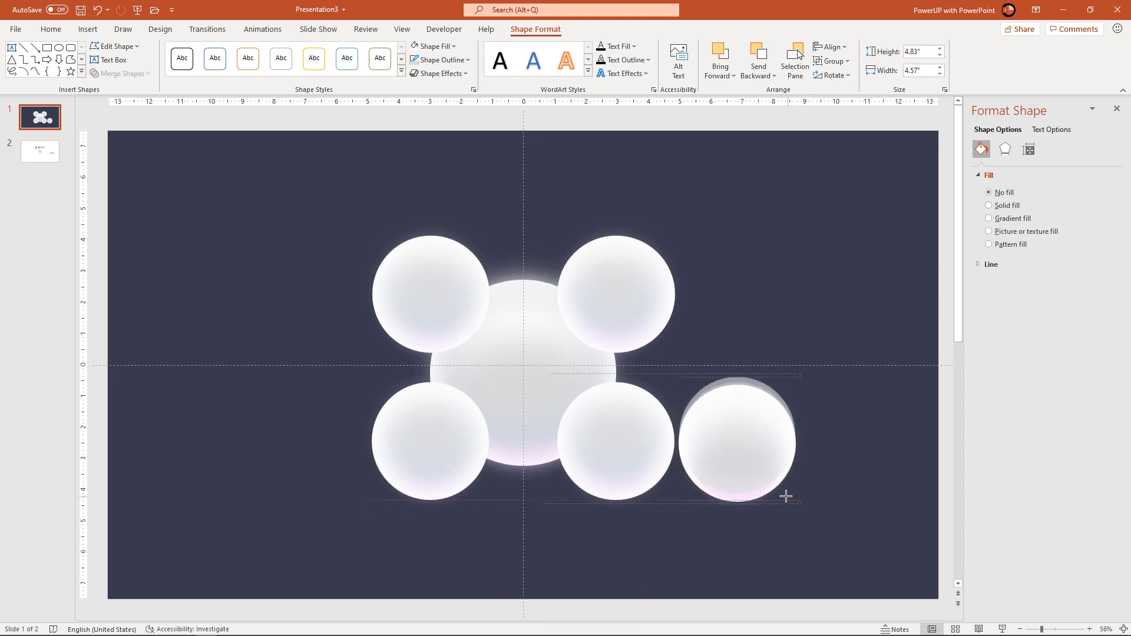
drag(786, 496, 663, 380)
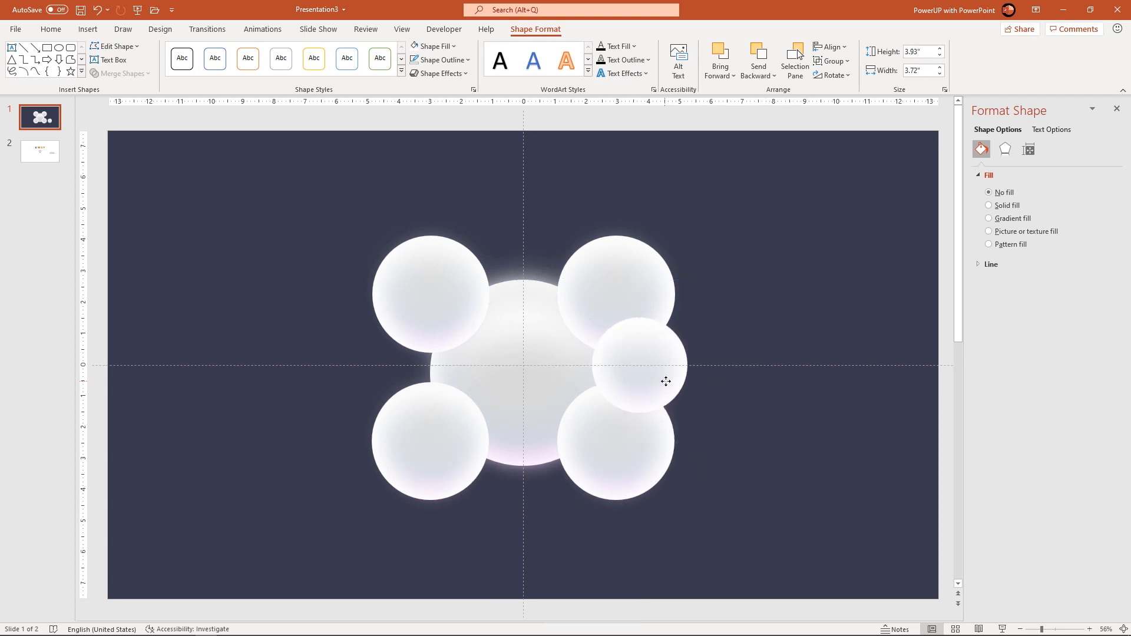
drag(665, 381, 593, 431)
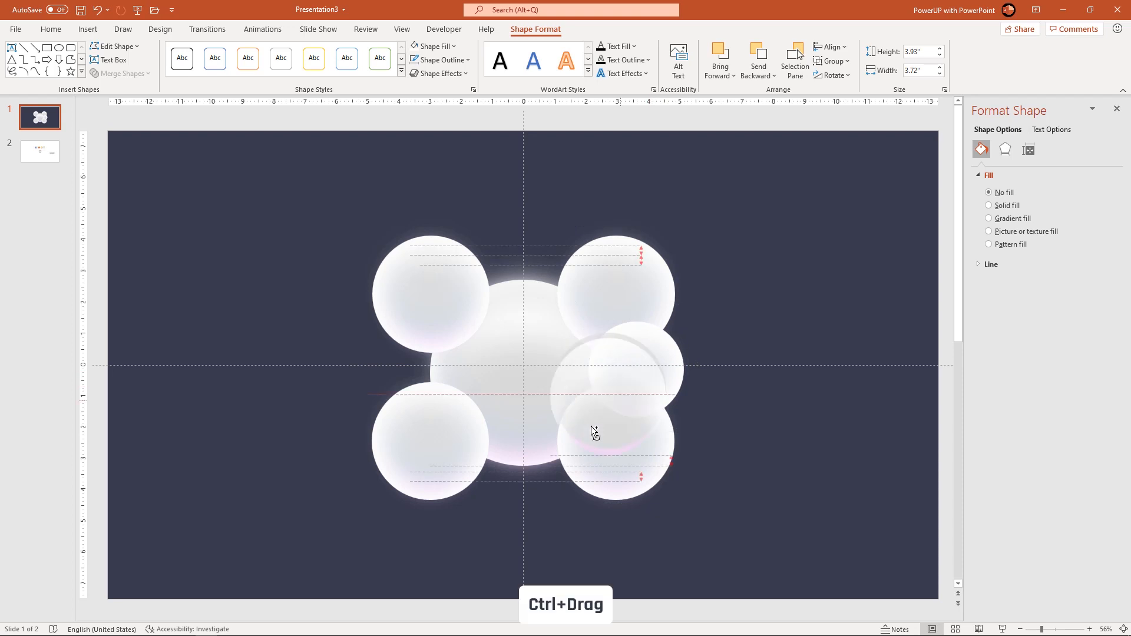
drag(592, 431, 541, 286)
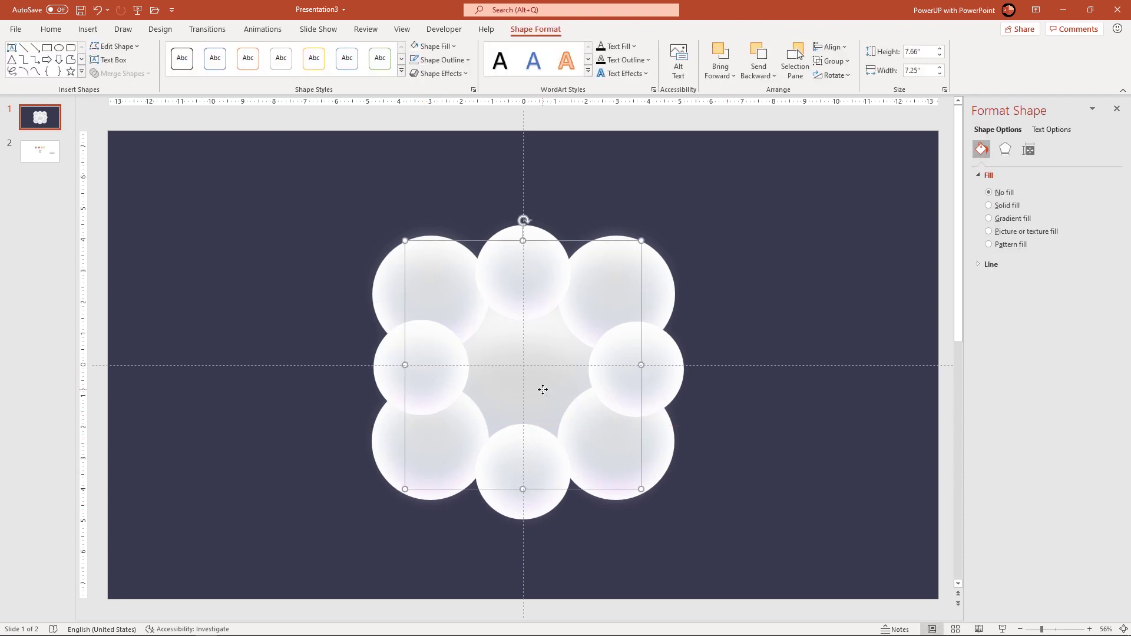
Send the selected small spheres to the back behind the centre sphere.
right_click(540, 389)
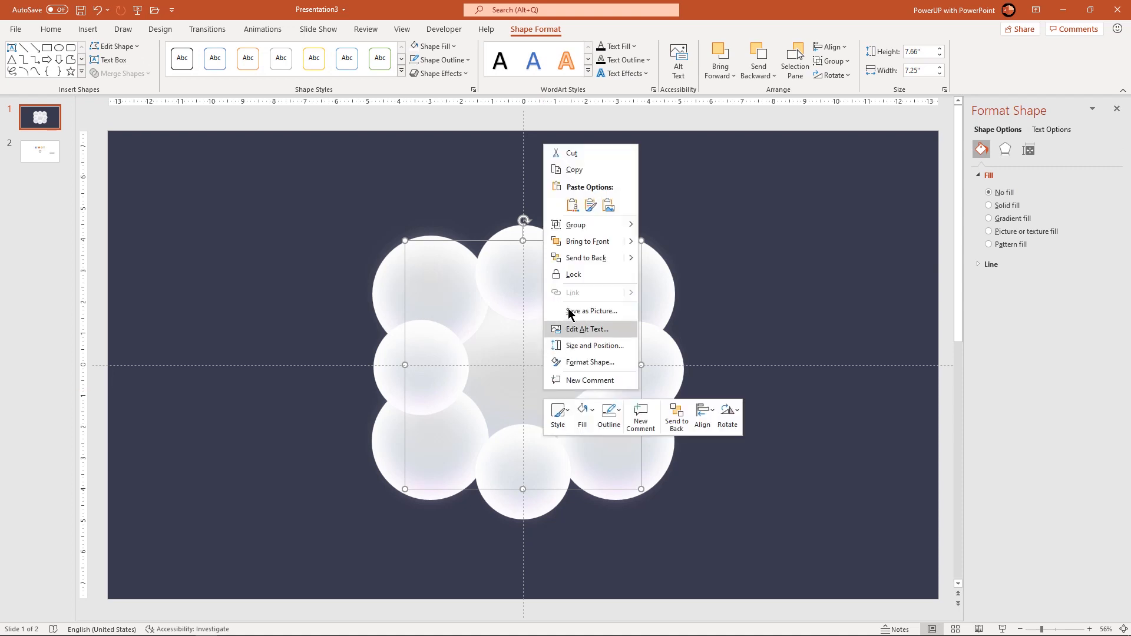
click(650, 341)
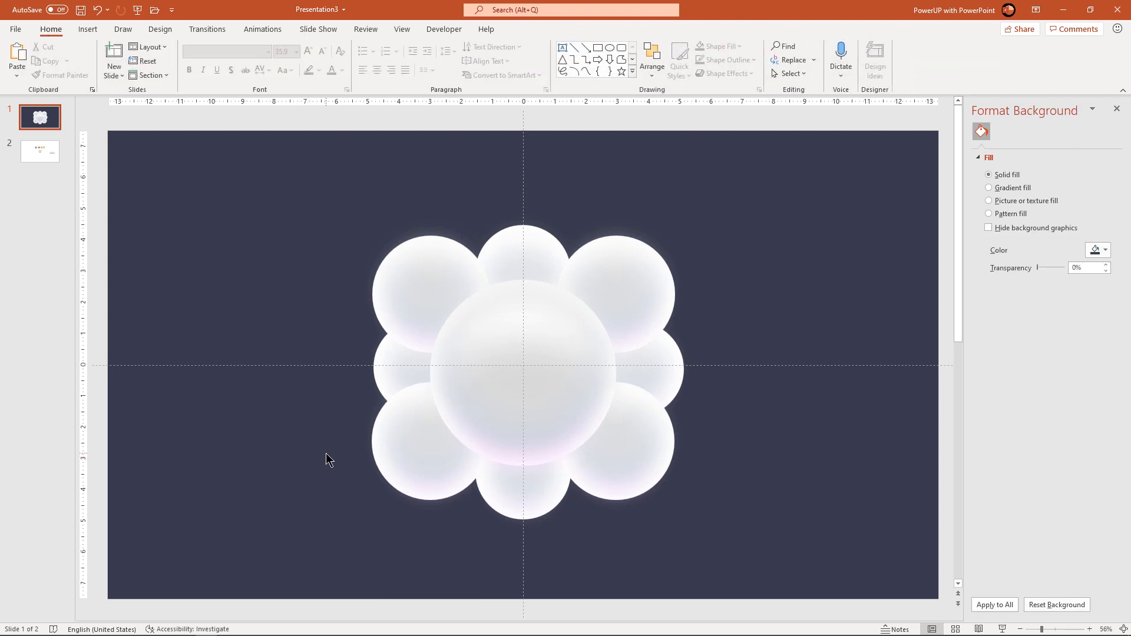
Copy the S, W, O, T letters and lightbulb icon from slide 2 onto the circles.
click(40, 151)
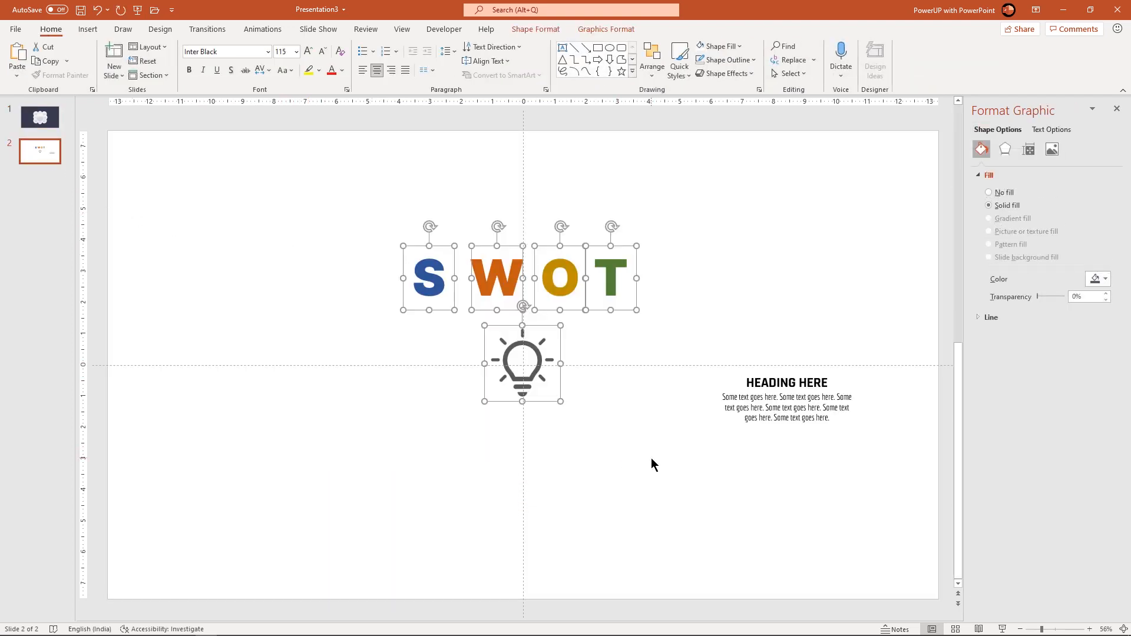
click(40, 117)
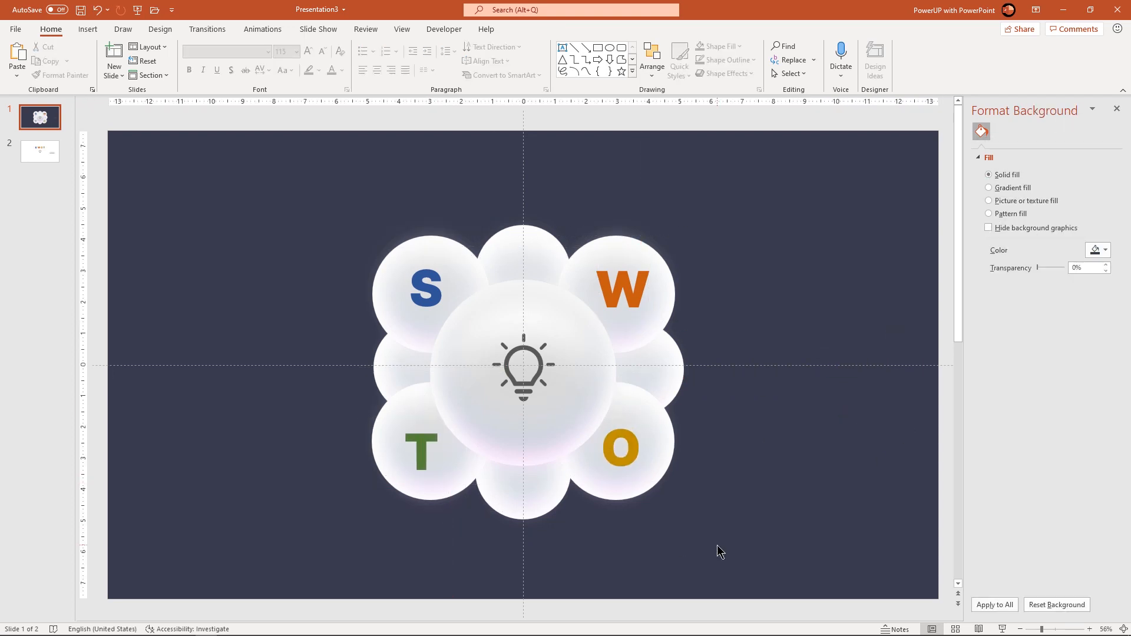
Draw a straight line from the W circle with white outline and 3 pt weight.
click(92, 30)
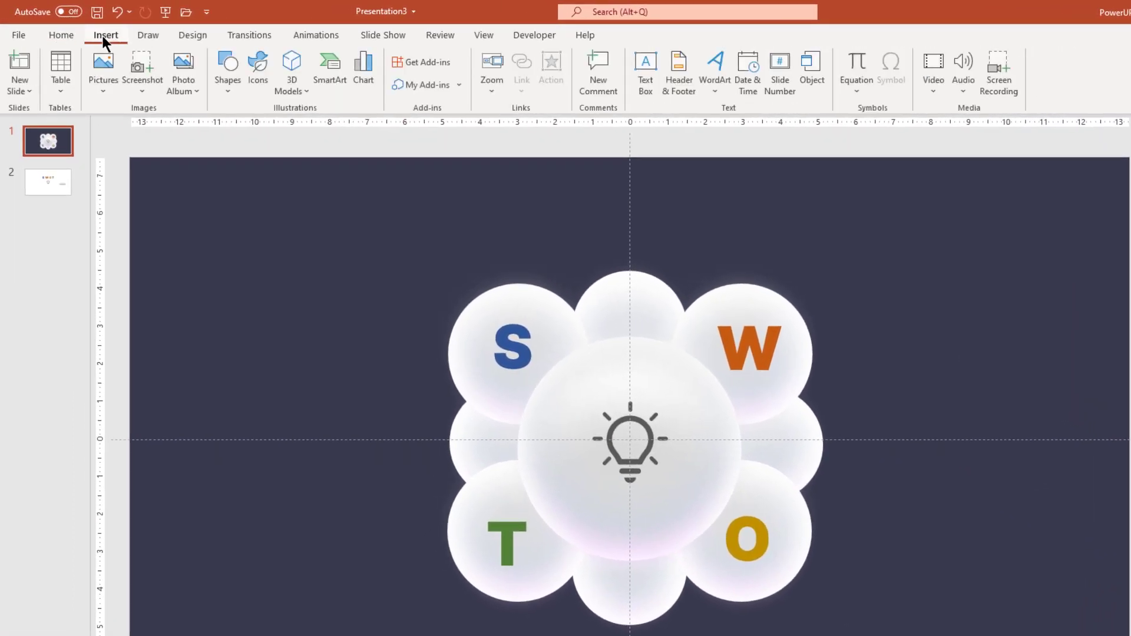
click(229, 70)
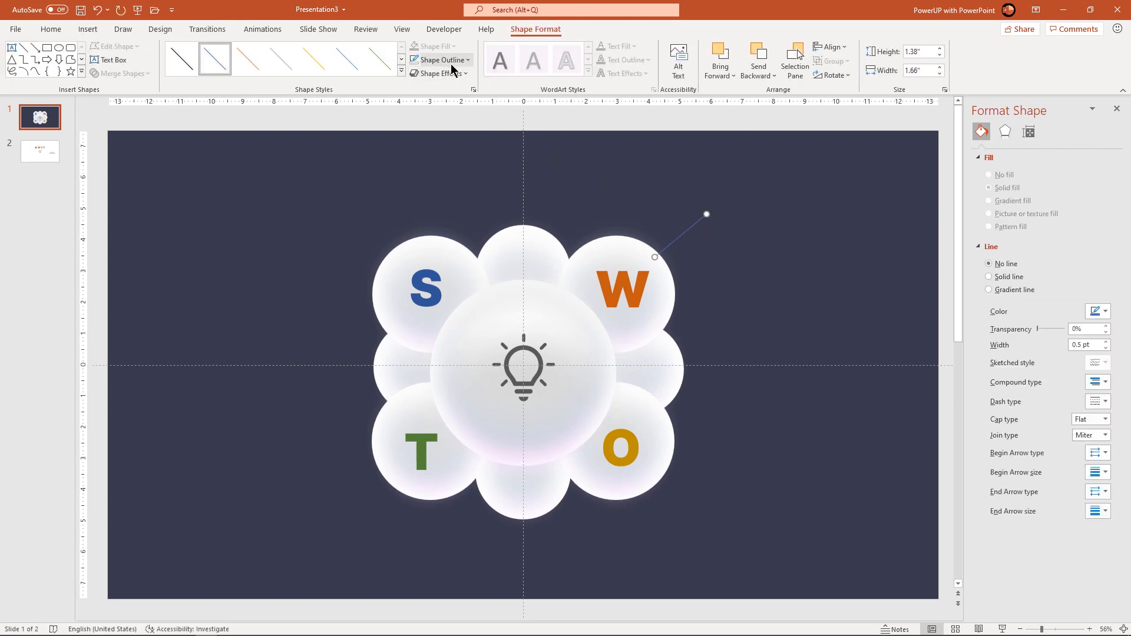
click(989, 276)
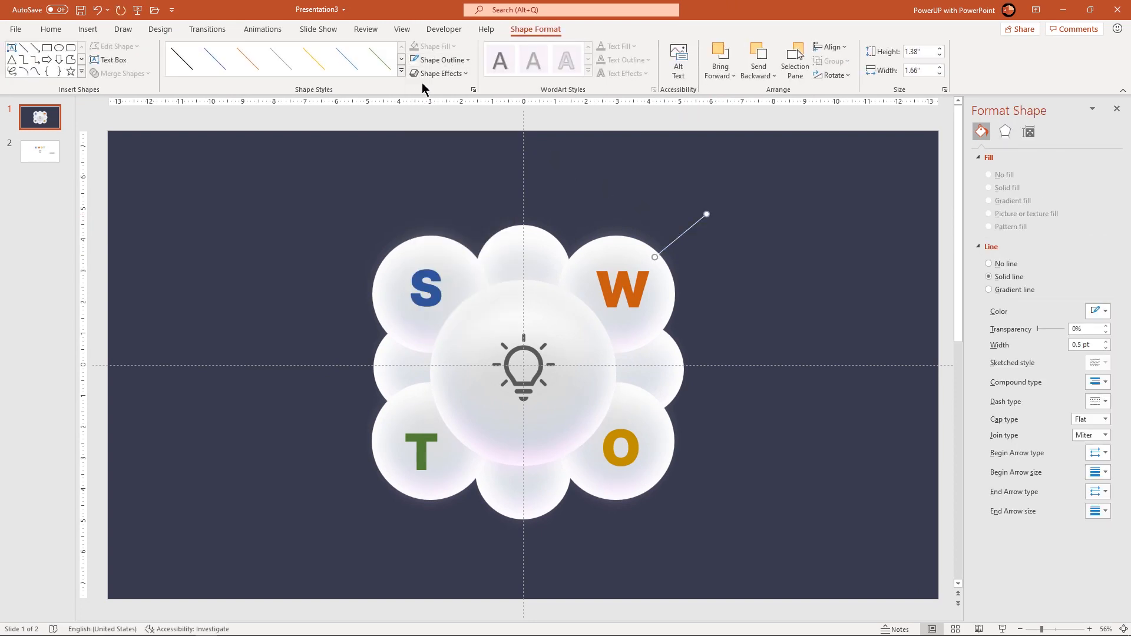
click(442, 59)
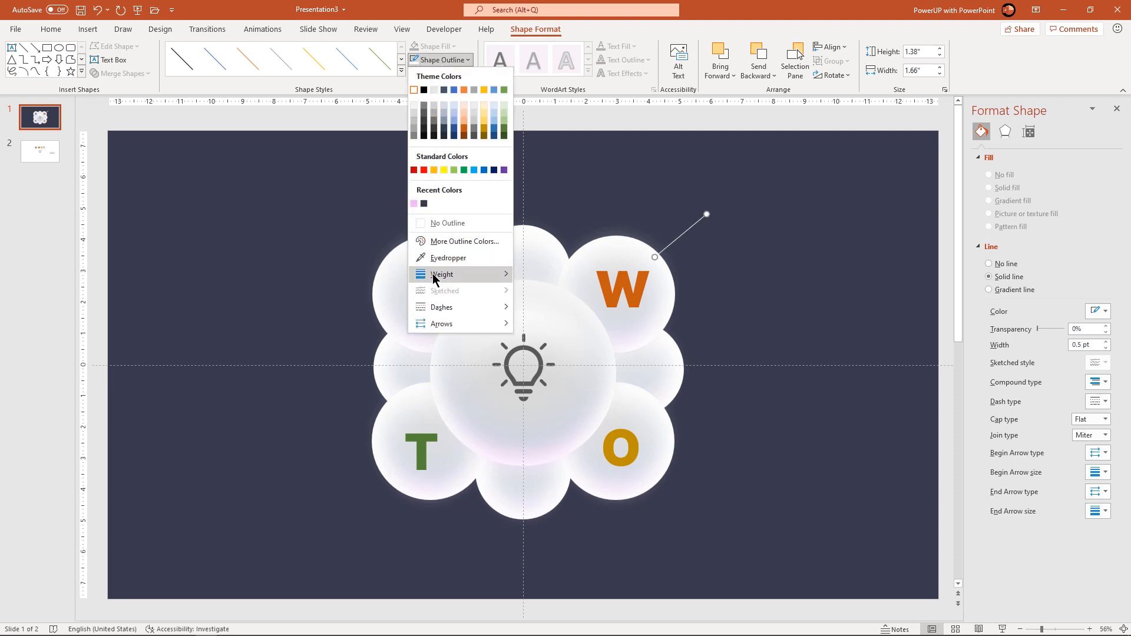
click(443, 275)
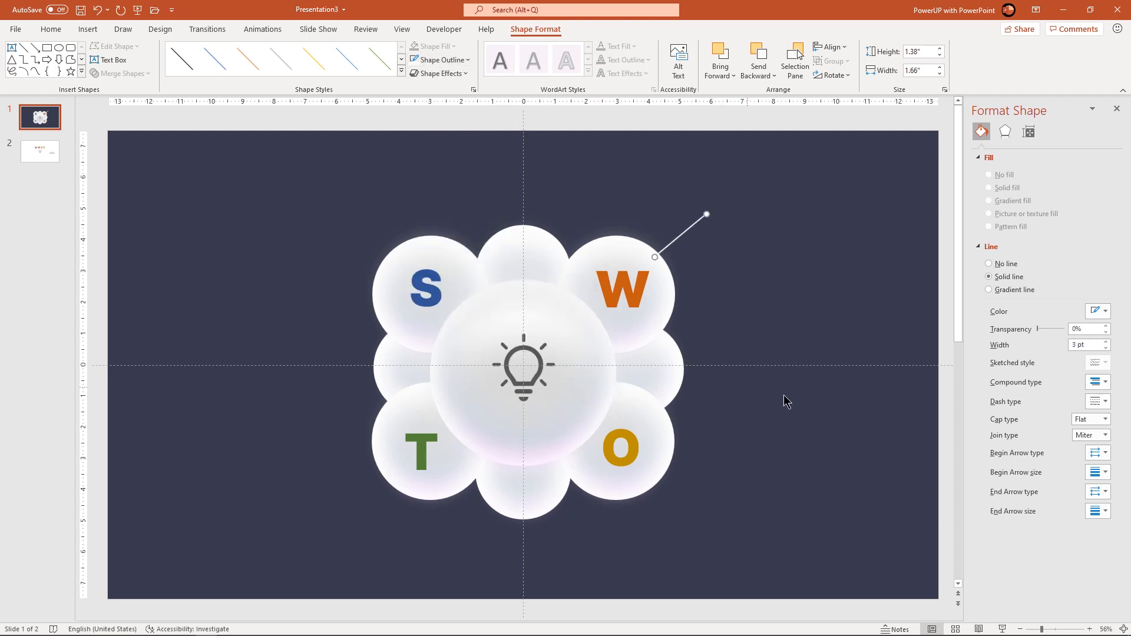
Set both Begin and End arrow types of the W connector to the oval dot.
click(1104, 421)
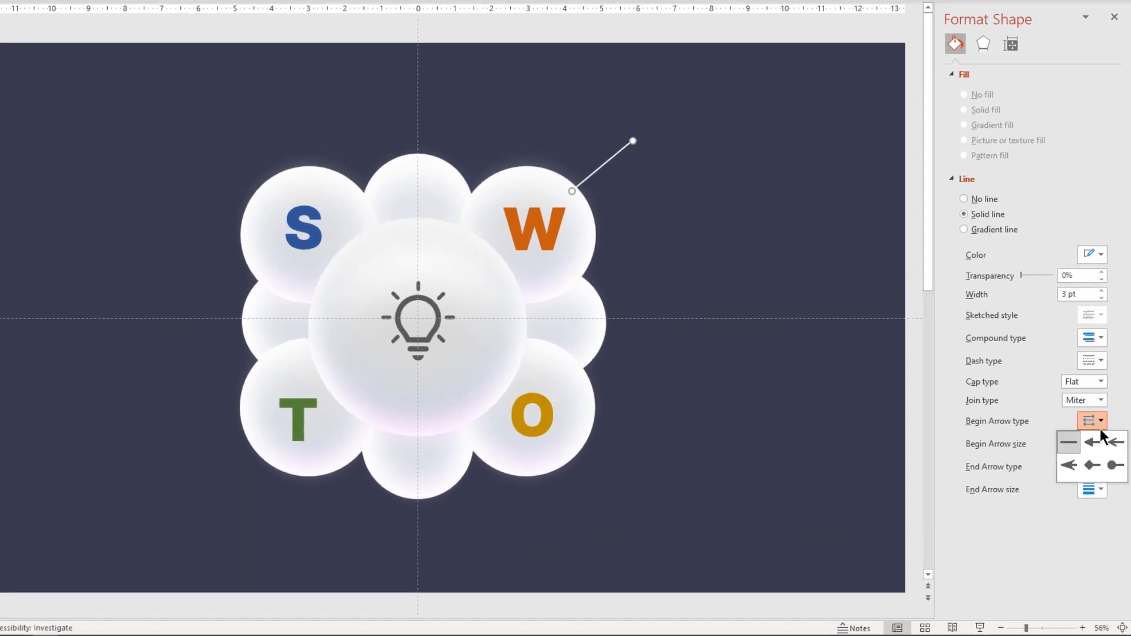
click(1099, 444)
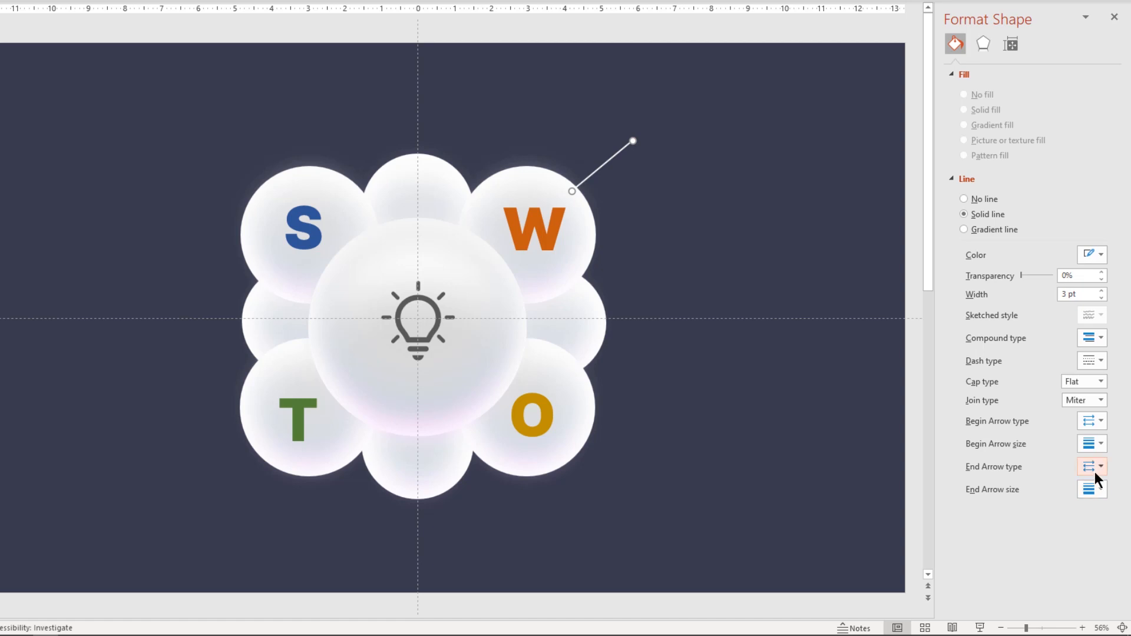
click(1098, 489)
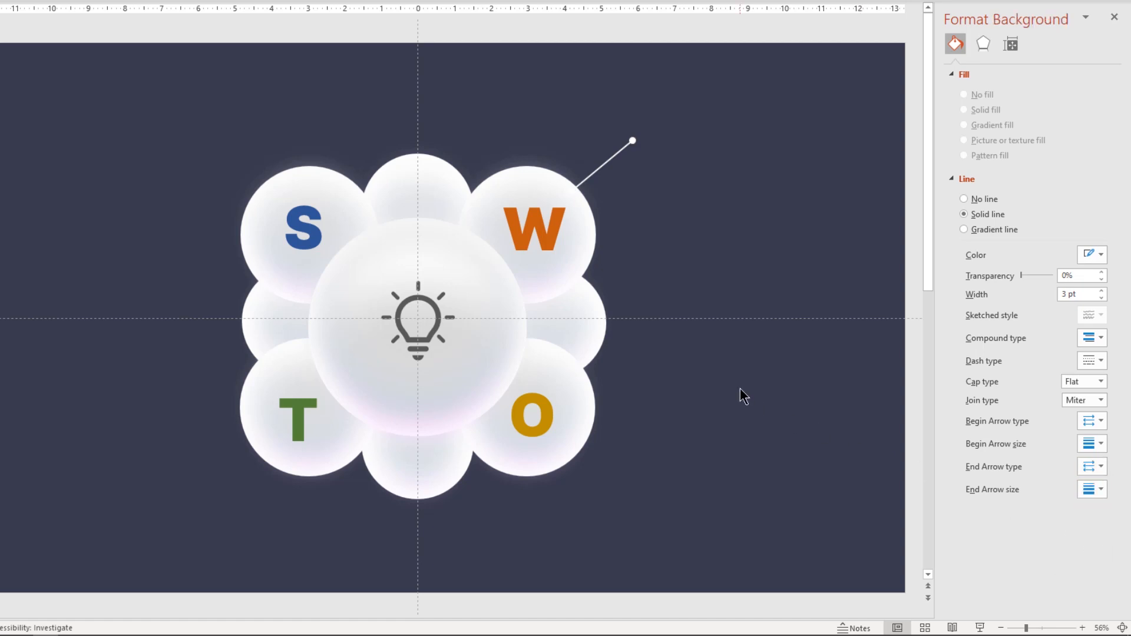
Copy the dot-ended connector and place flipped copies at the S, T and O circles.
click(588, 187)
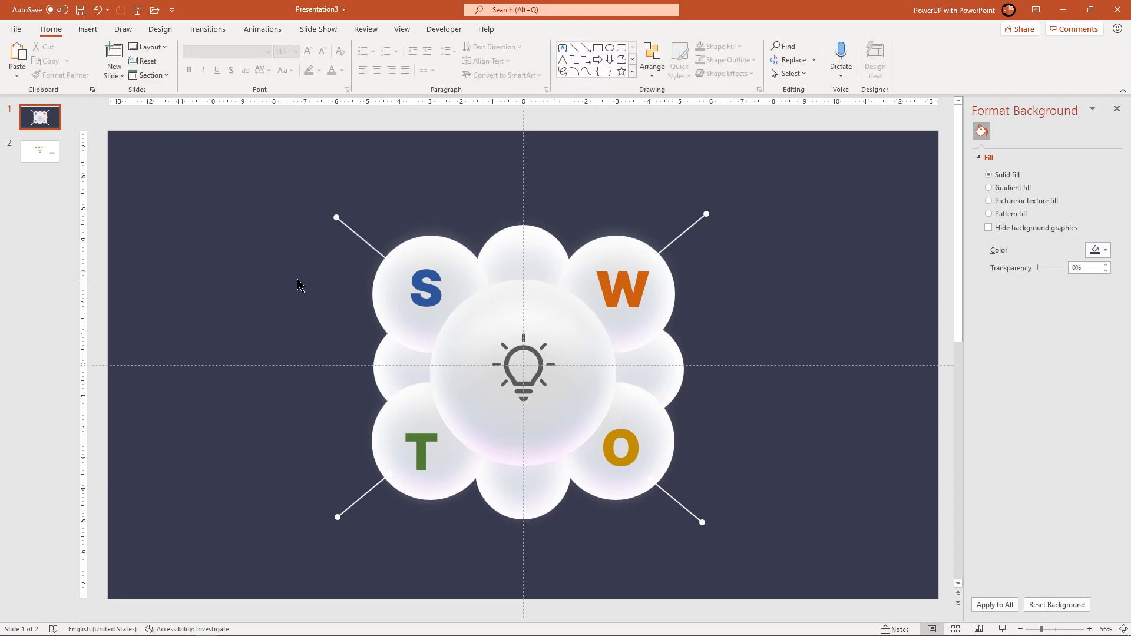
Paste the HEADING HERE block from slide 2, make it white and copy it to each line end.
click(40, 151)
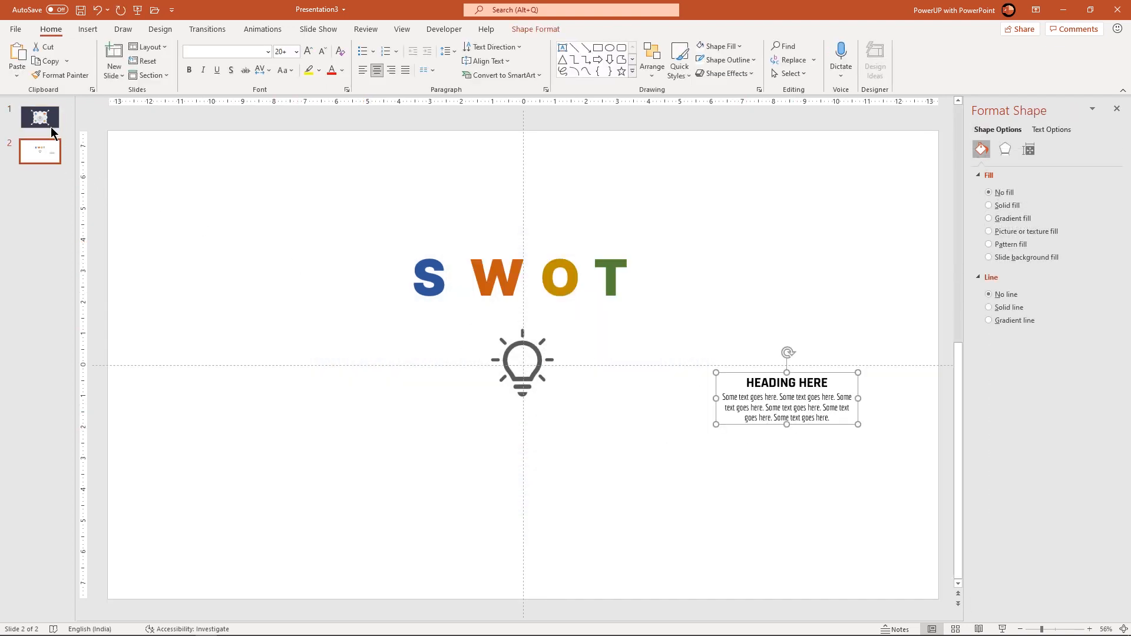
click(40, 117)
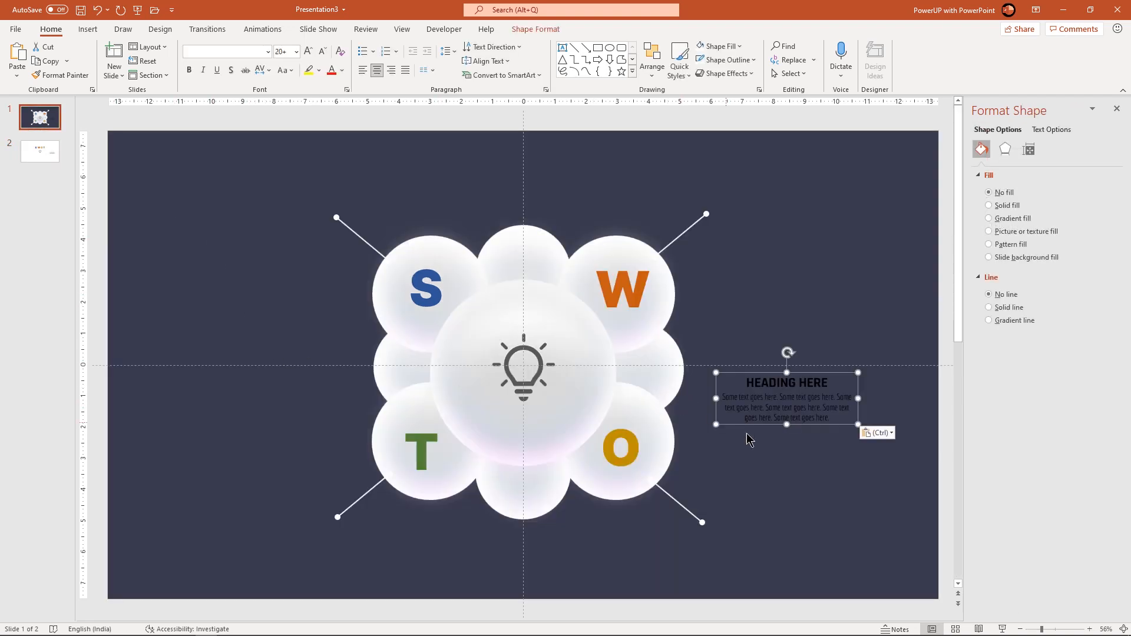
drag(786, 397, 778, 207)
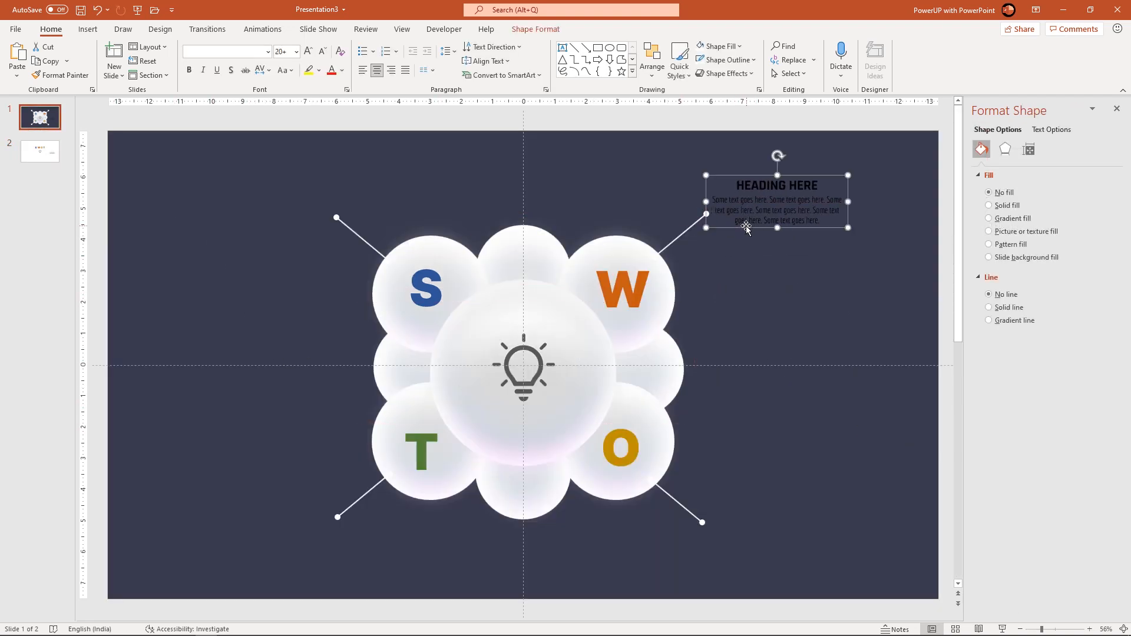
click(341, 71)
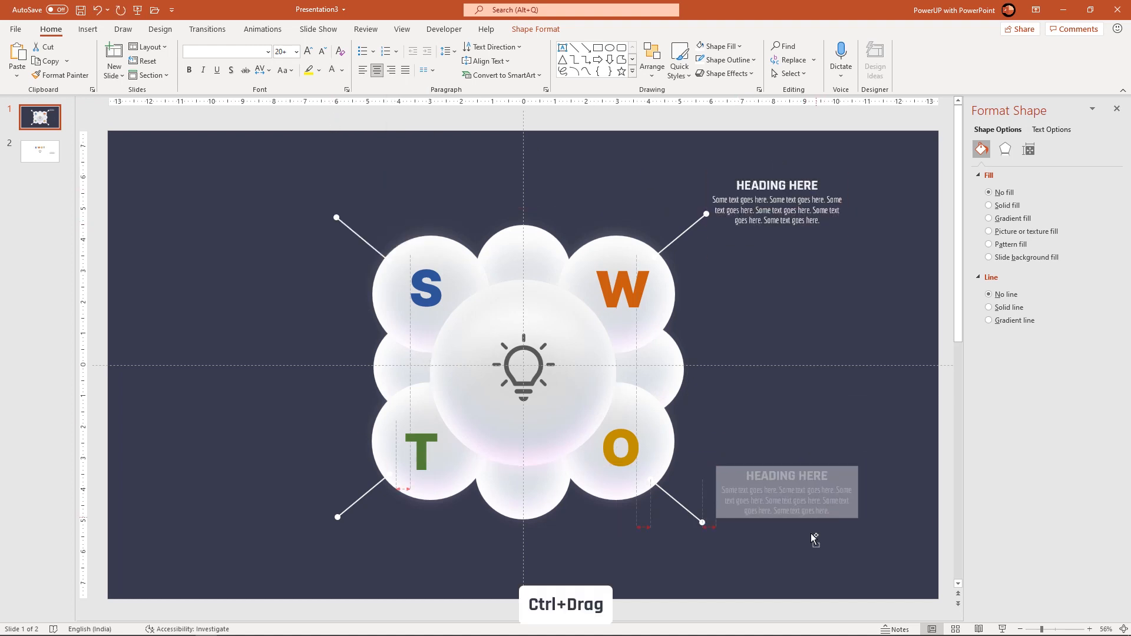
drag(786, 492, 263, 201)
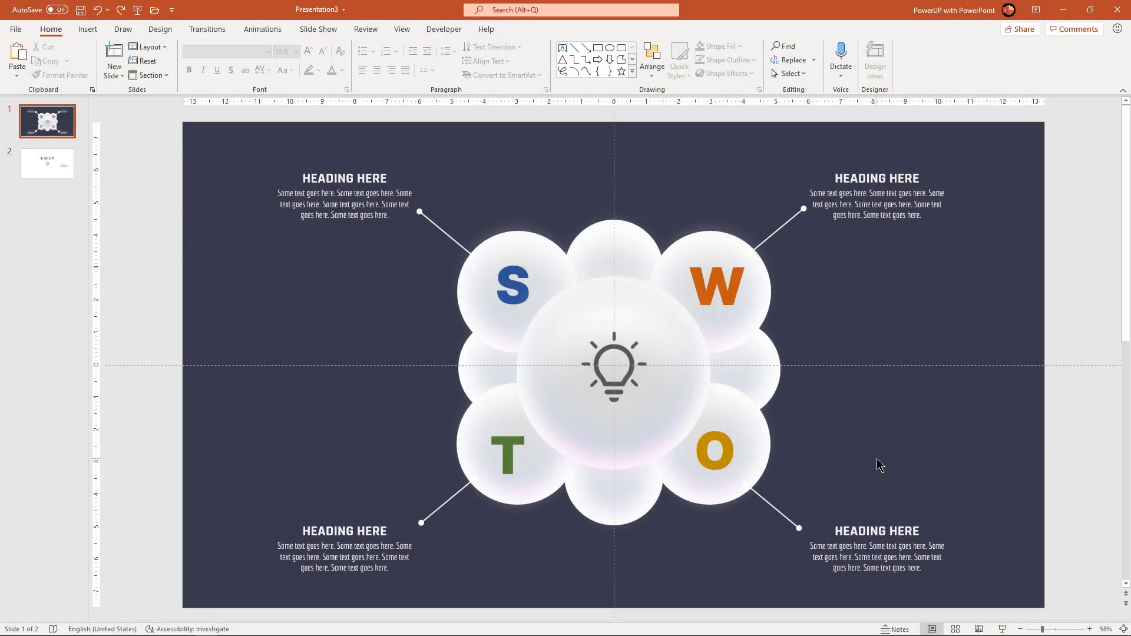
mouse_move(869, 458)
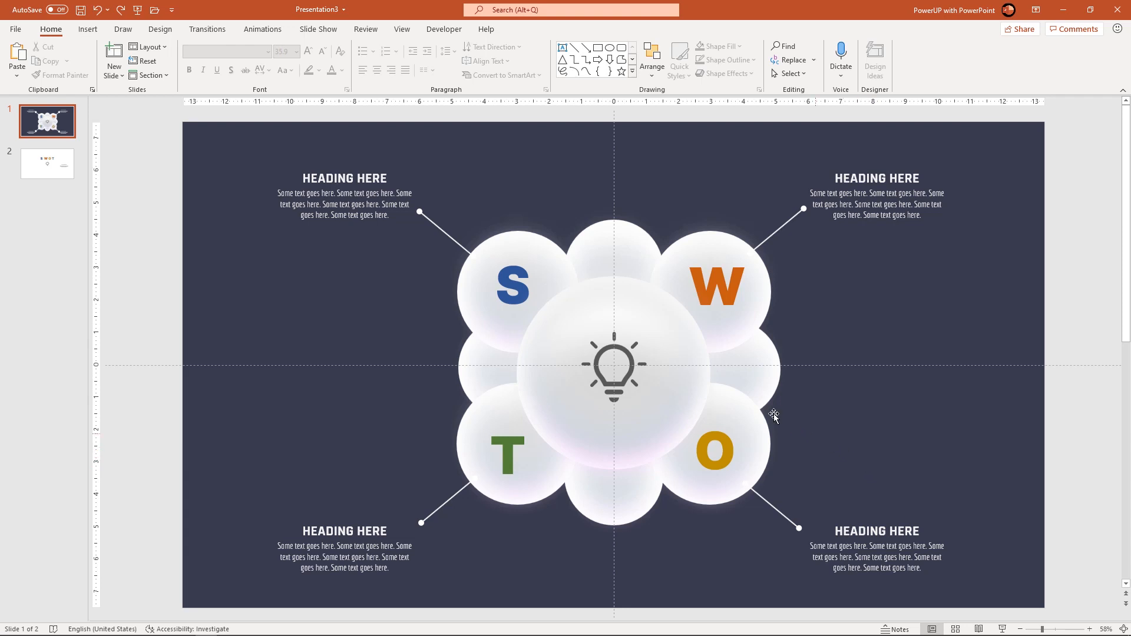
Group the W, O and S circles each with their letter and connector line.
click(613, 382)
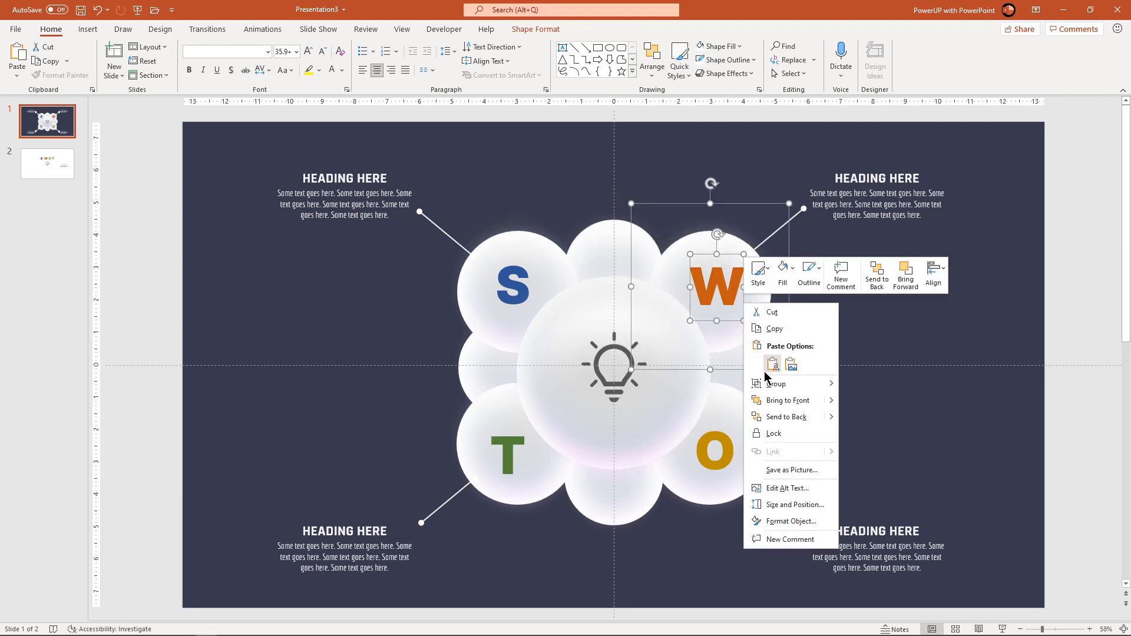
click(715, 450)
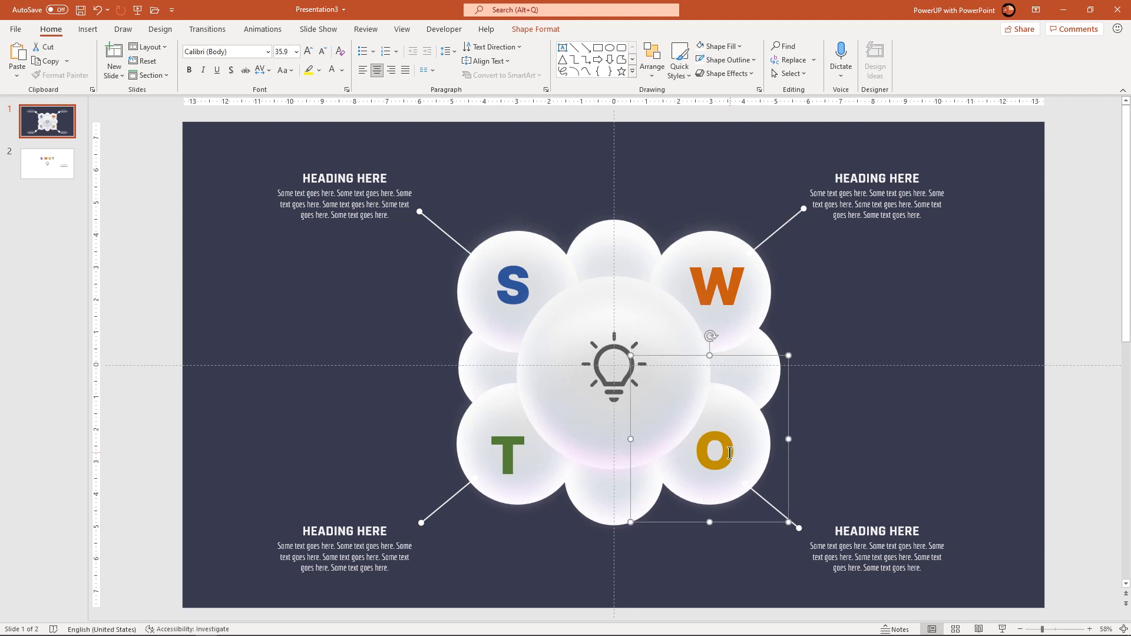
right_click(716, 452)
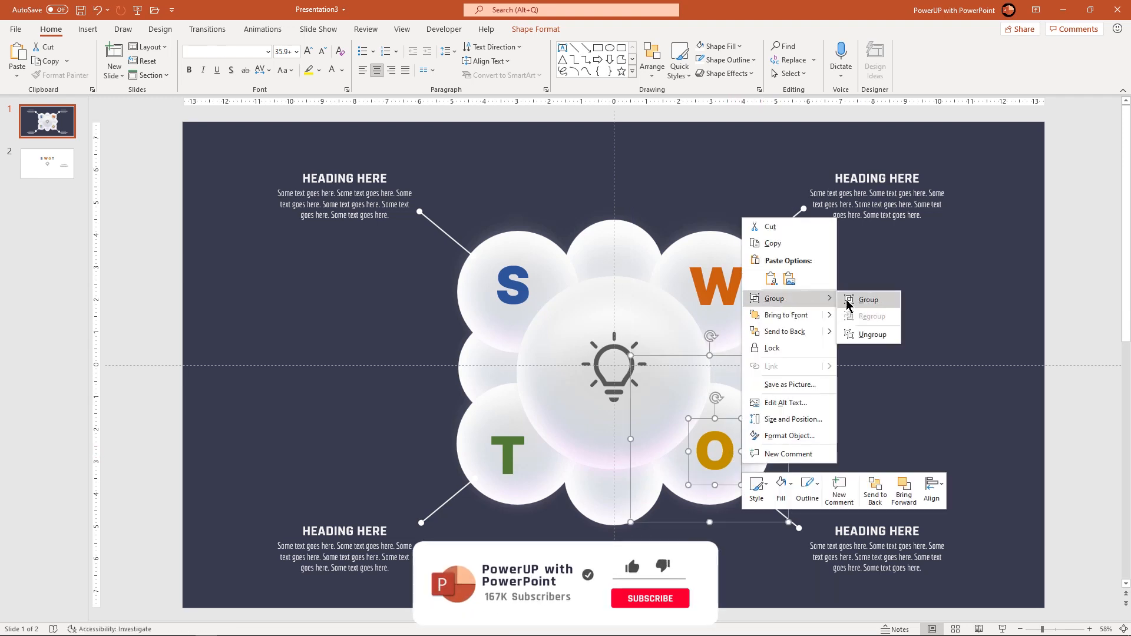
click(868, 300)
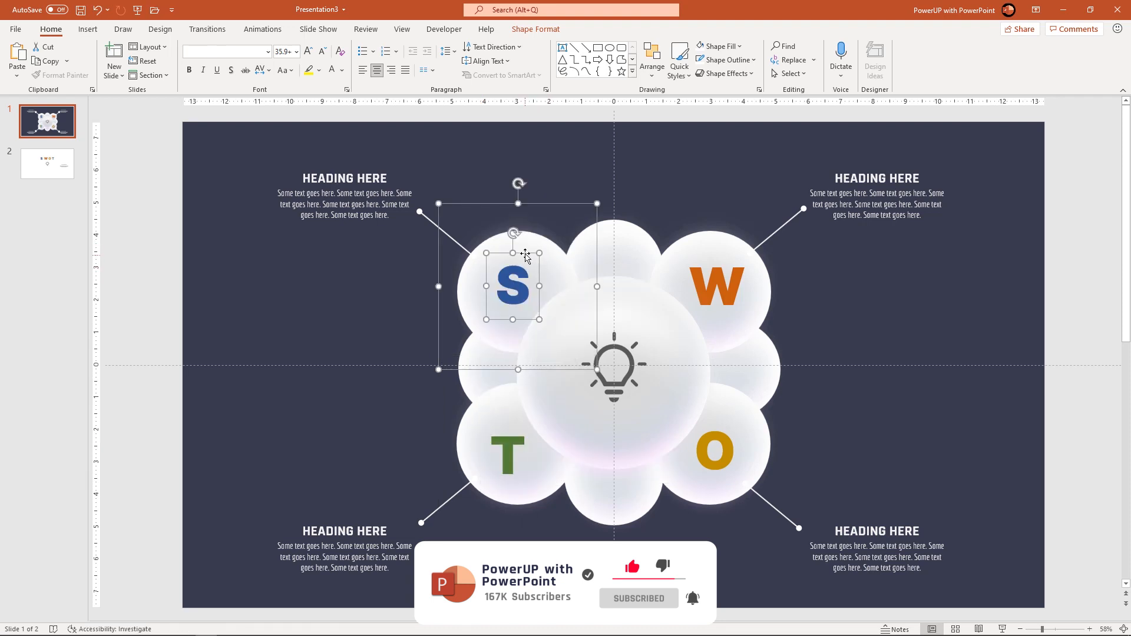
click(864, 412)
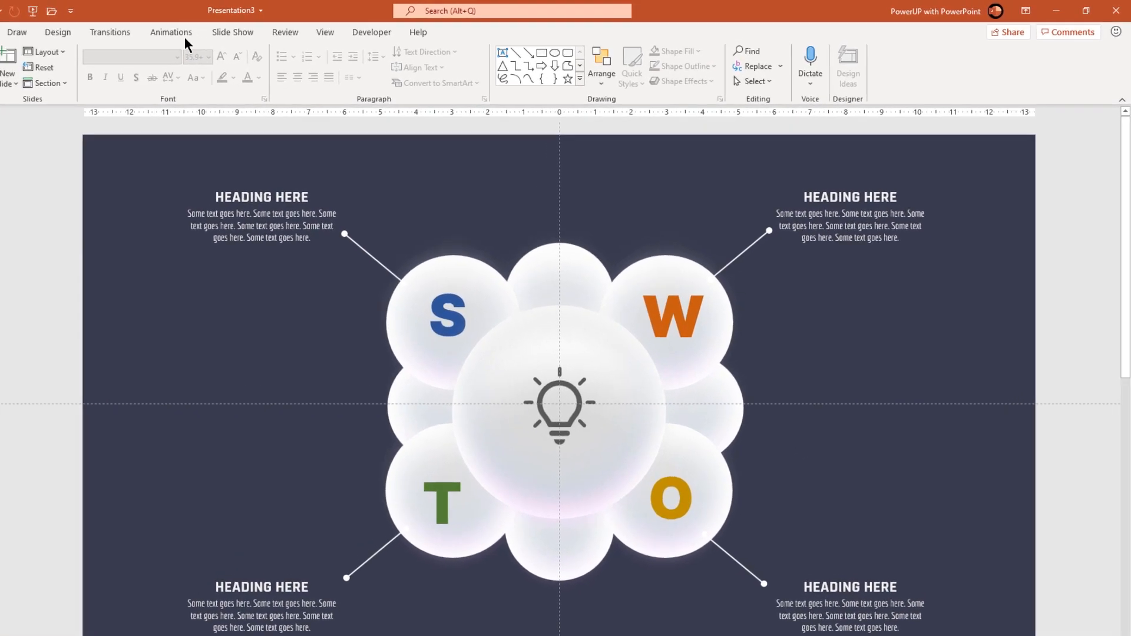
Show the Animation Pane and Ctrl-select all the bubble circle groups.
click(172, 33)
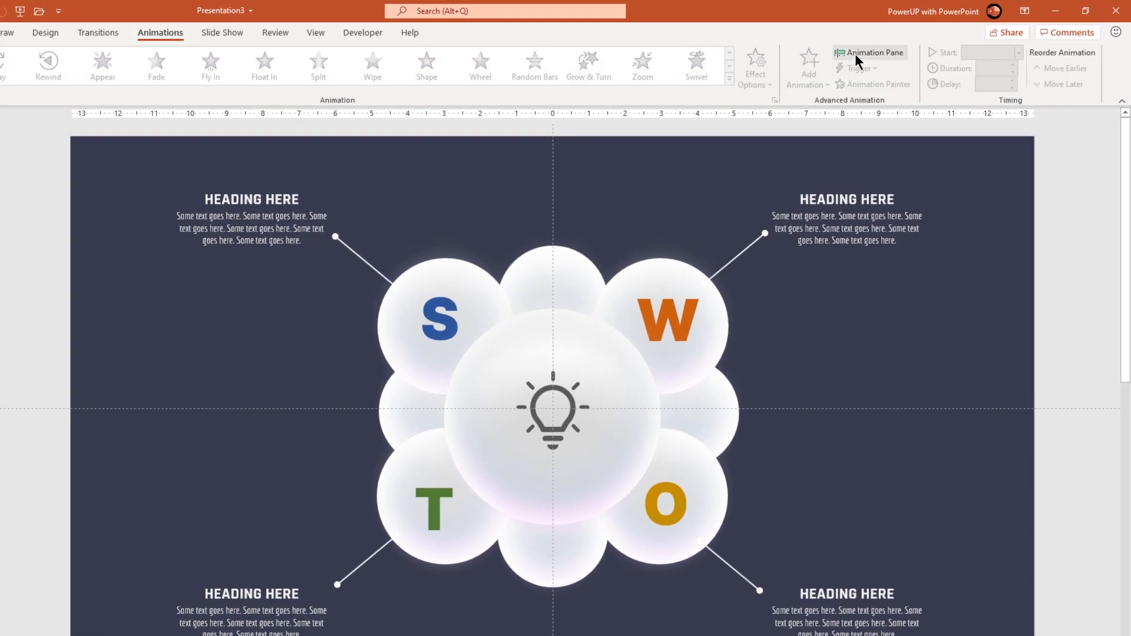
click(869, 53)
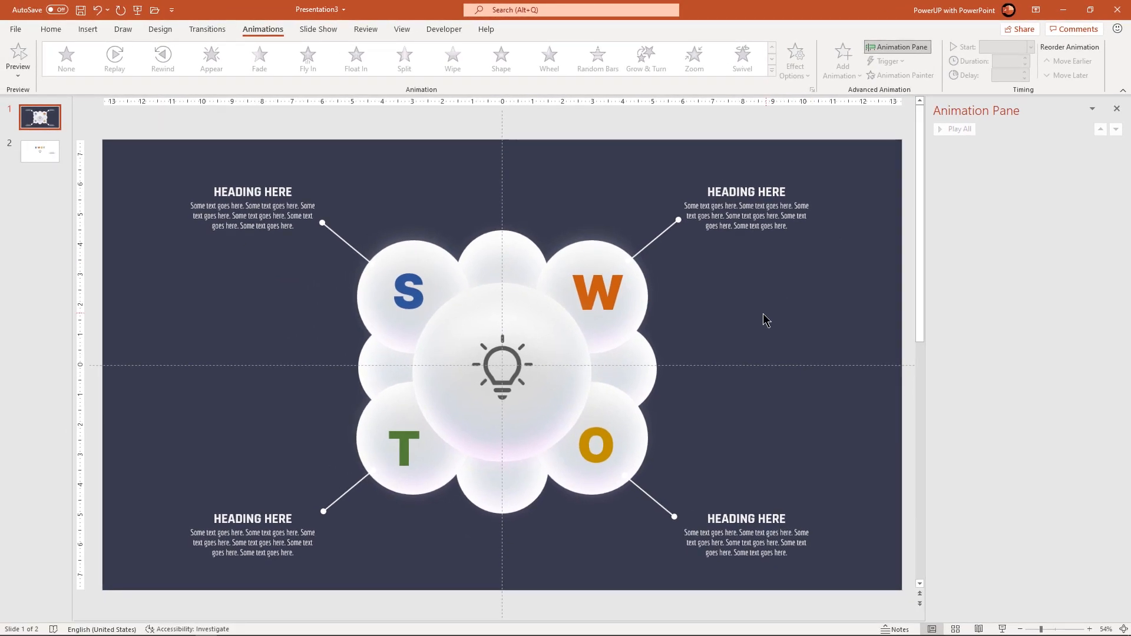
mouse_move(549, 288)
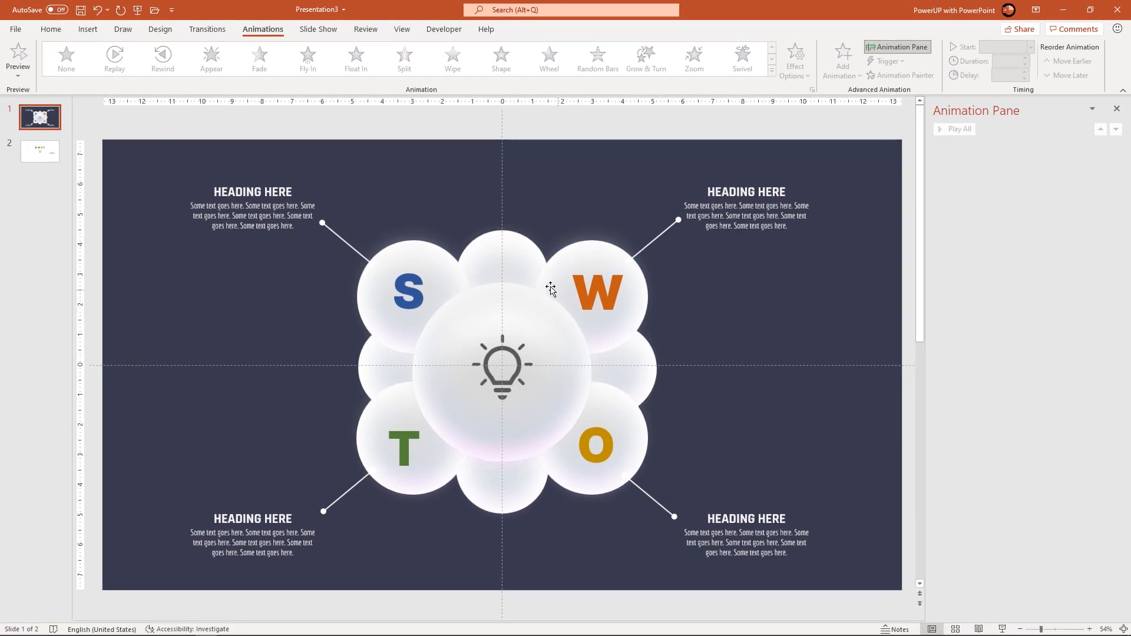
mouse_move(483, 325)
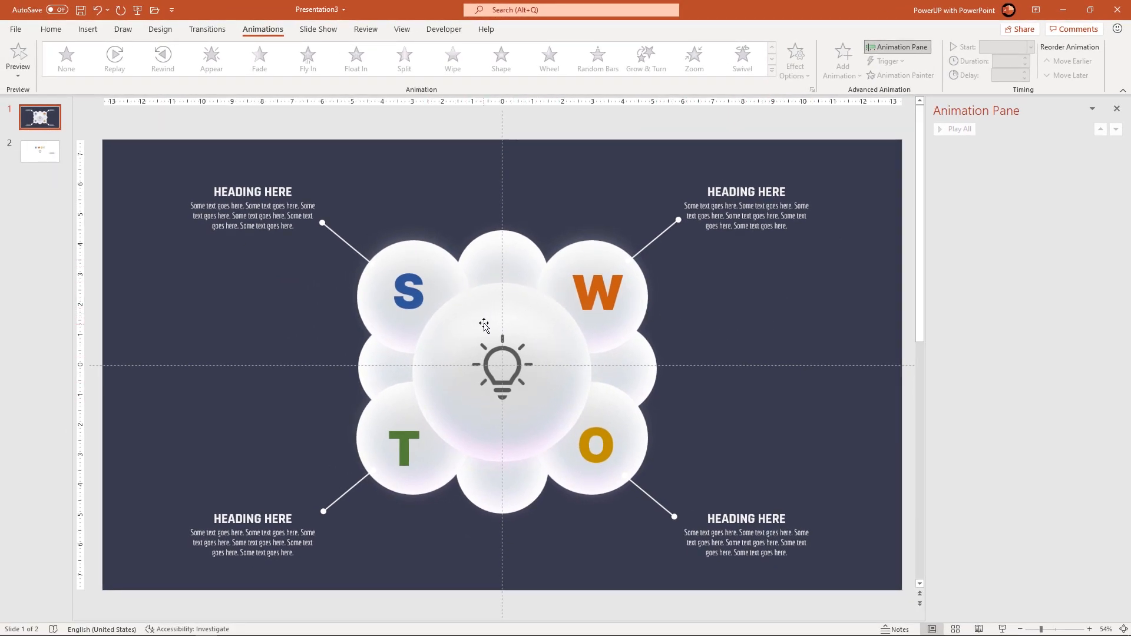
mouse_move(585, 370)
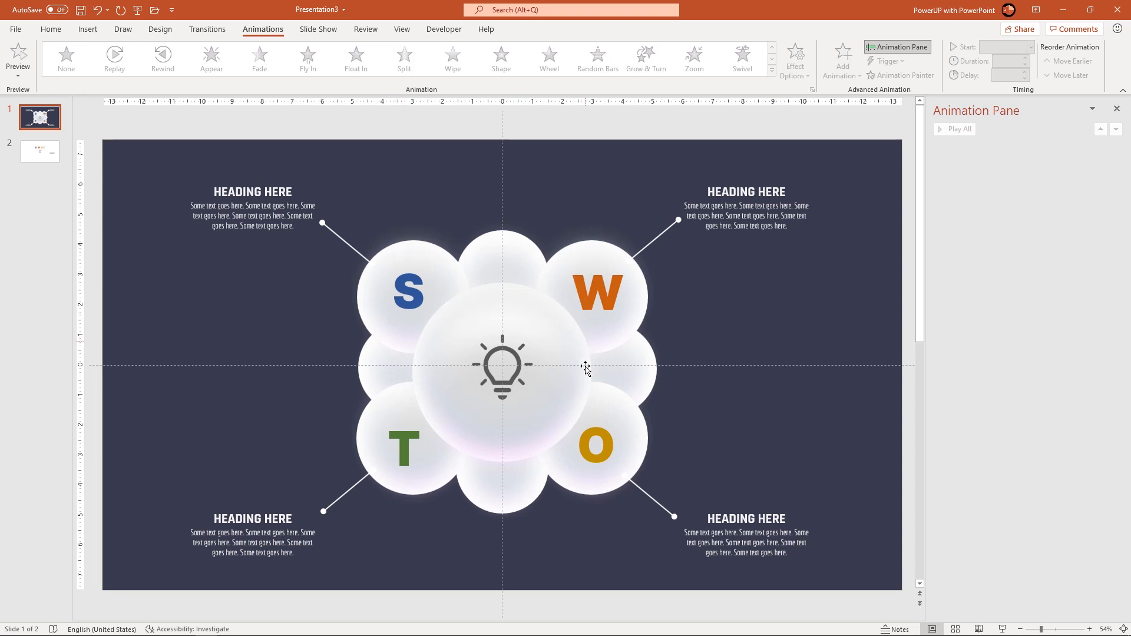
mouse_move(441, 301)
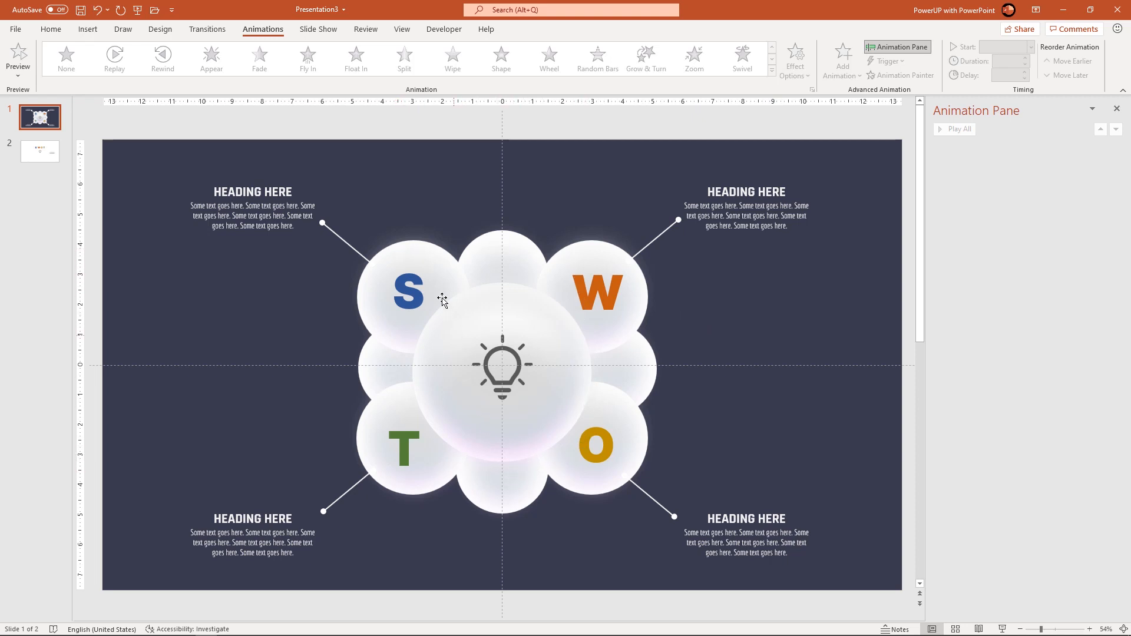
mouse_move(411, 248)
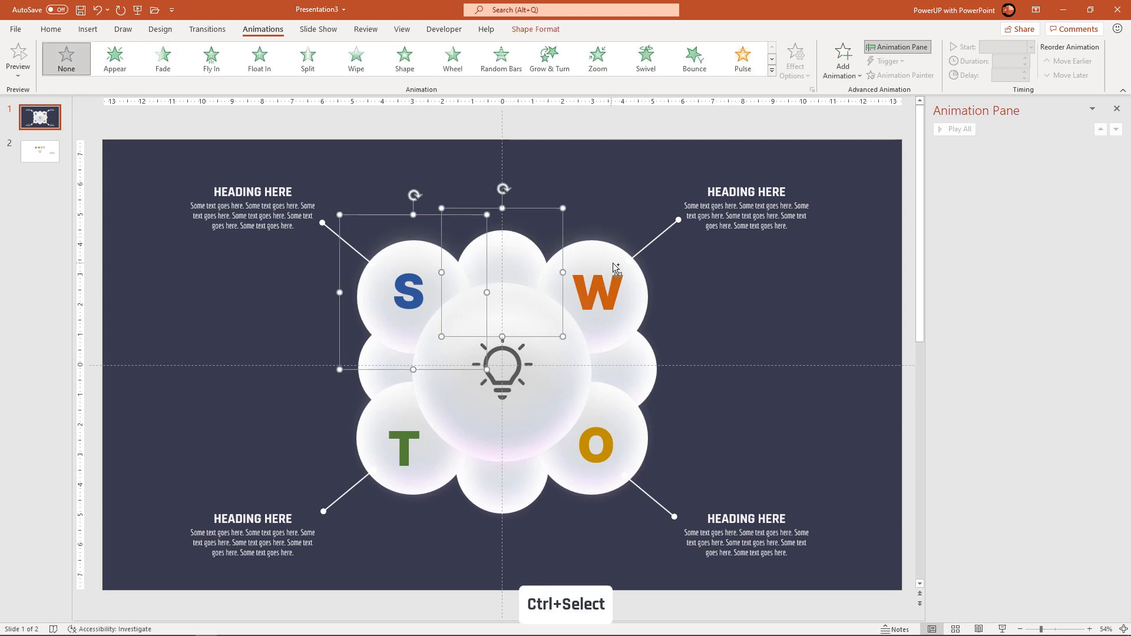
click(600, 292)
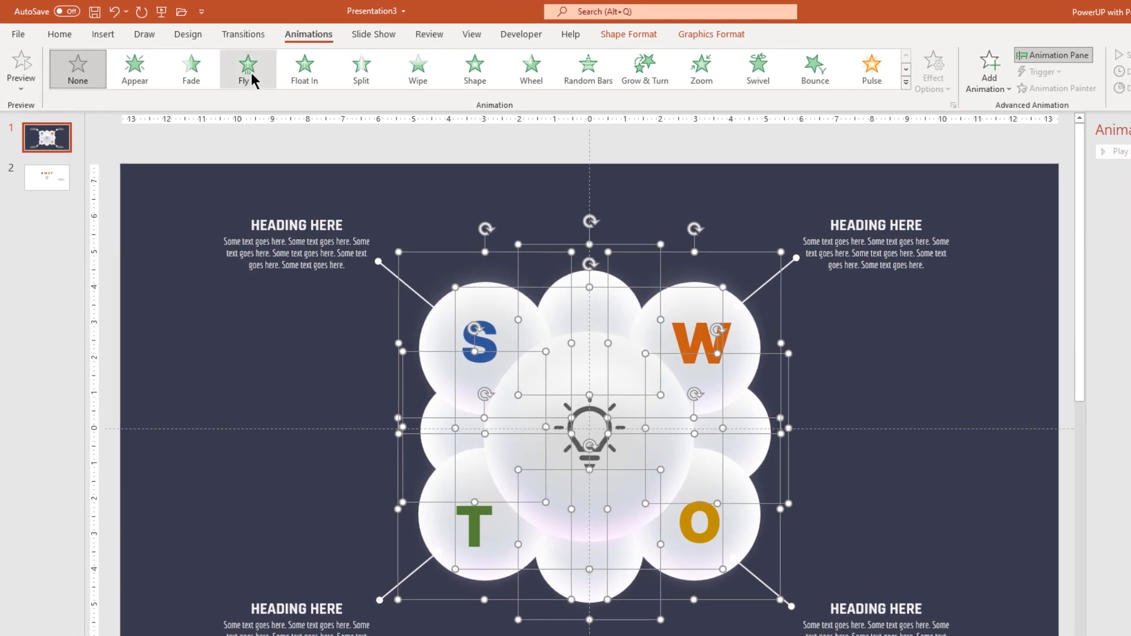
Apply Fly In to the bubble groups with a 02.50 duration.
click(247, 66)
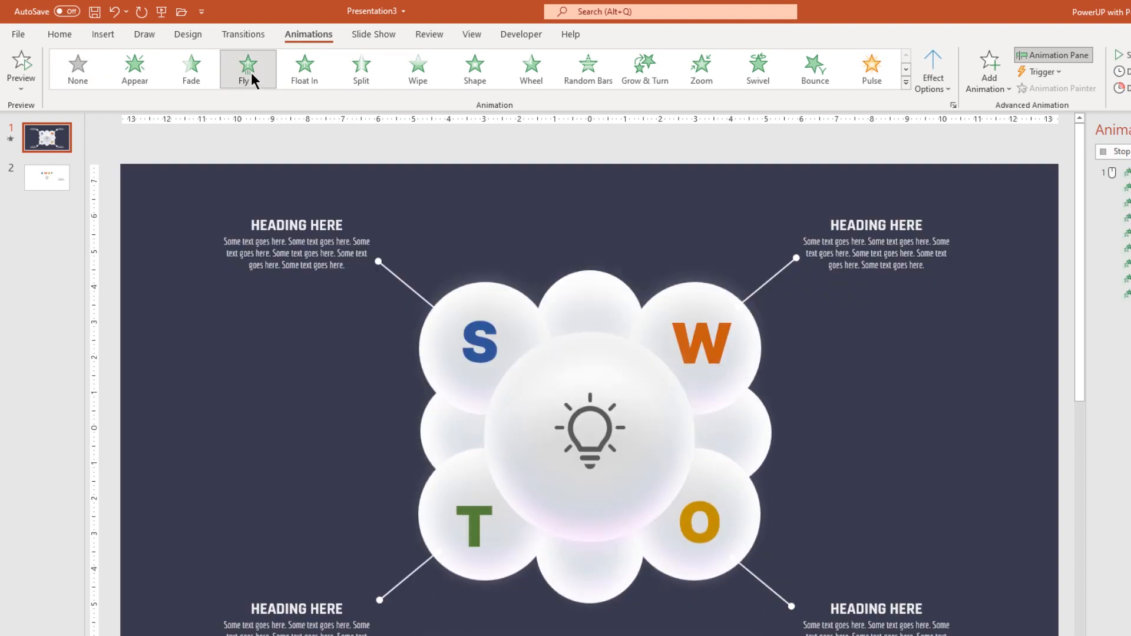
click(1054, 55)
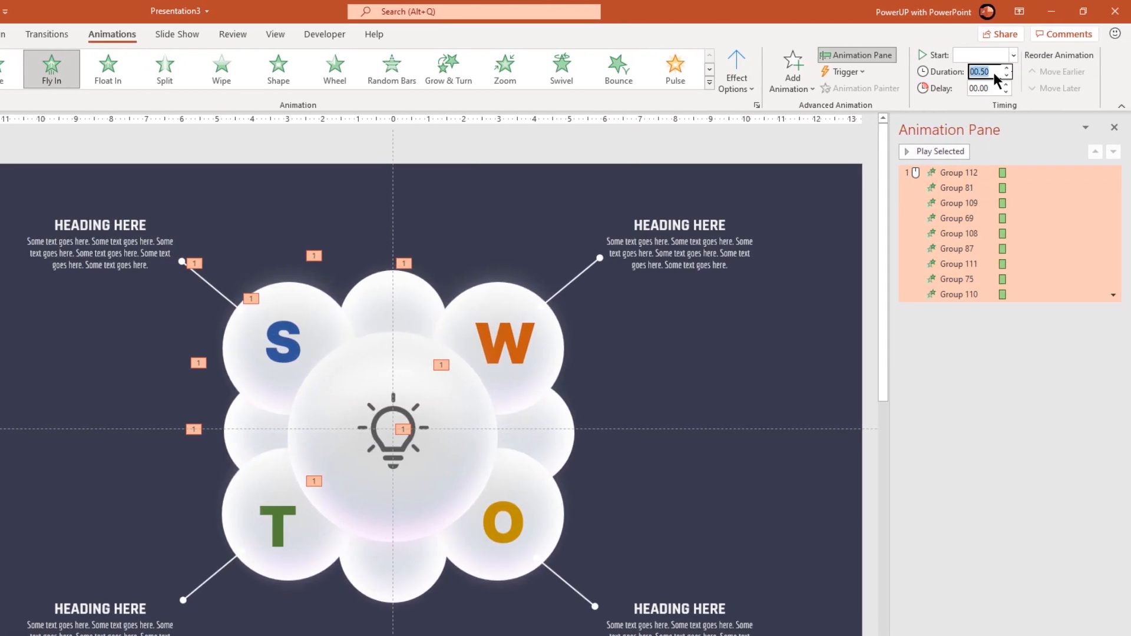
text(02.50)
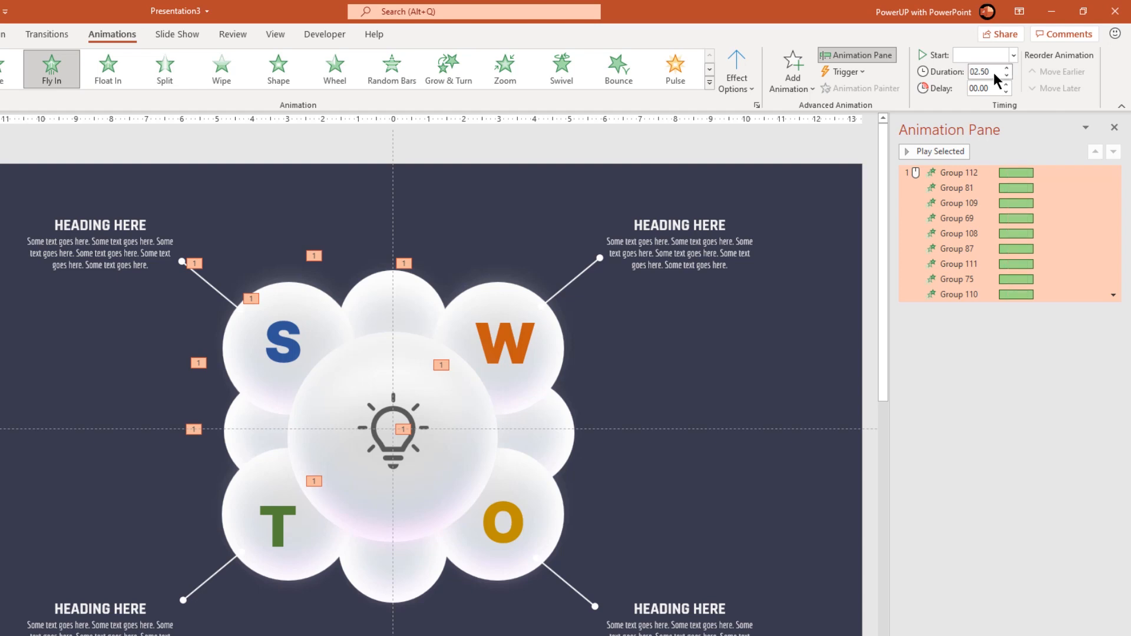
mouse_move(950, 188)
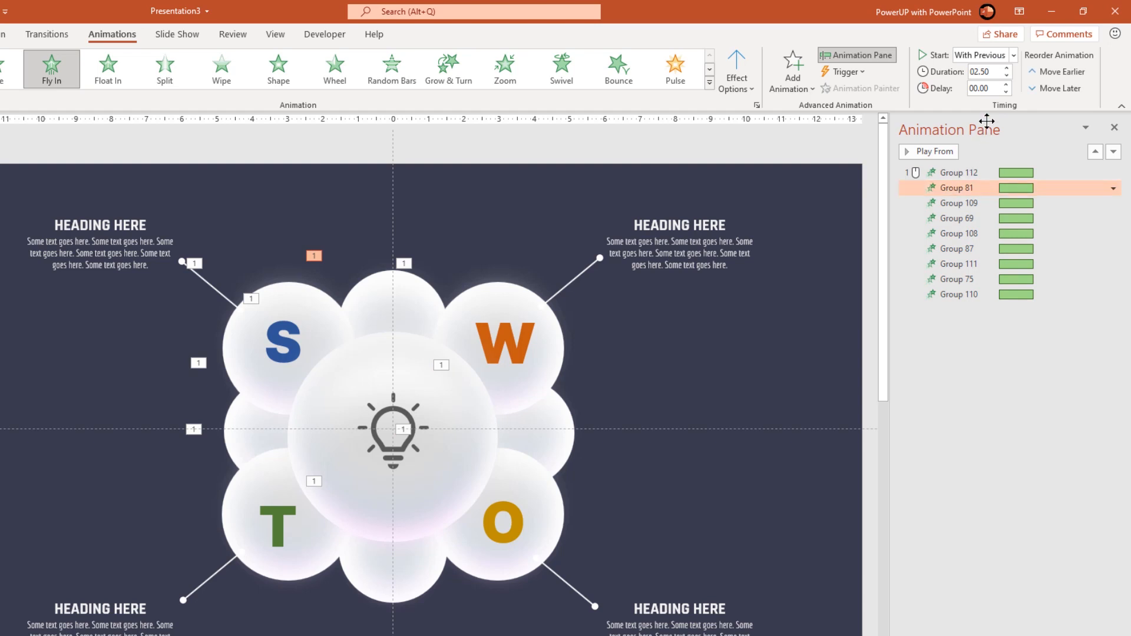
Stagger the groups' starts with small delays such as 00.40 on Group 108 and Group 87.
click(984, 88)
text(0.3)
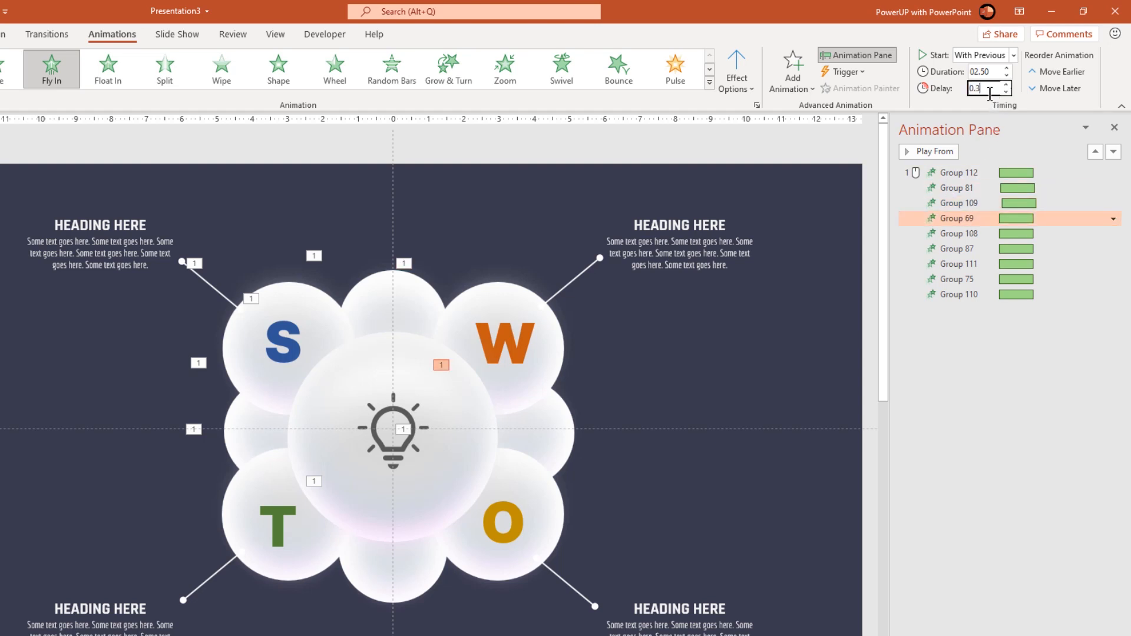
click(957, 234)
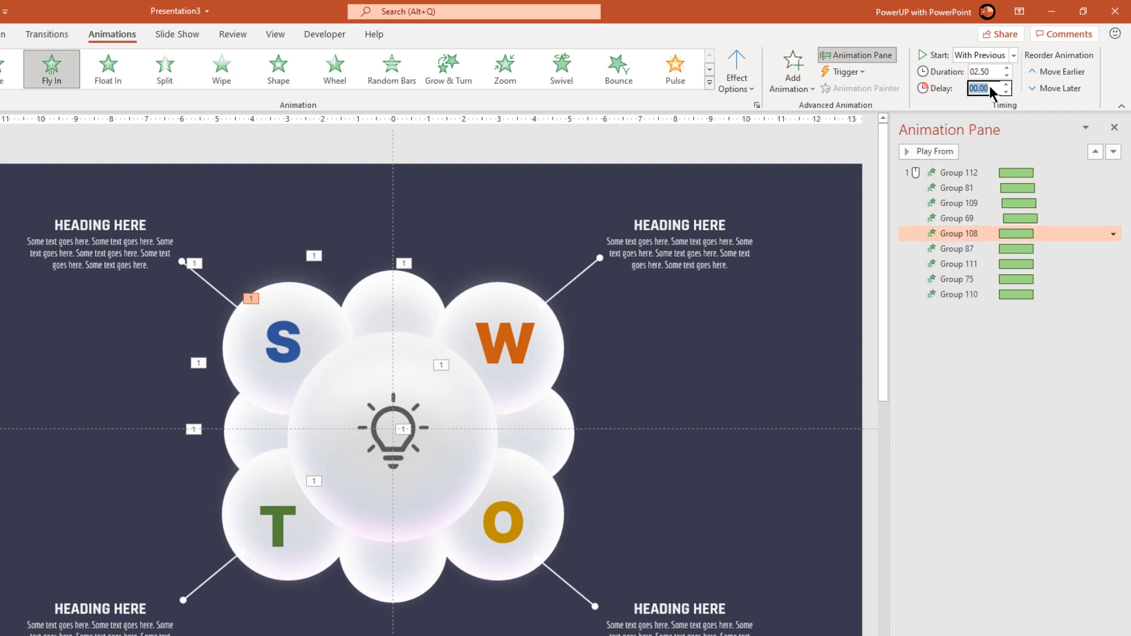
text(00.40)
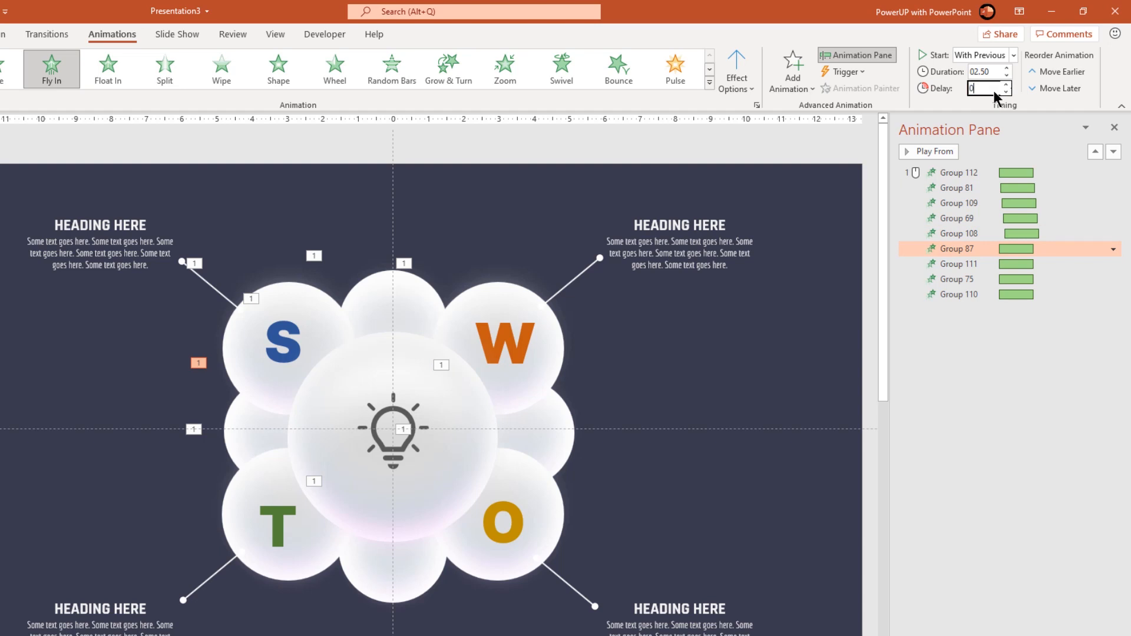
click(957, 264)
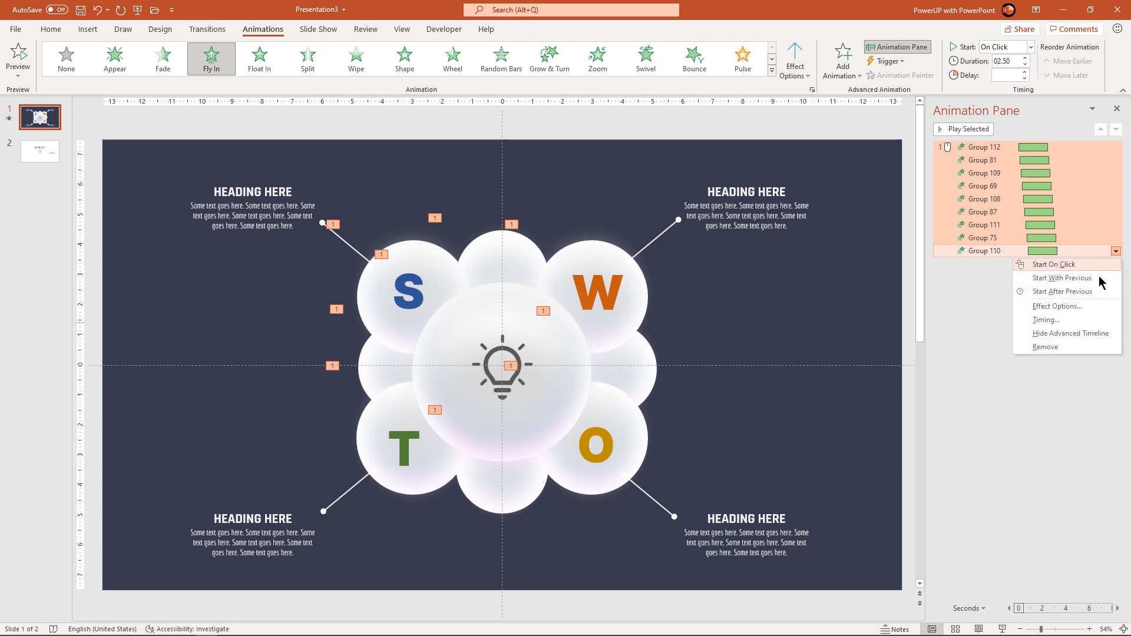
In Effect Options give the fly-in a 1.9-second bounce end and confirm.
click(1058, 307)
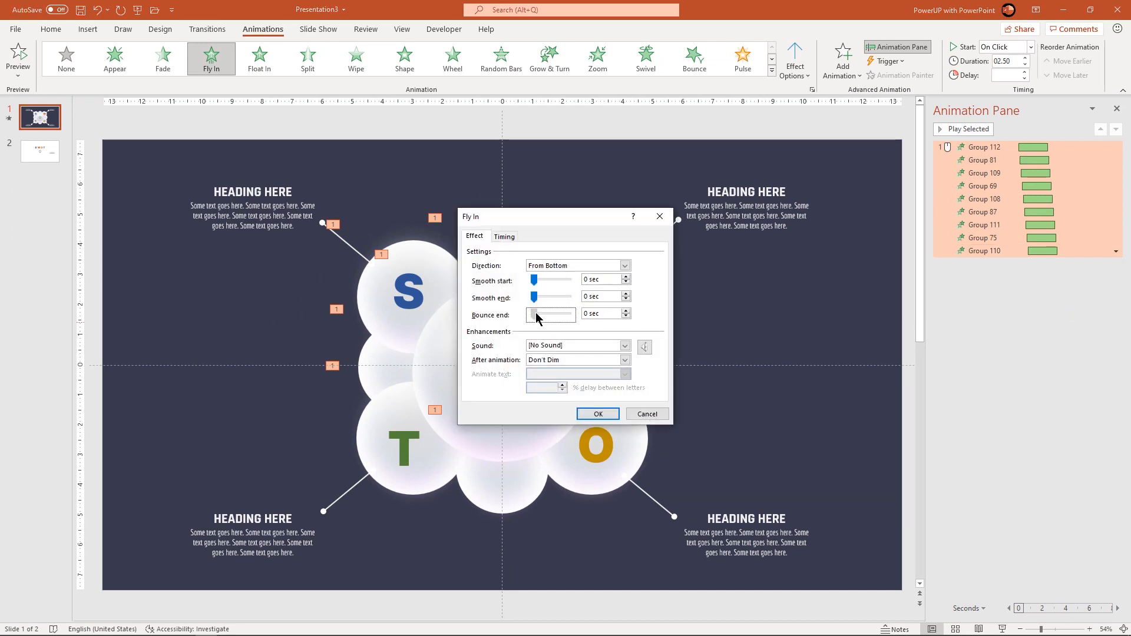
drag(538, 317, 559, 317)
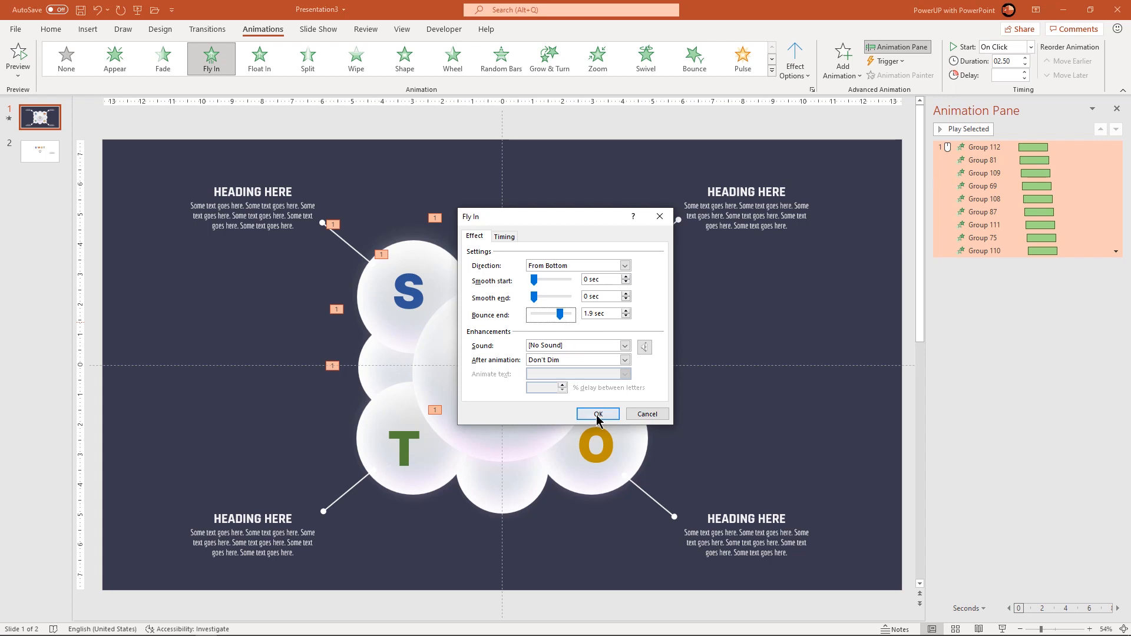
click(597, 415)
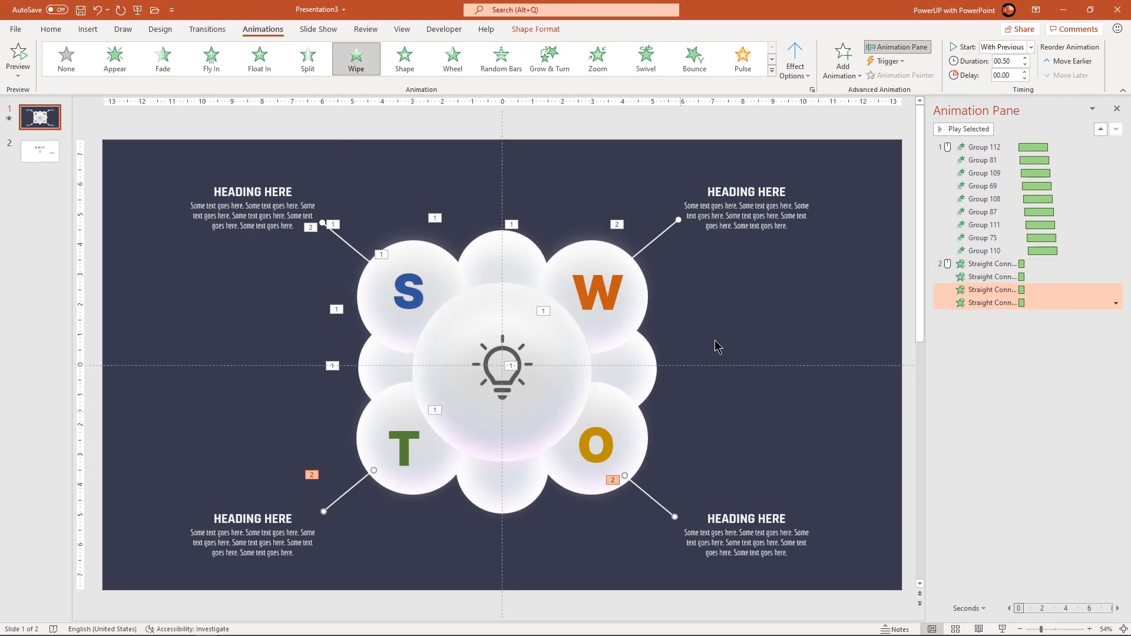
Set all four connector Wipes to start With Previous after a 0.8-second delay.
click(795, 59)
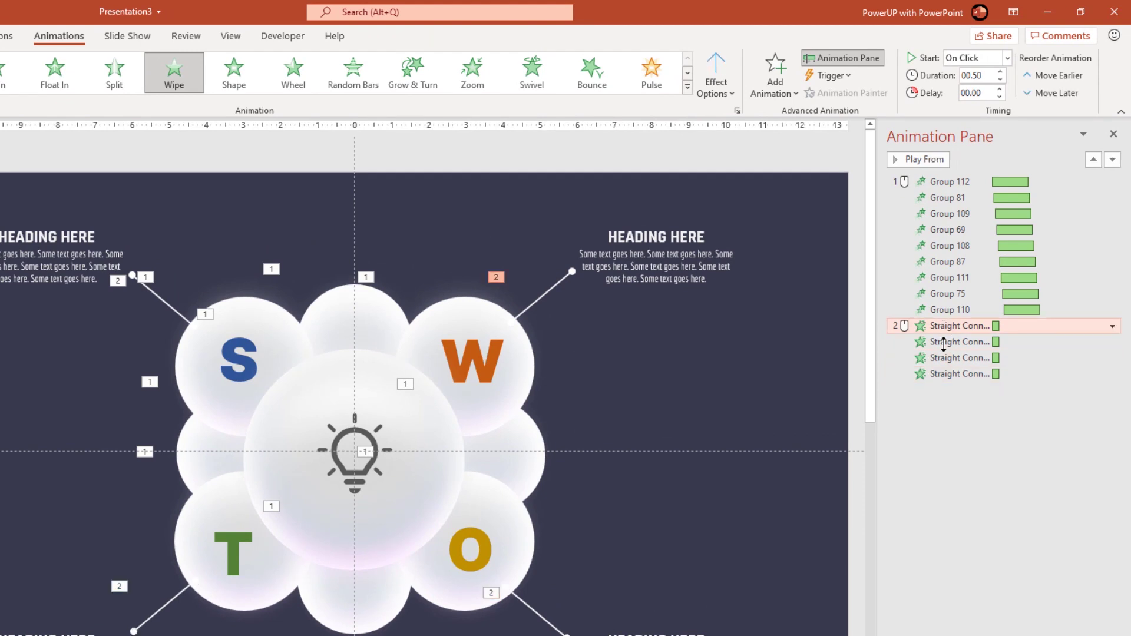
click(959, 375)
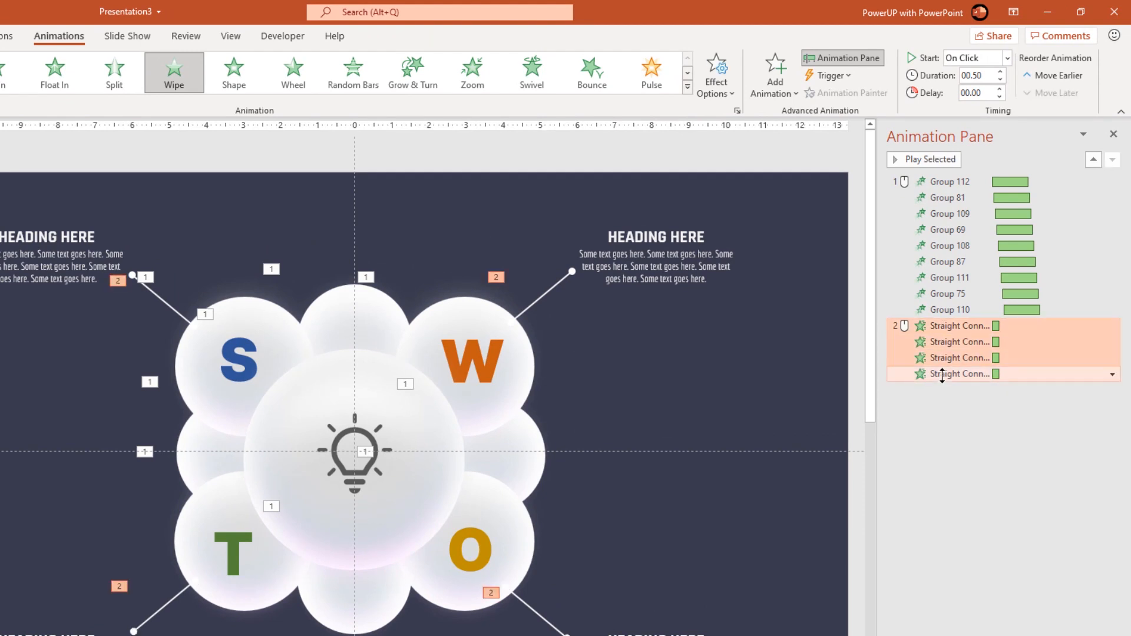
click(1002, 57)
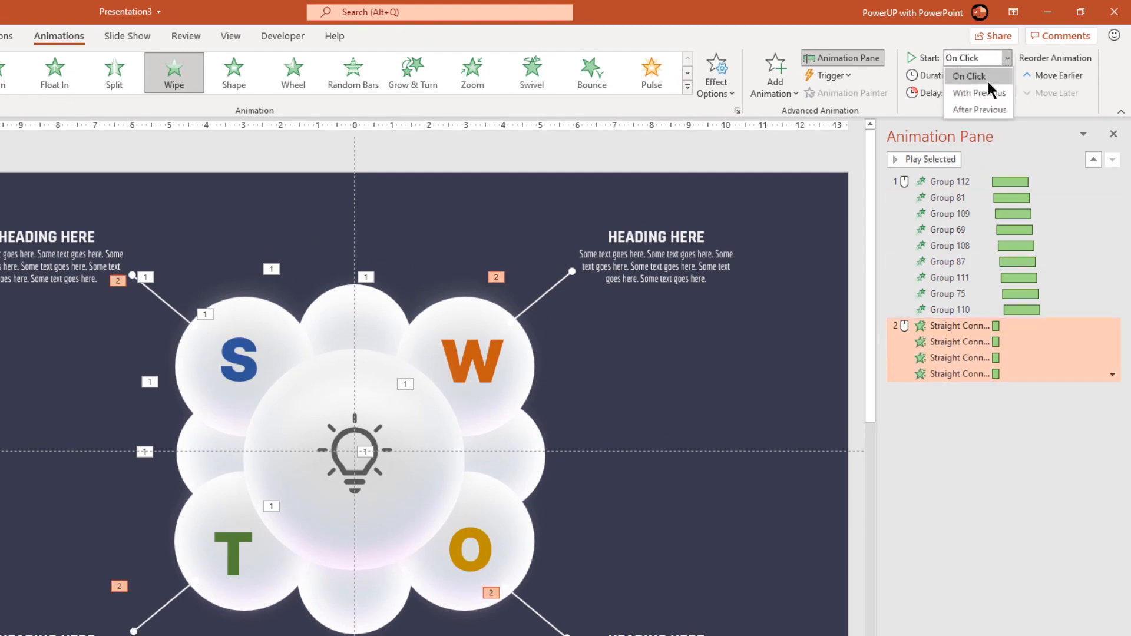
click(978, 93)
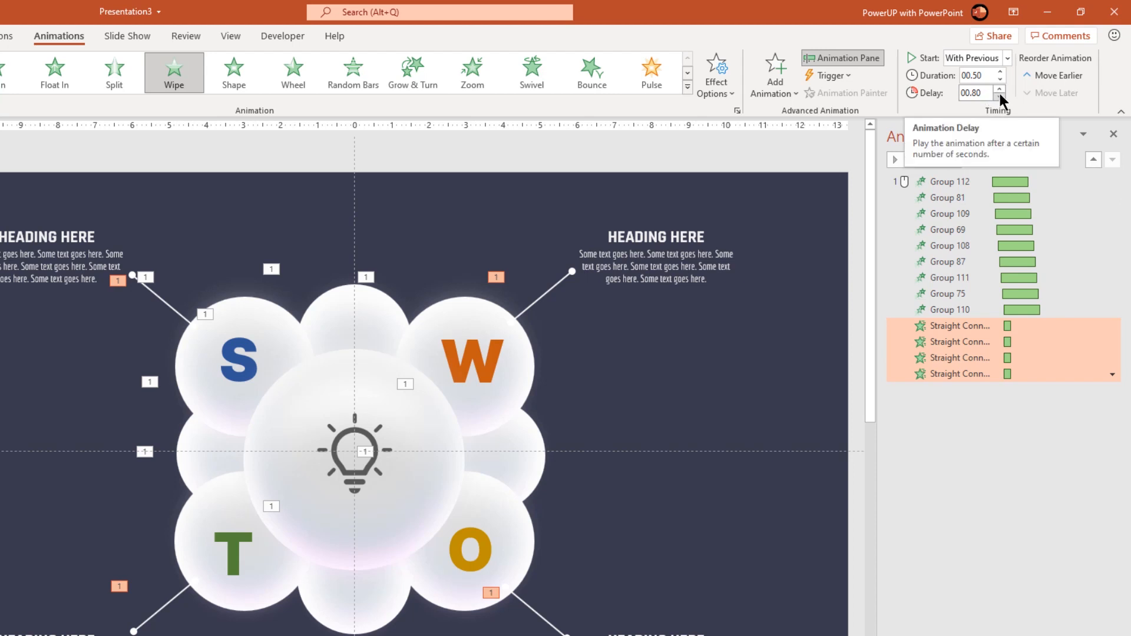
click(1000, 90)
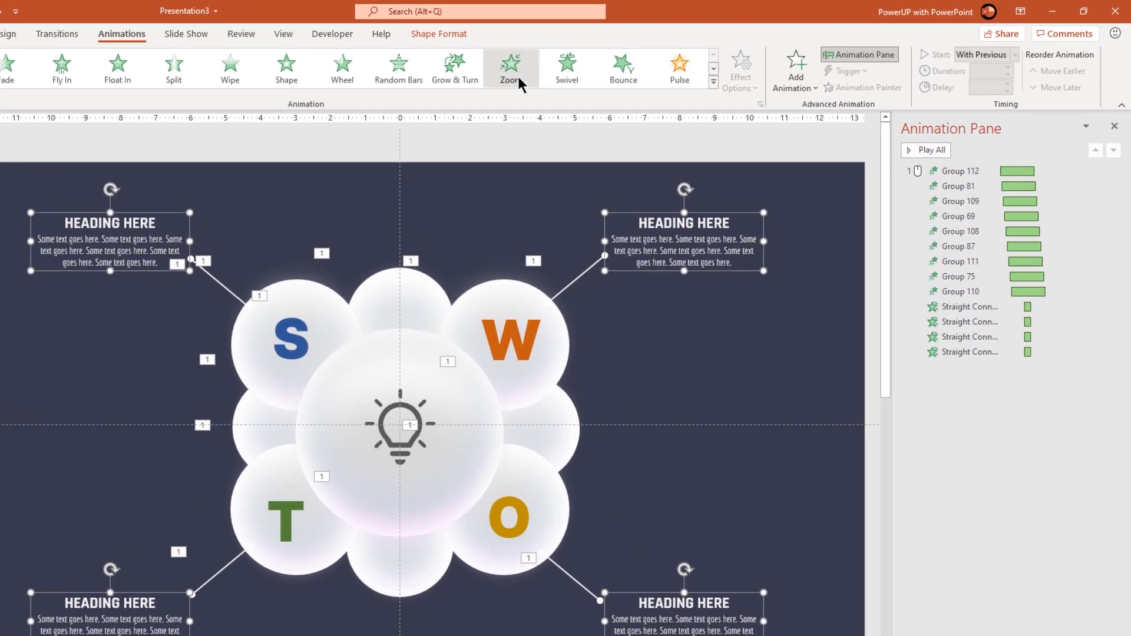
Give the four heading text boxes a Zoom entrance starting With Previous, delay 02.00.
click(927, 150)
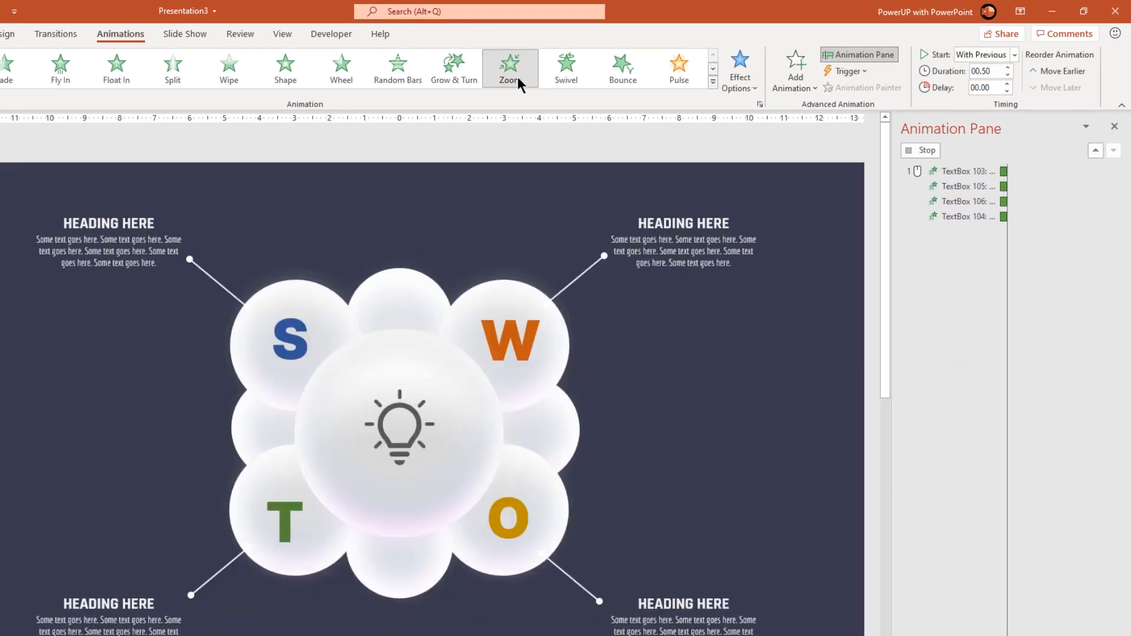
click(510, 65)
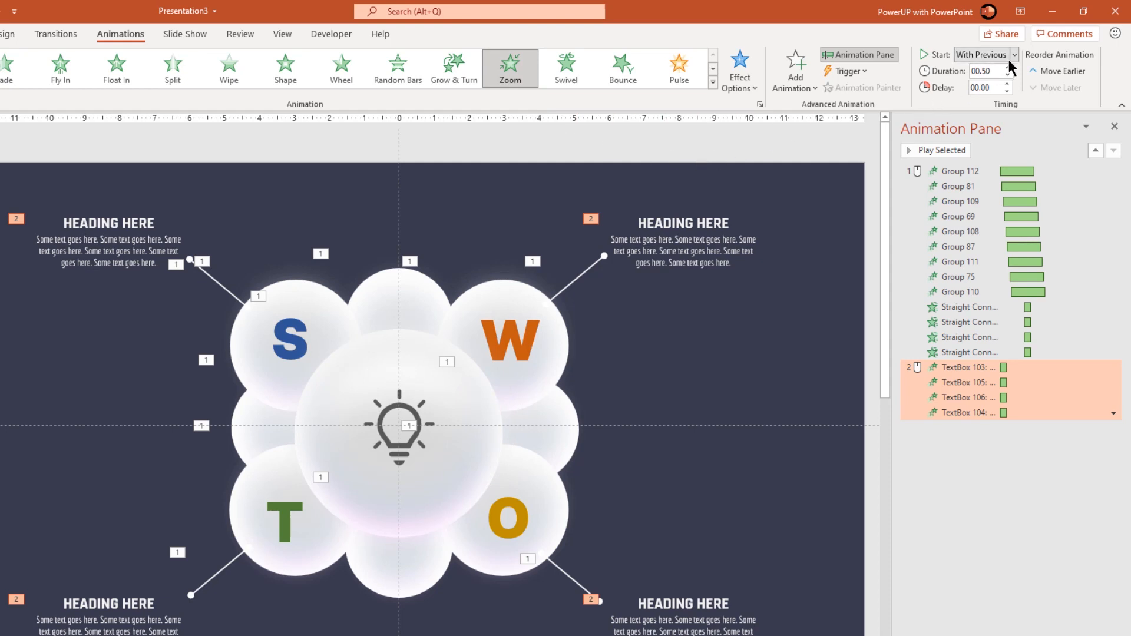
click(1007, 85)
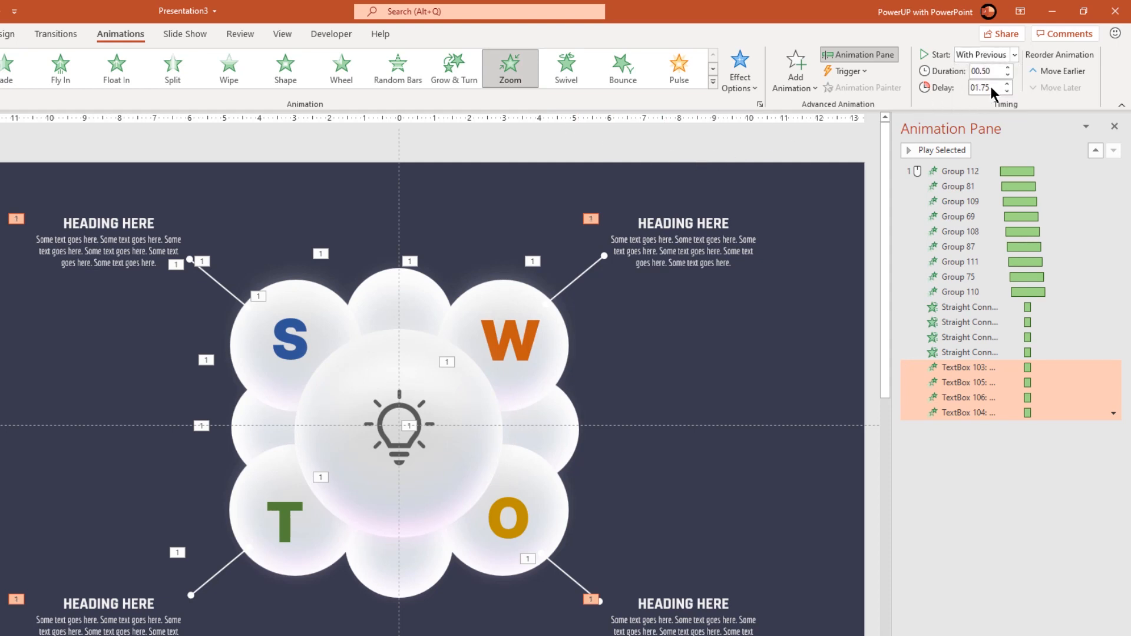
click(1005, 85)
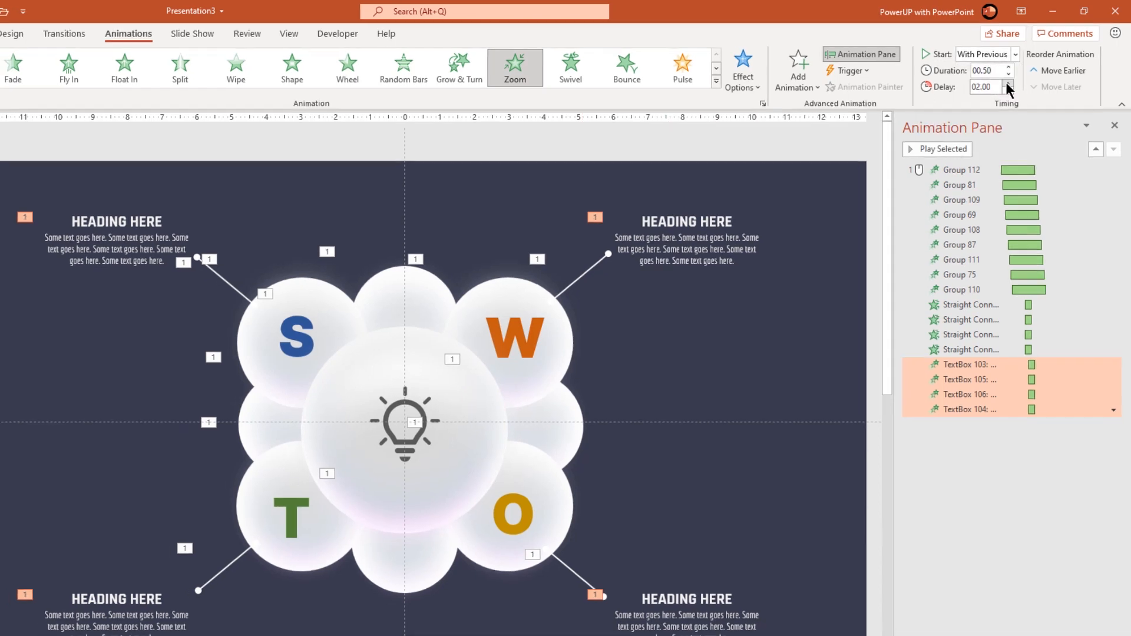